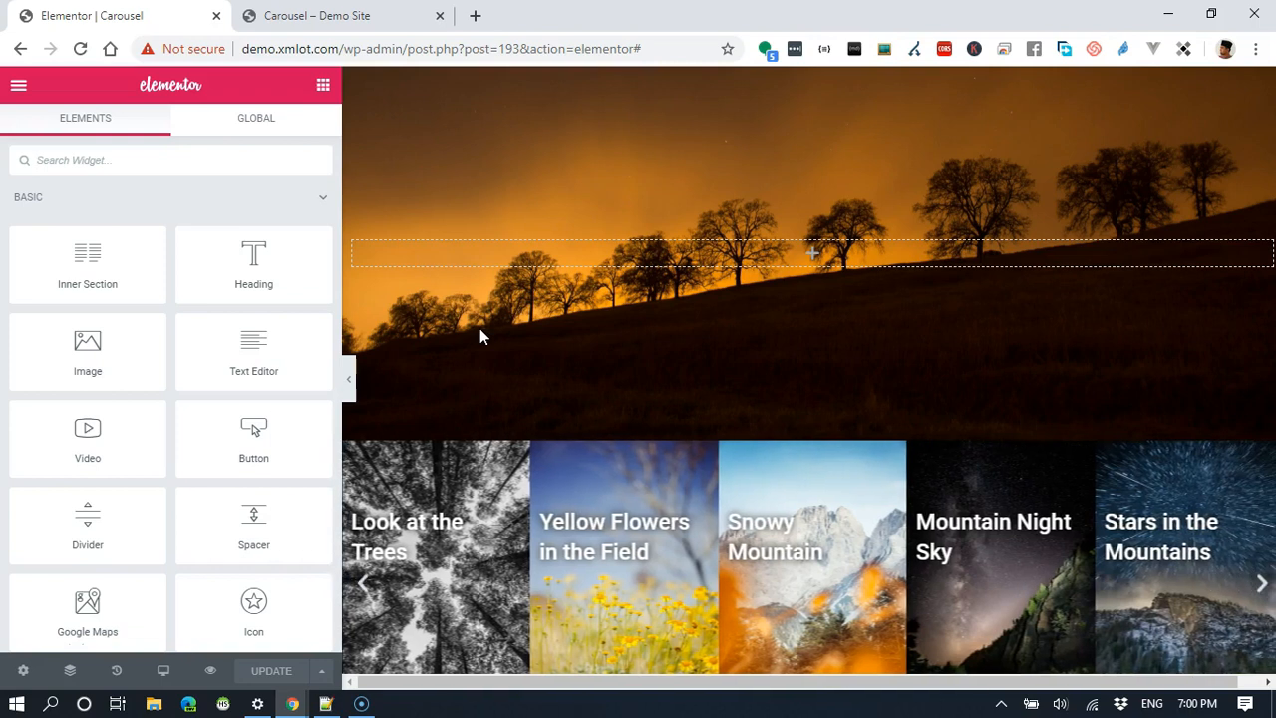
Step: Step the live photo carousel forward through its slides with the right arrow
click(1260, 582)
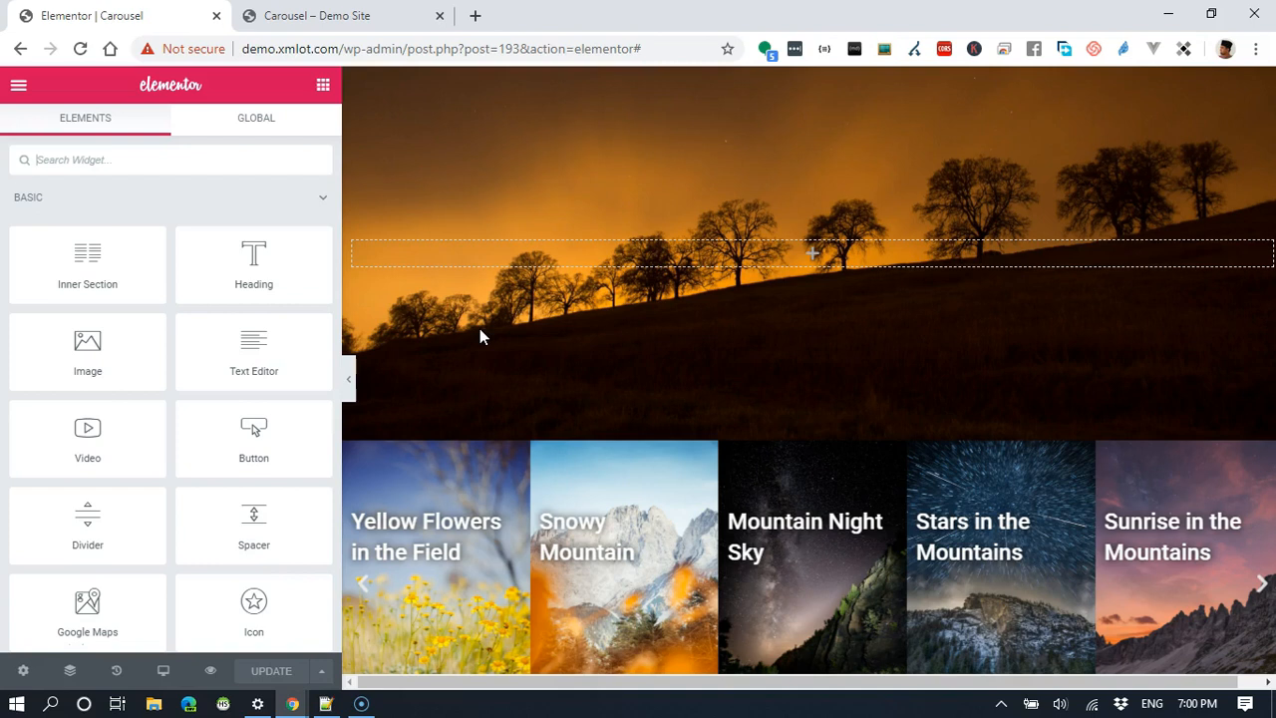
click(1261, 582)
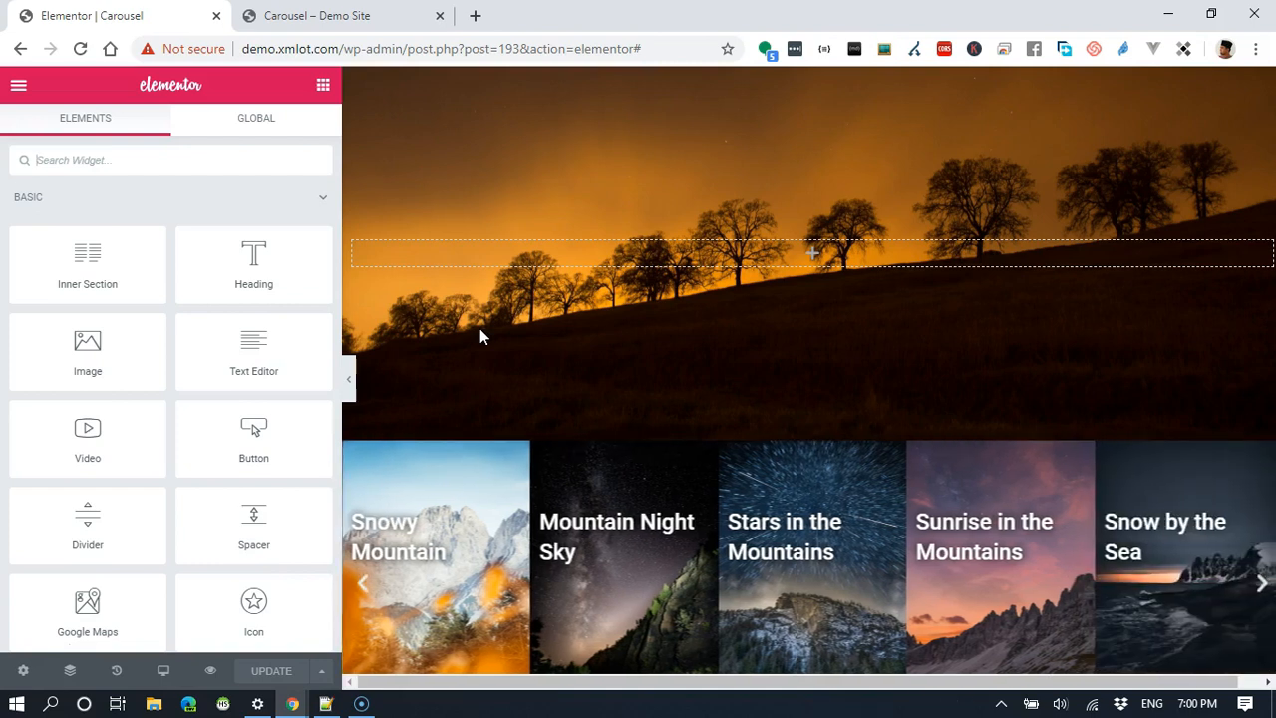
click(1260, 582)
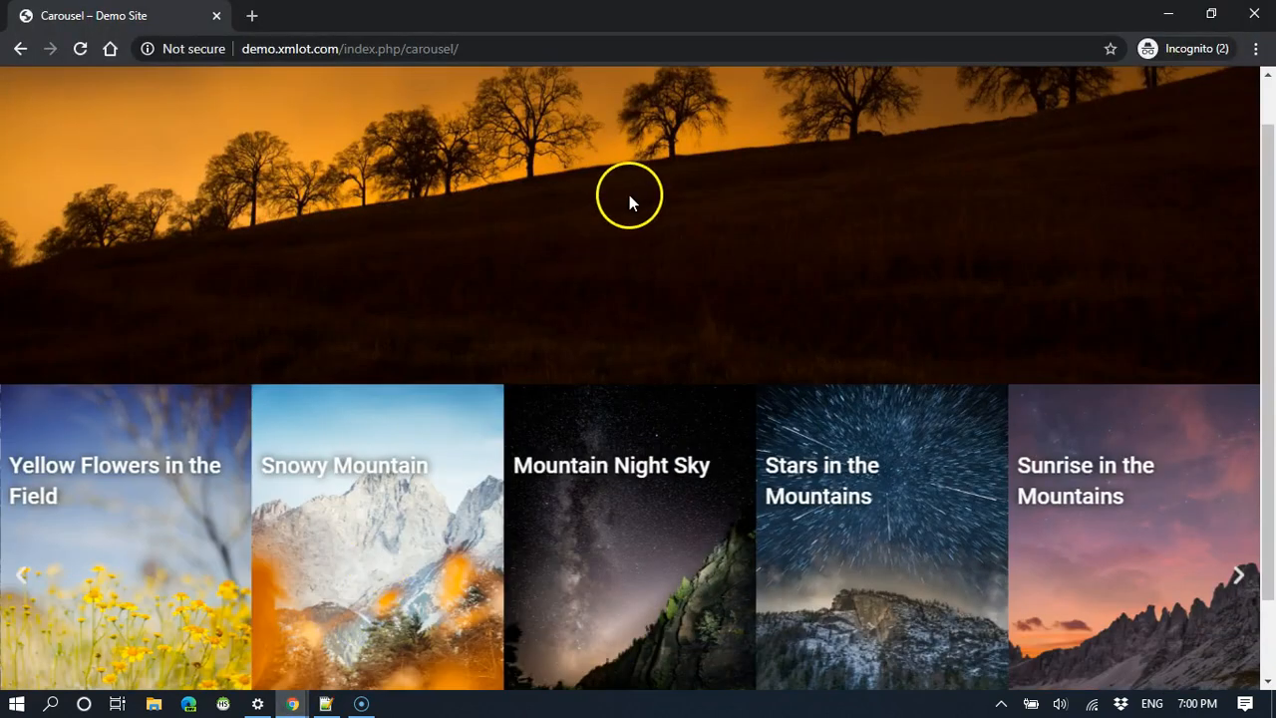
mouse_move(415, 151)
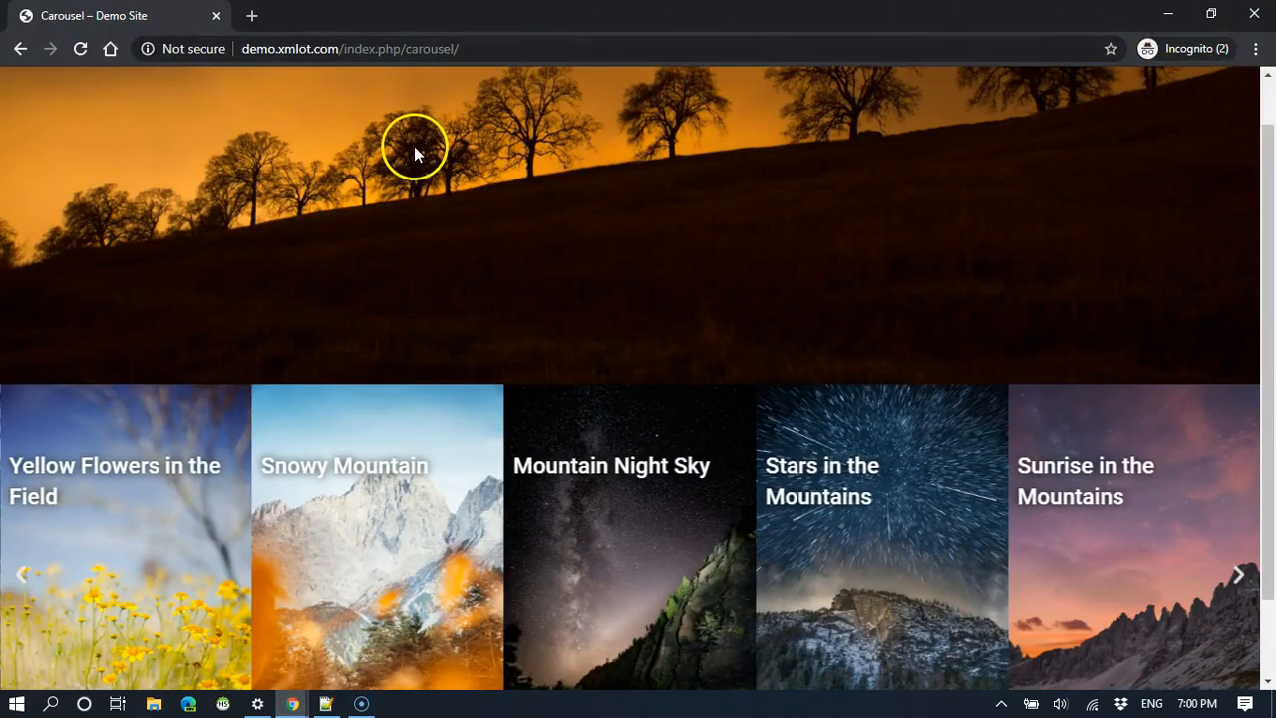
scroll(down, 3)
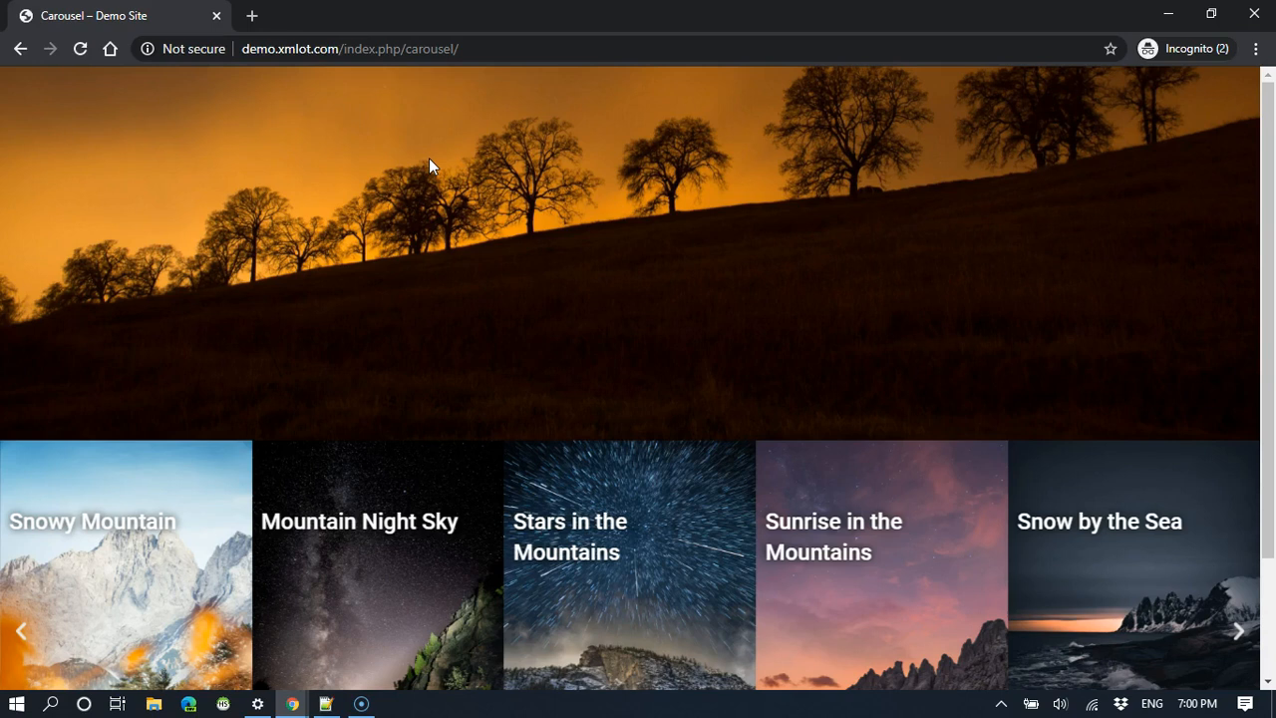
mouse_move(413, 491)
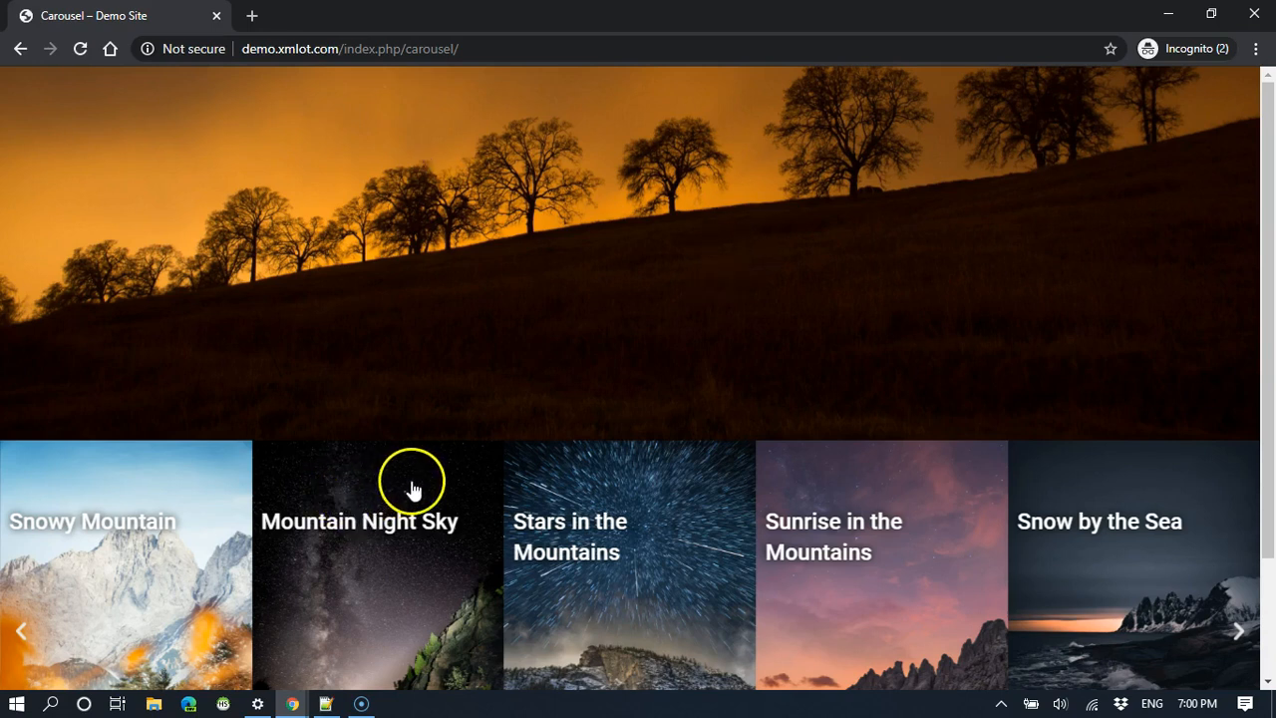
mouse_move(184, 479)
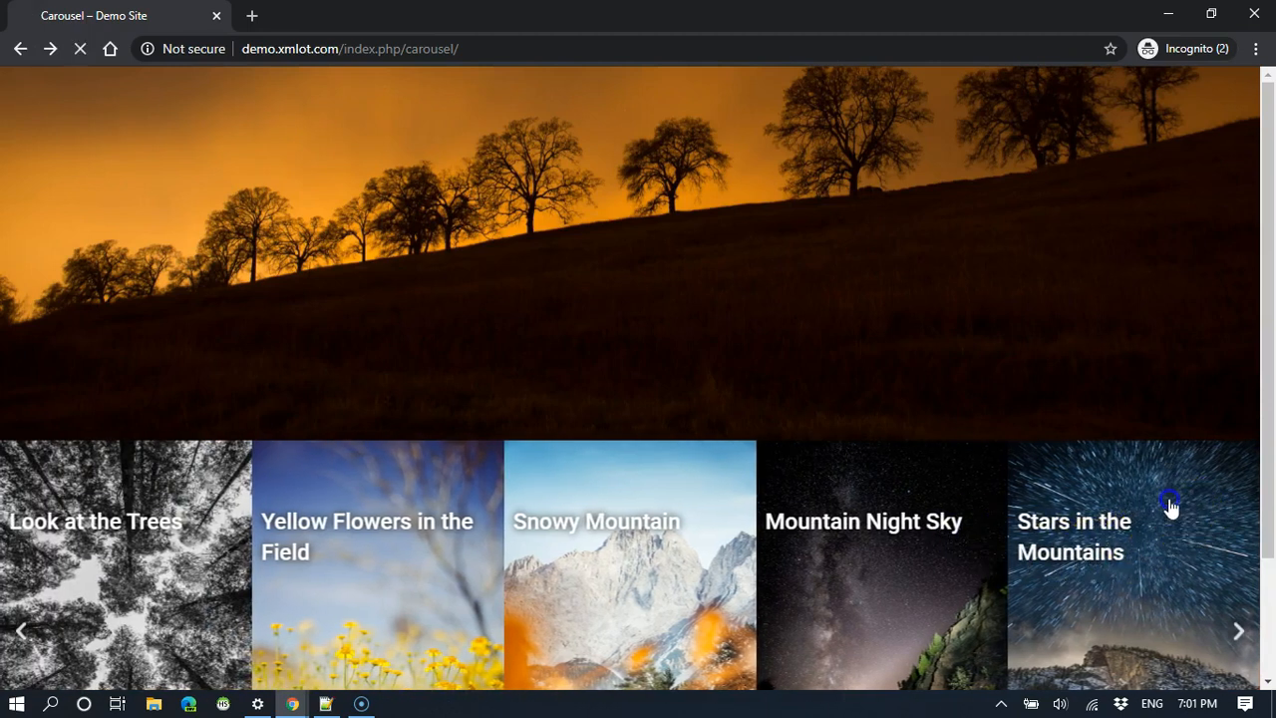
Step: Advance the carousel to later photos and follow a slide to its YouTube tutorial
click(1239, 630)
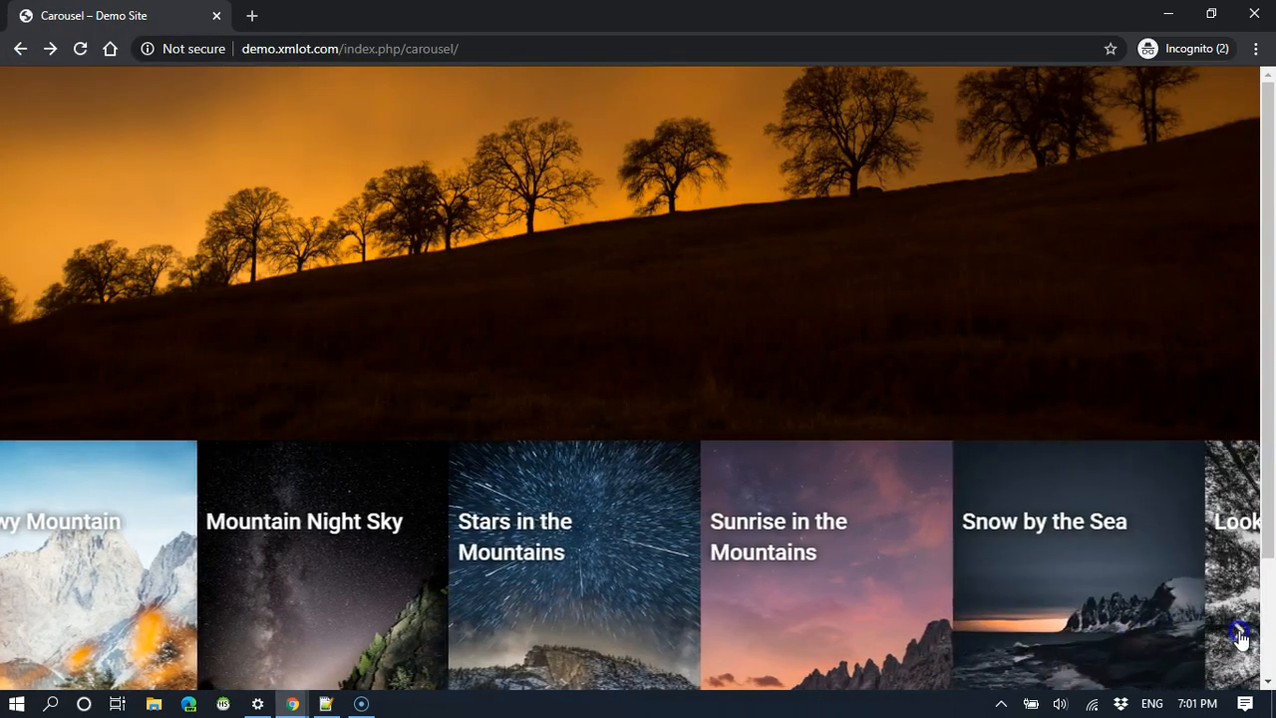
click(1237, 631)
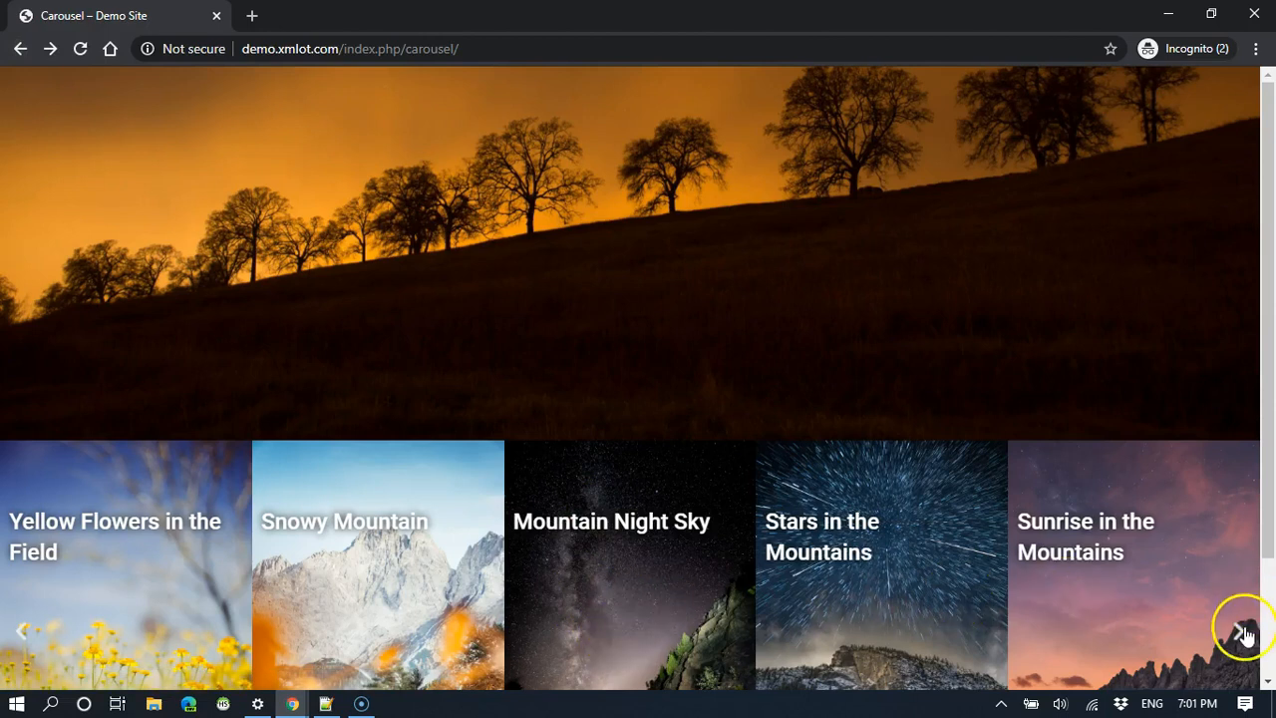
click(1244, 630)
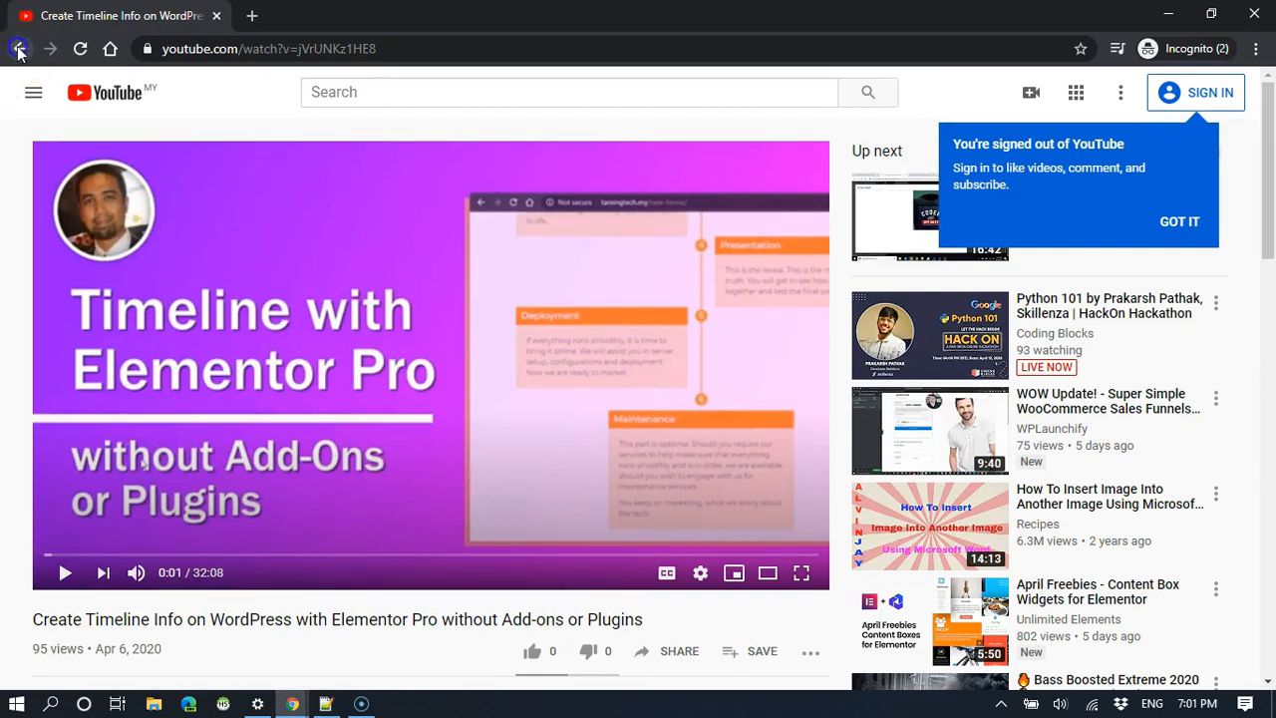
Step: Go back from the YouTube video to the demo carousel page
click(20, 48)
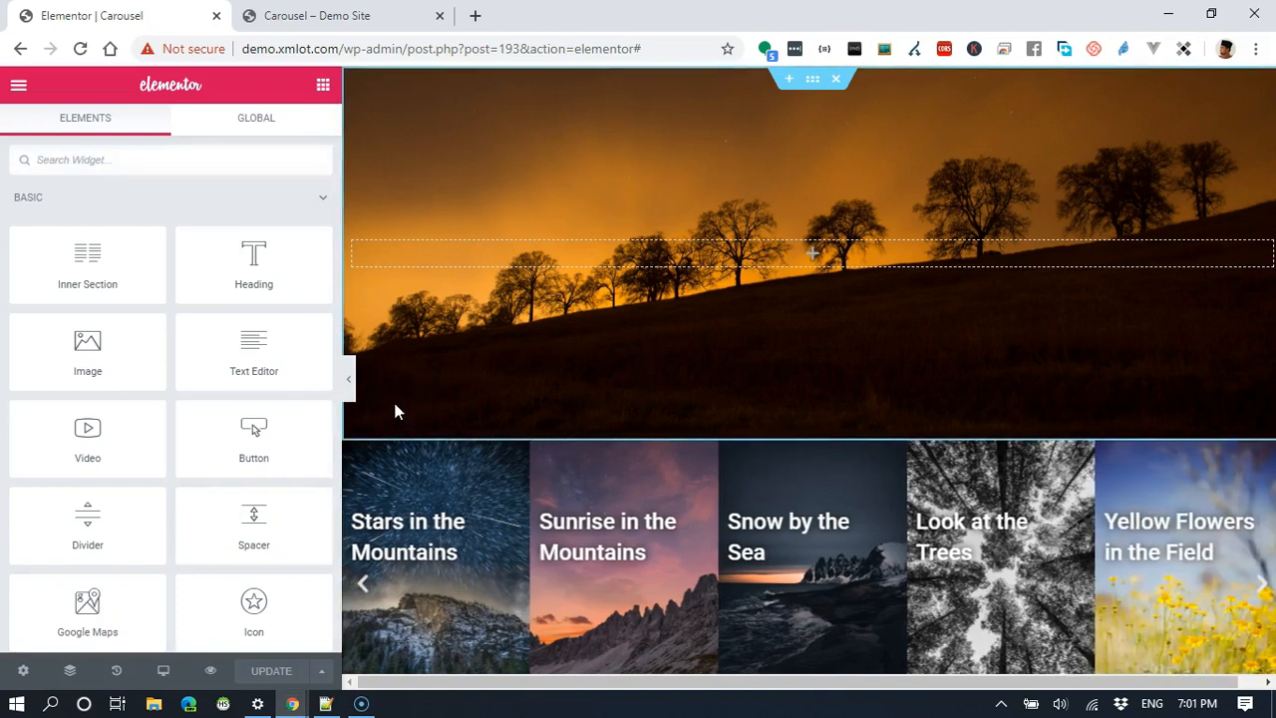
Step: Find the Image Carousel widget by searching 'carou' and add it above the existing carousel
scroll(down, 3)
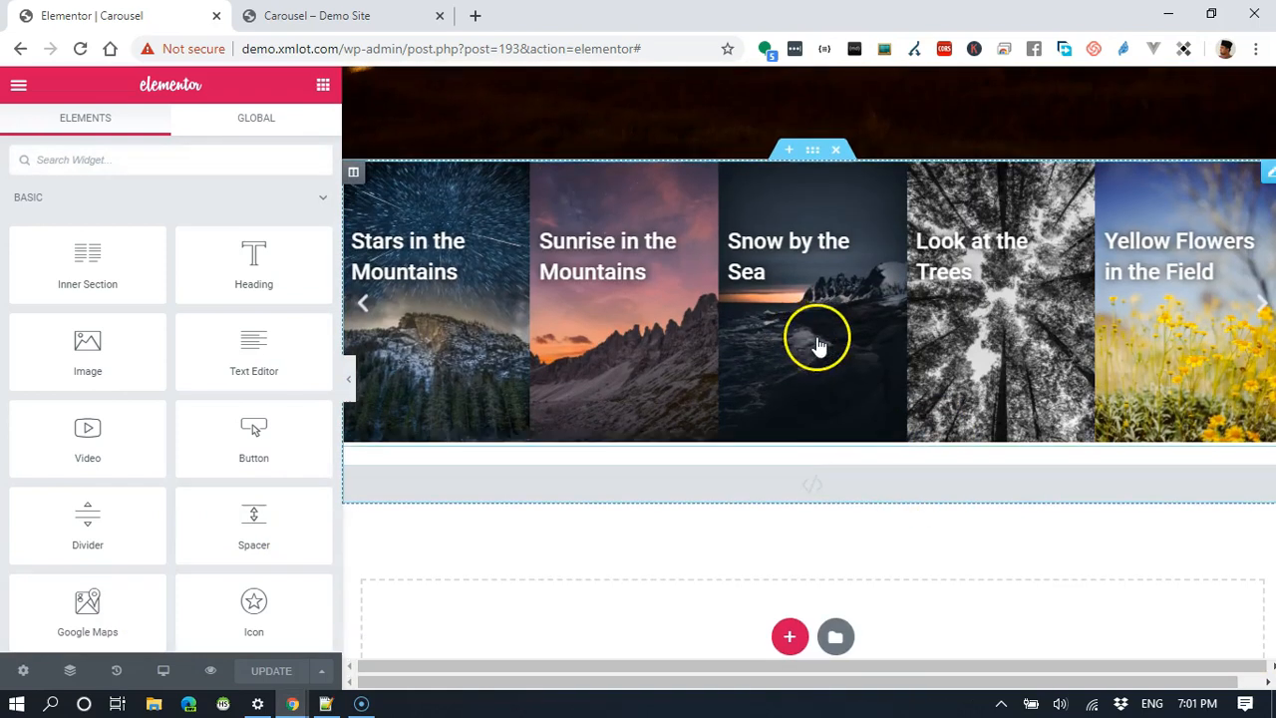
mouse_move(908, 275)
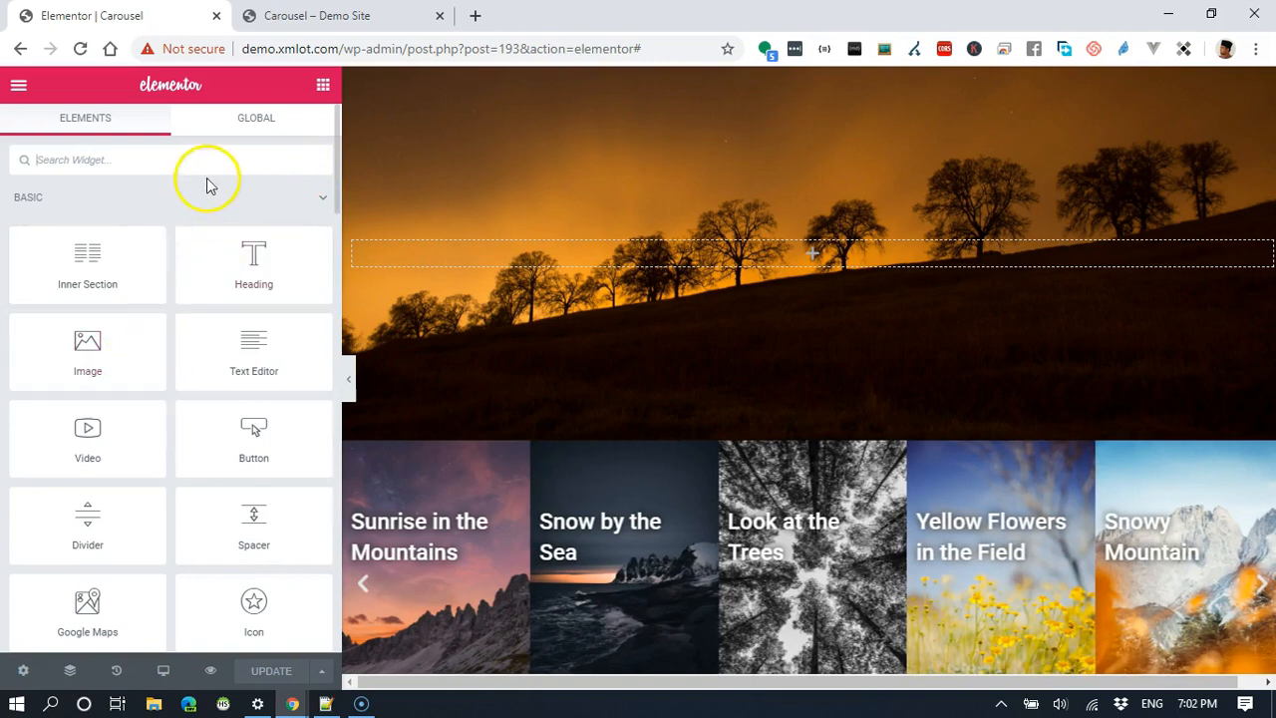
text(carou)
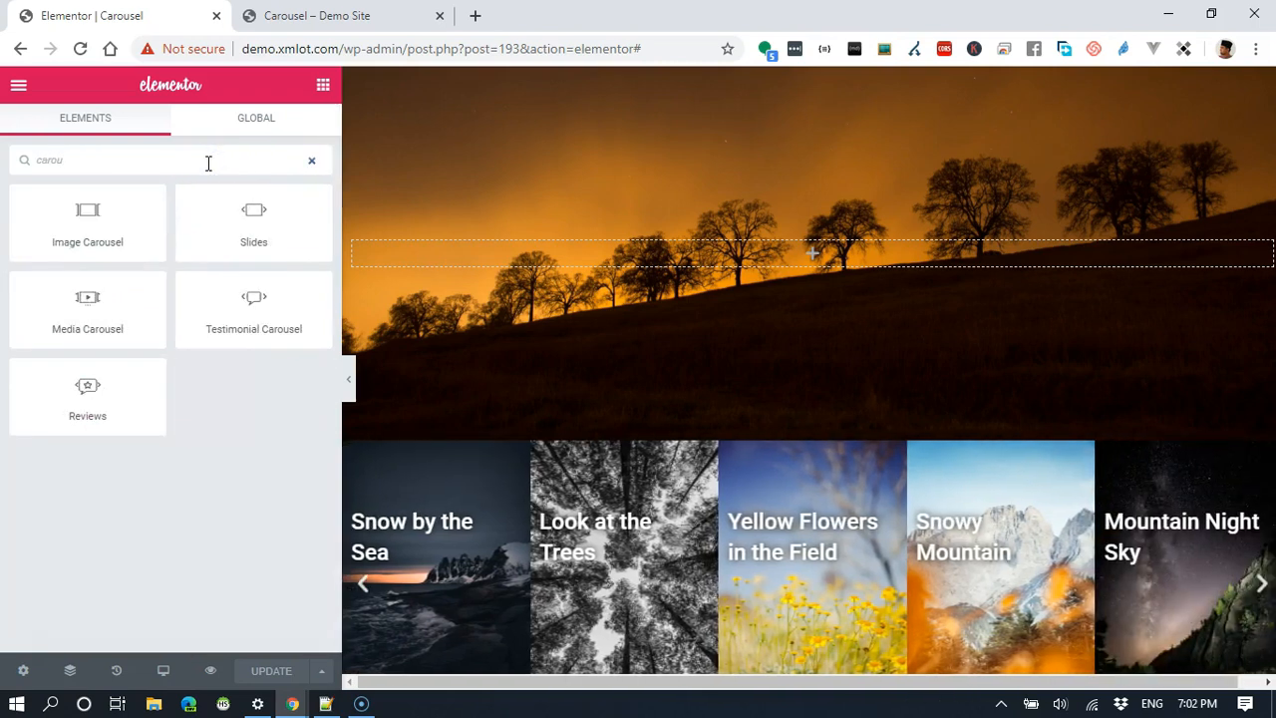
mouse_move(88, 224)
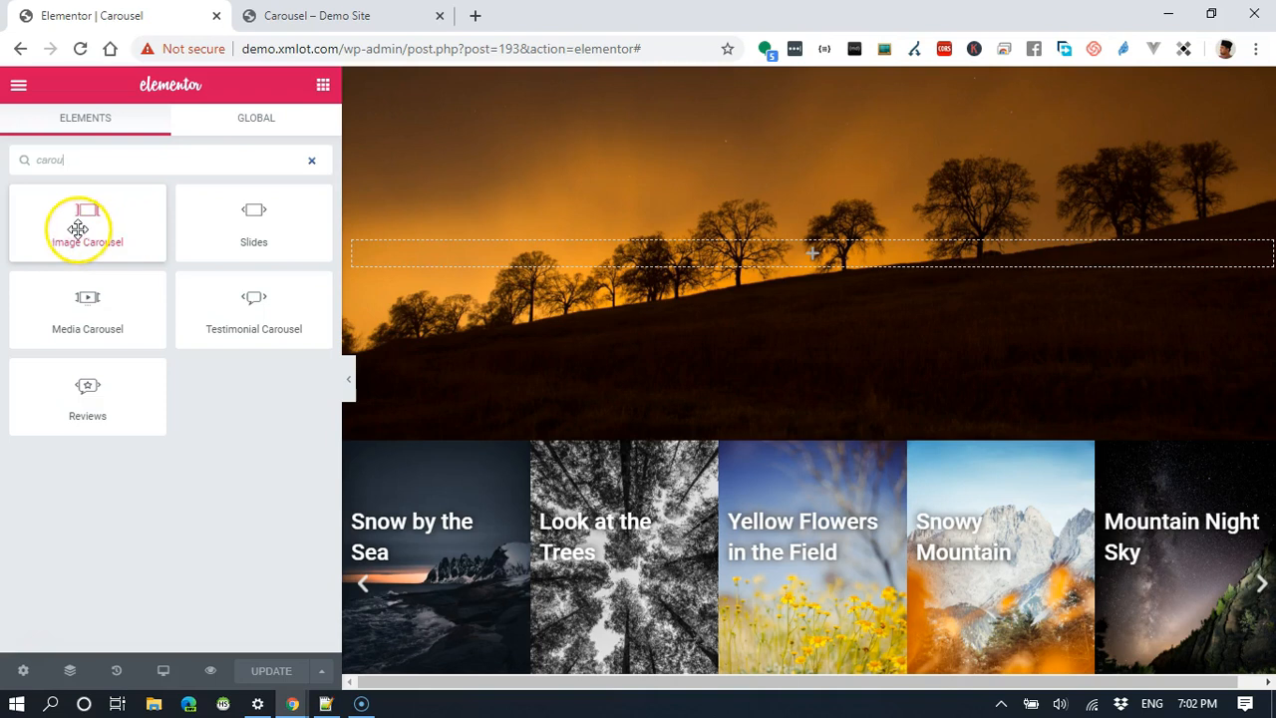
click(87, 223)
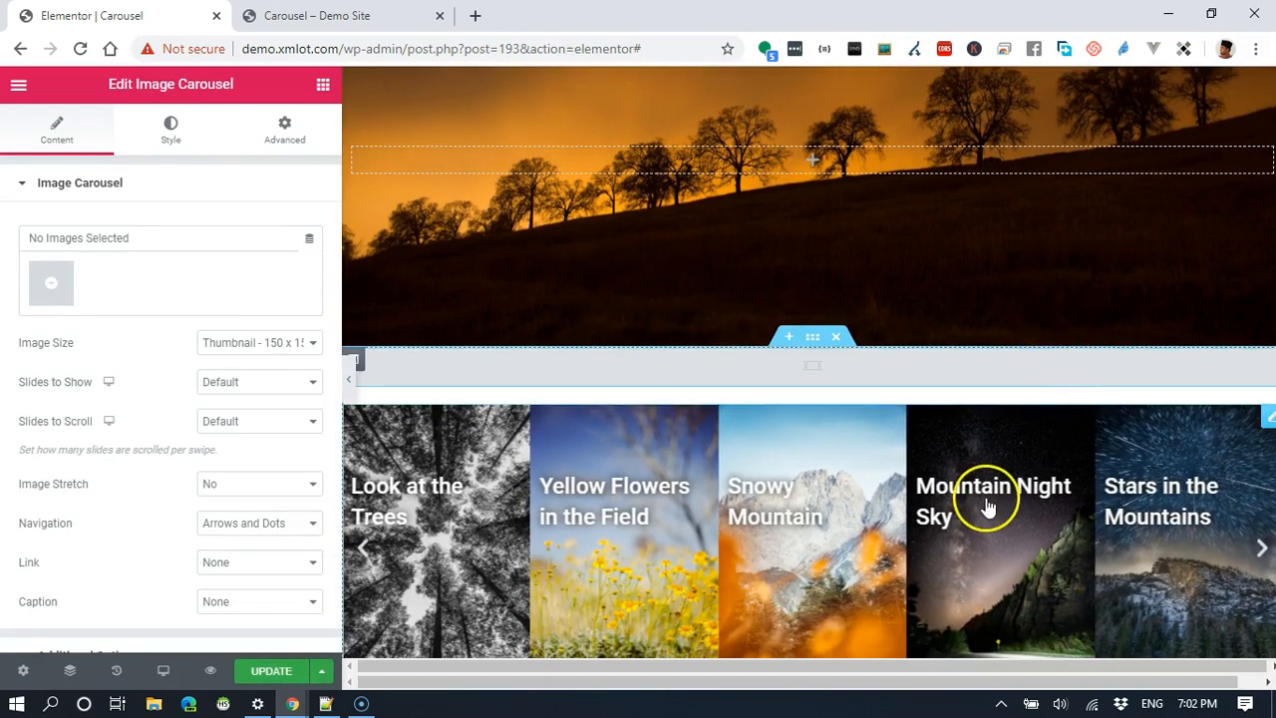
mouse_move(1260, 436)
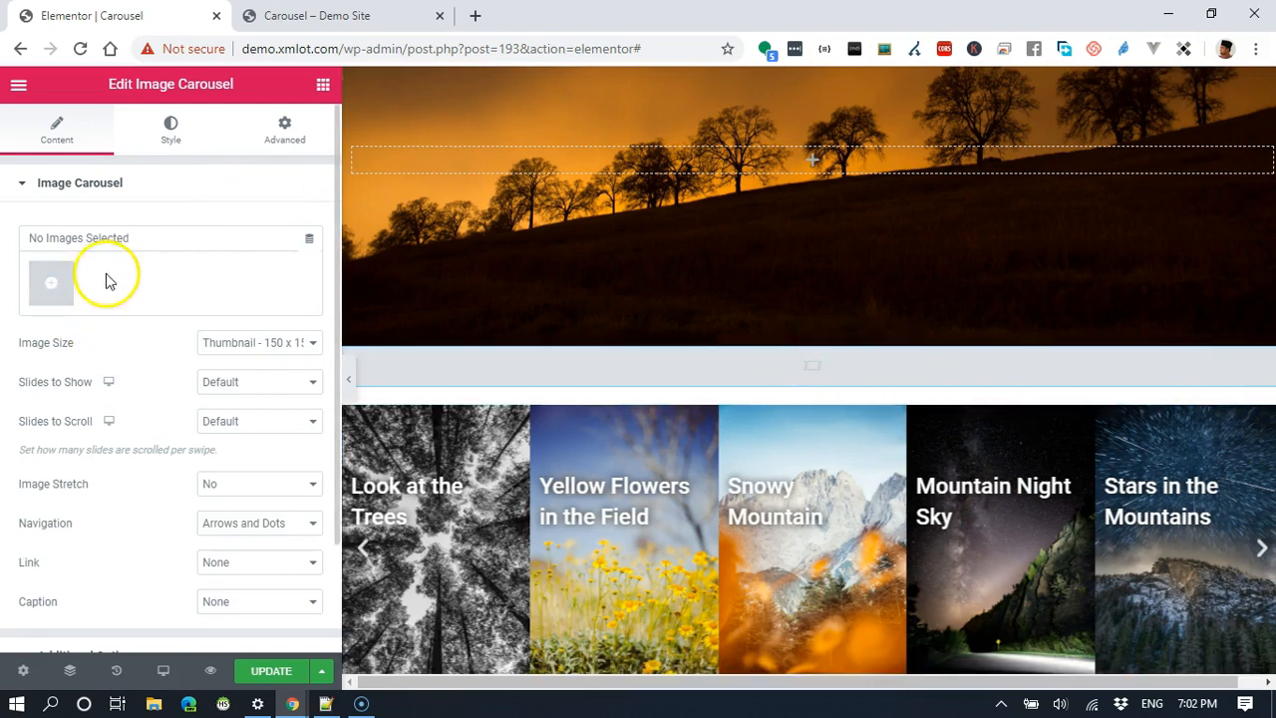
Step: Create a gallery of eight media-library photos, including the black-and-white trees, and insert it into the carousel
click(52, 284)
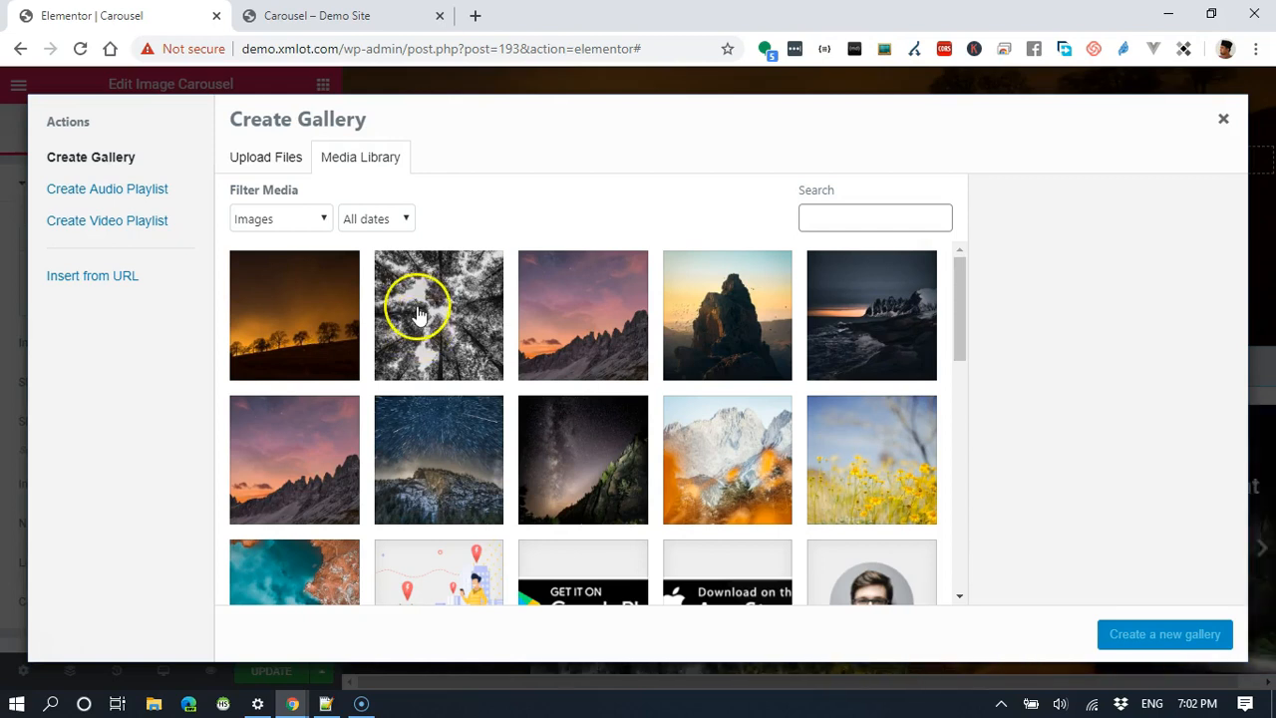
click(869, 459)
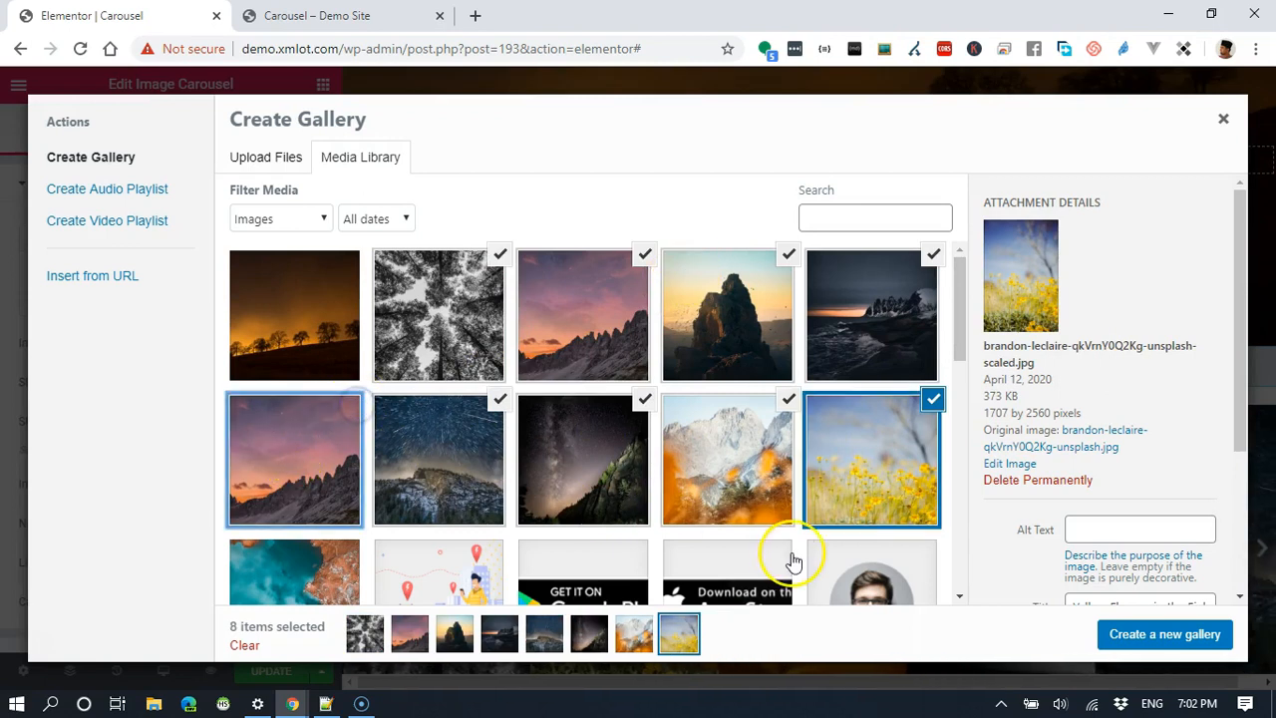
mouse_move(821, 499)
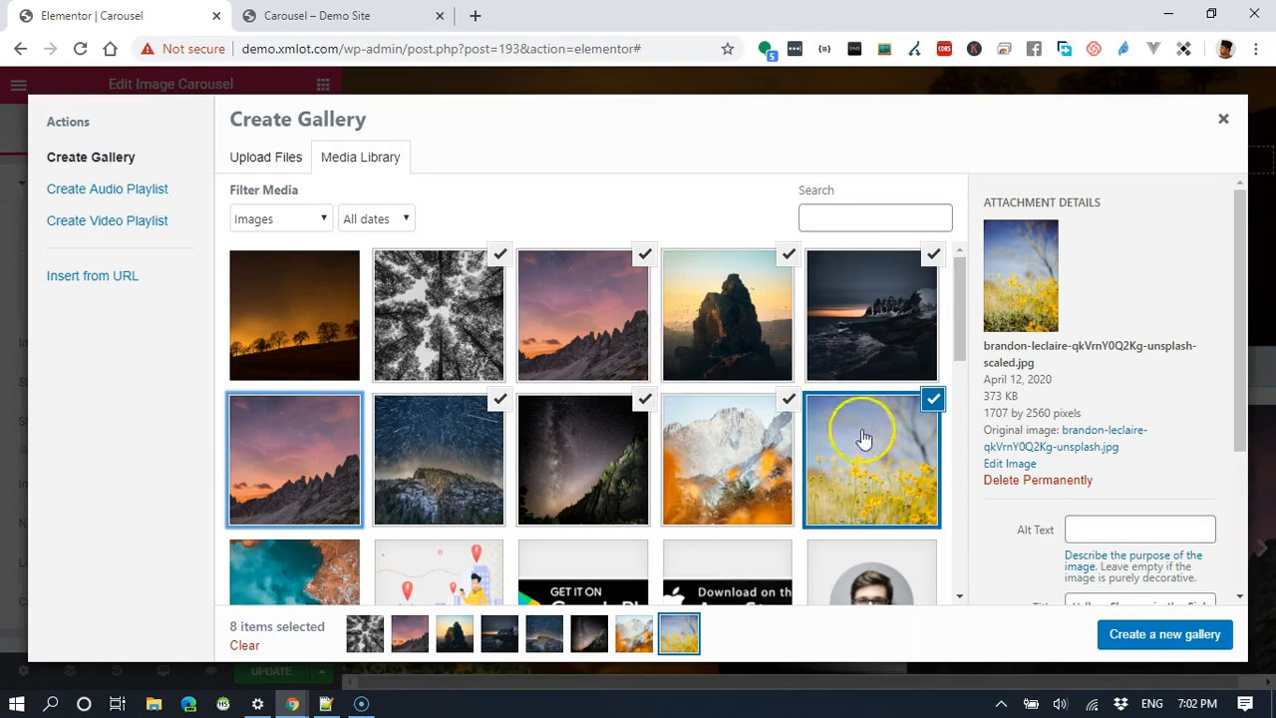
mouse_move(875, 482)
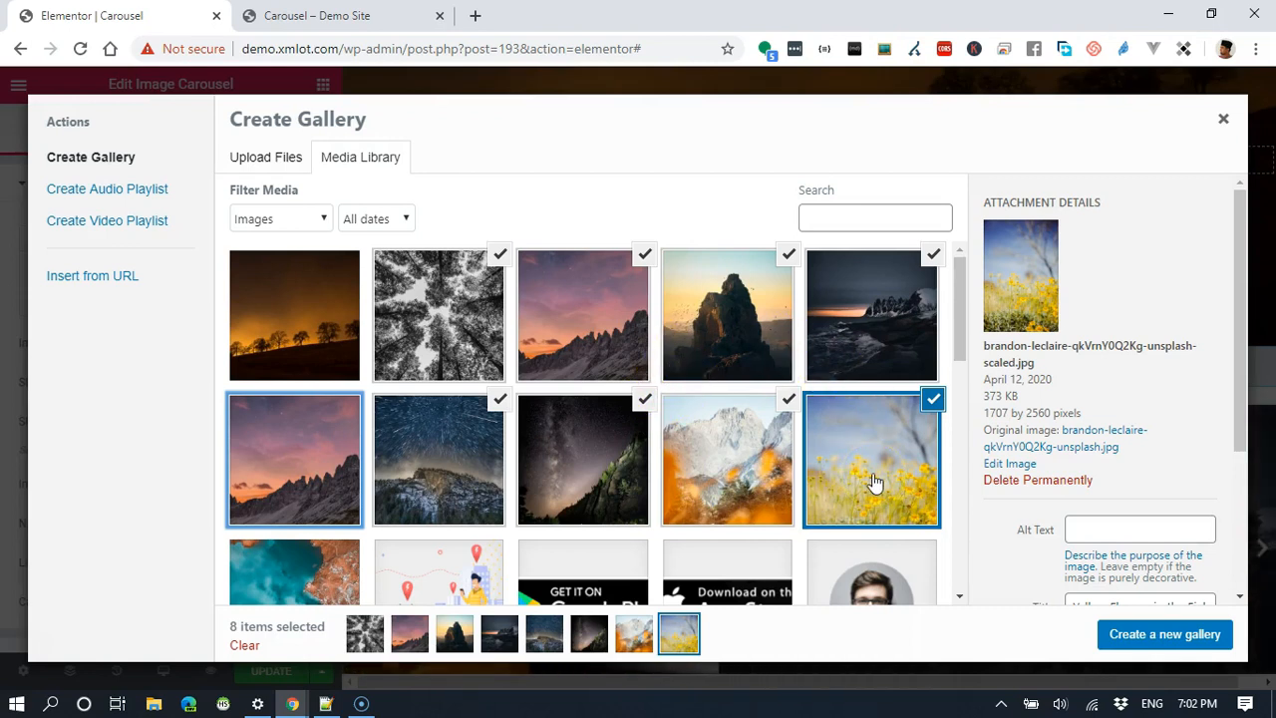
click(1164, 634)
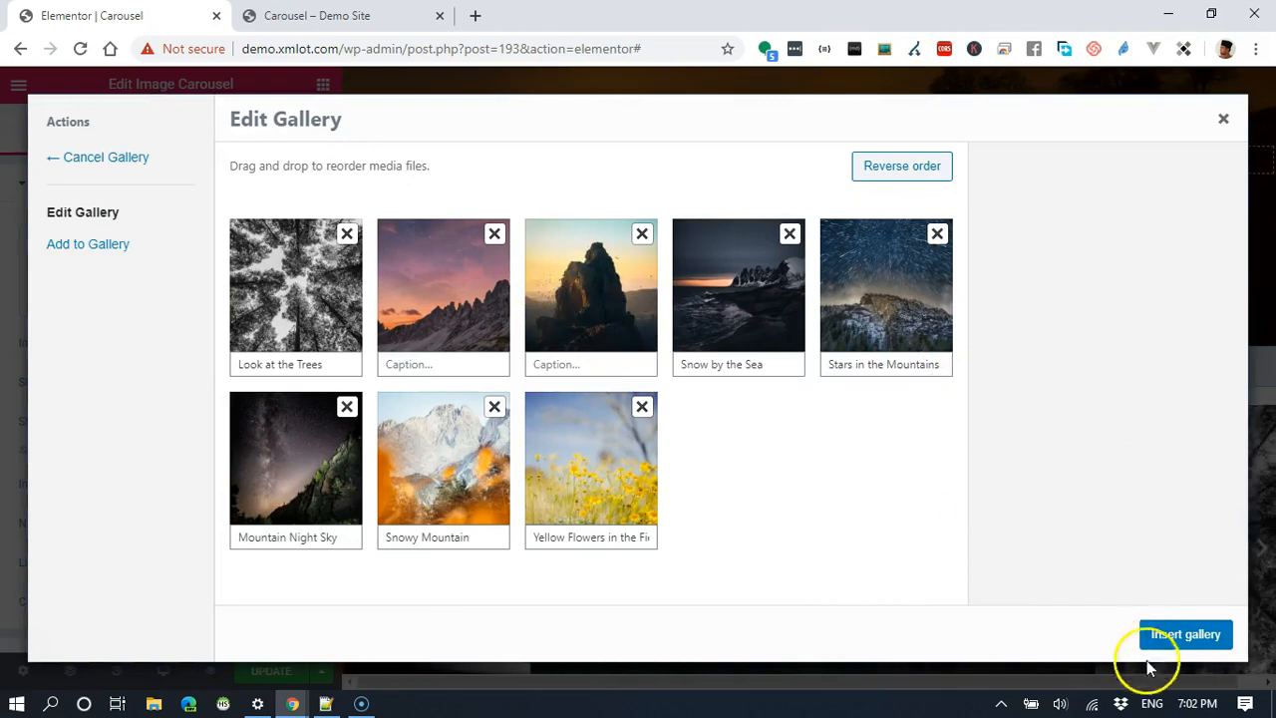
click(1185, 634)
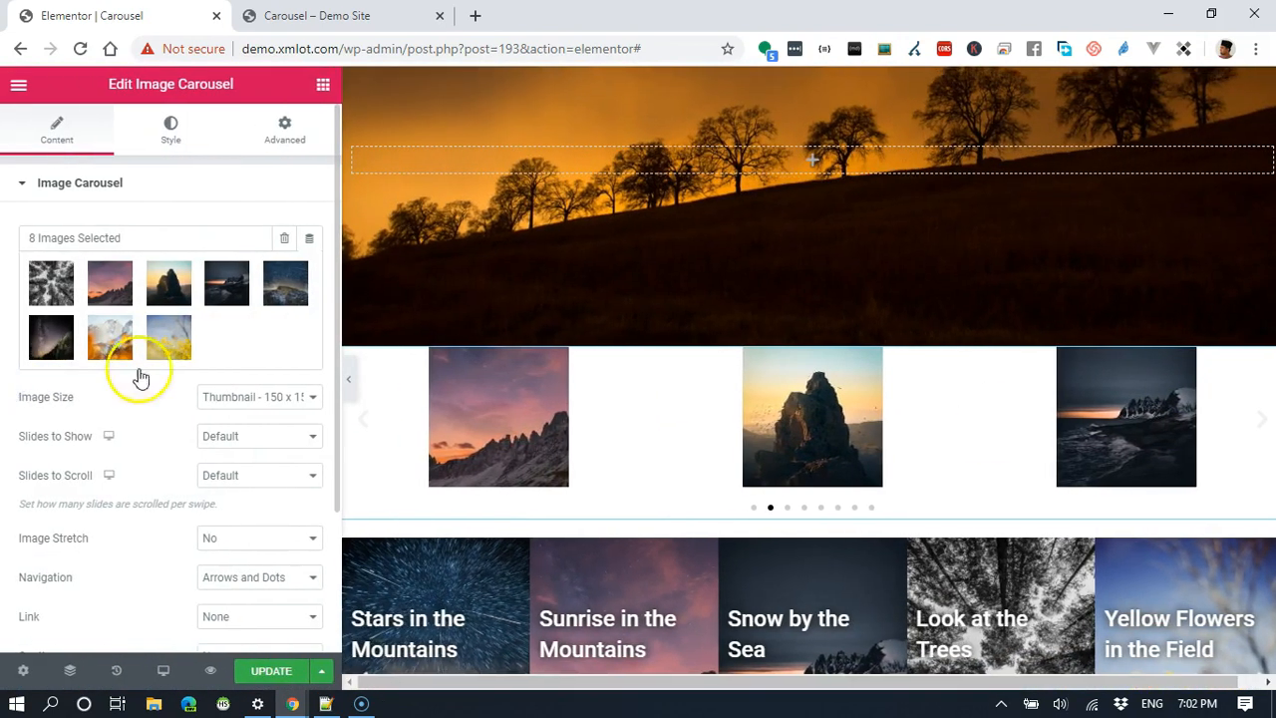
mouse_move(300, 437)
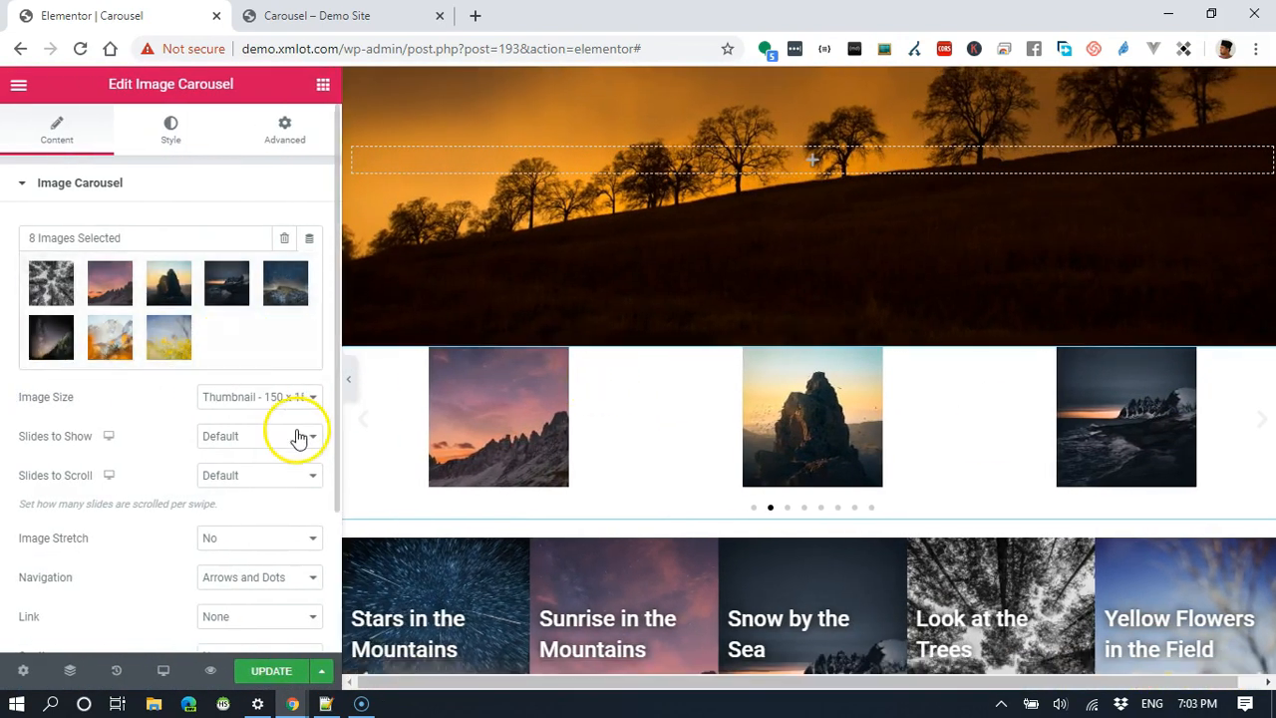
click(260, 397)
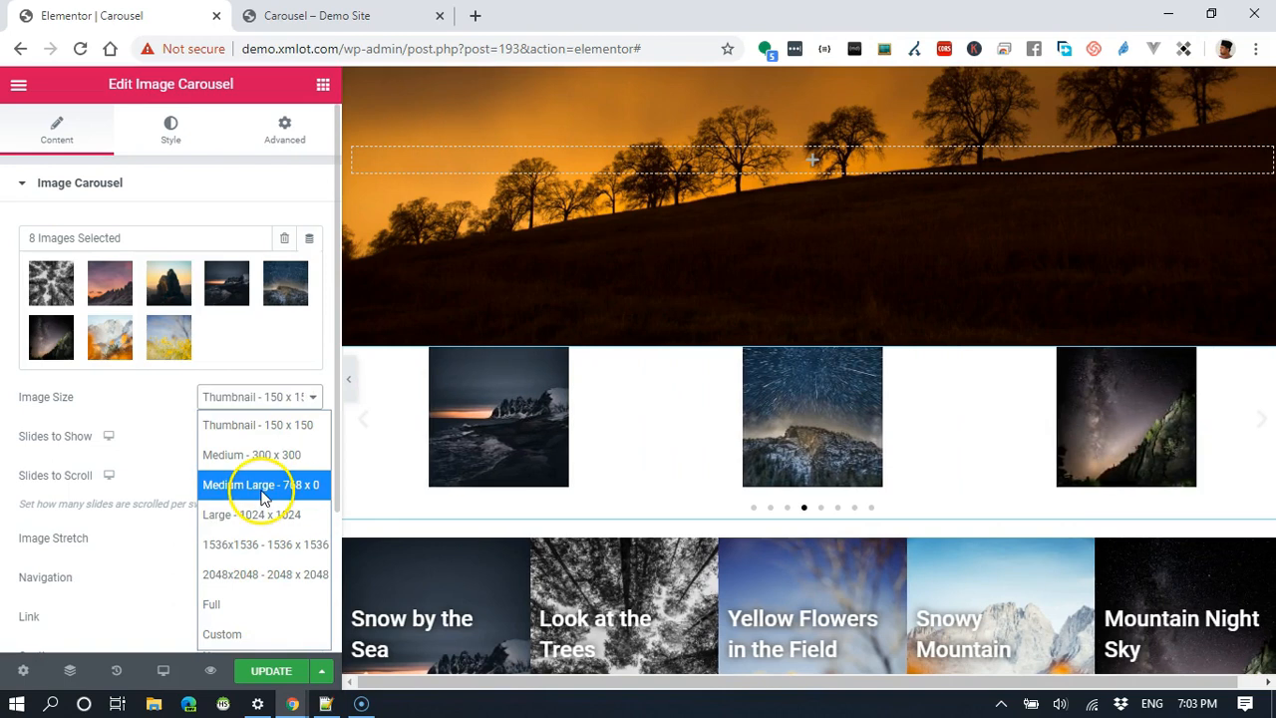
click(263, 484)
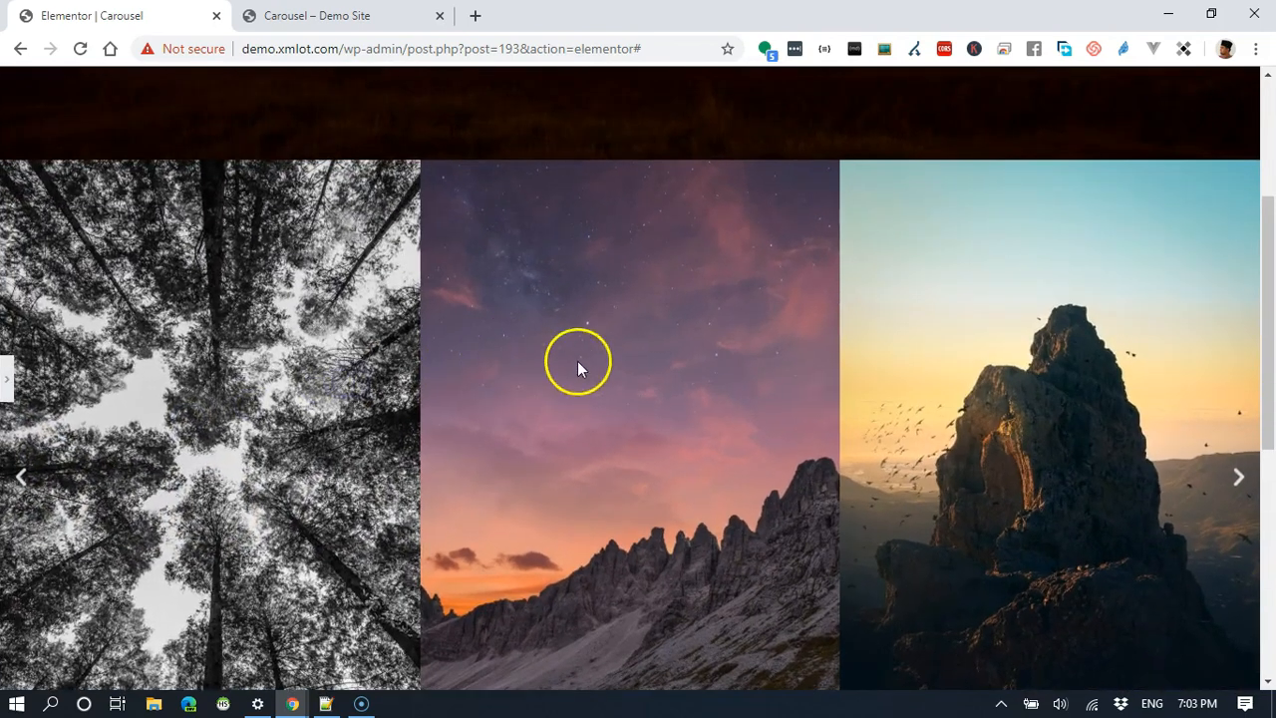
scroll(down, 3)
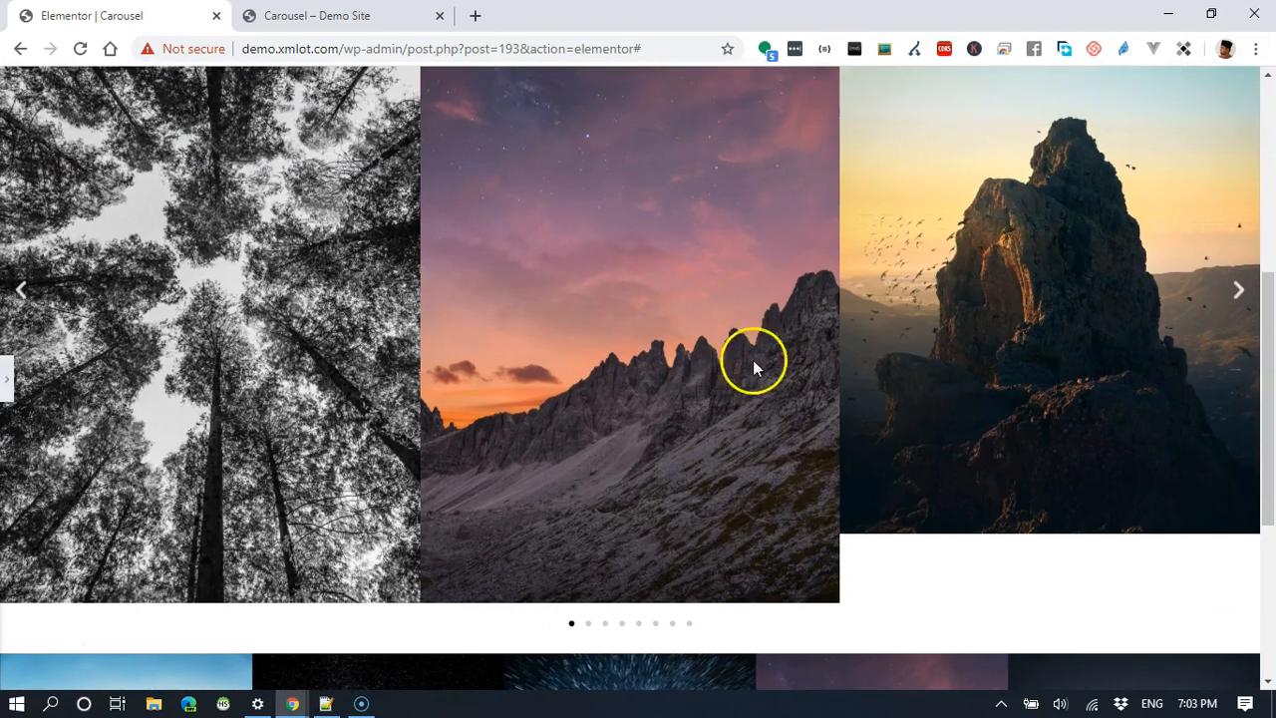
click(1238, 289)
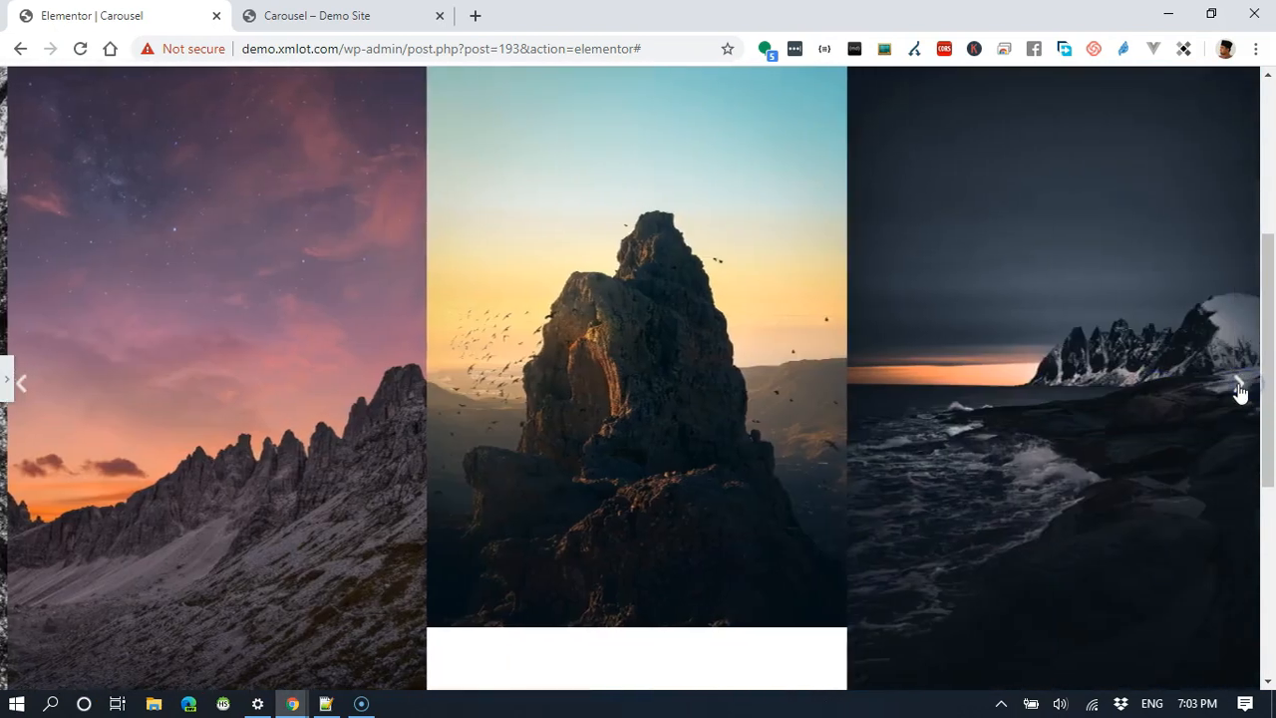
click(1239, 387)
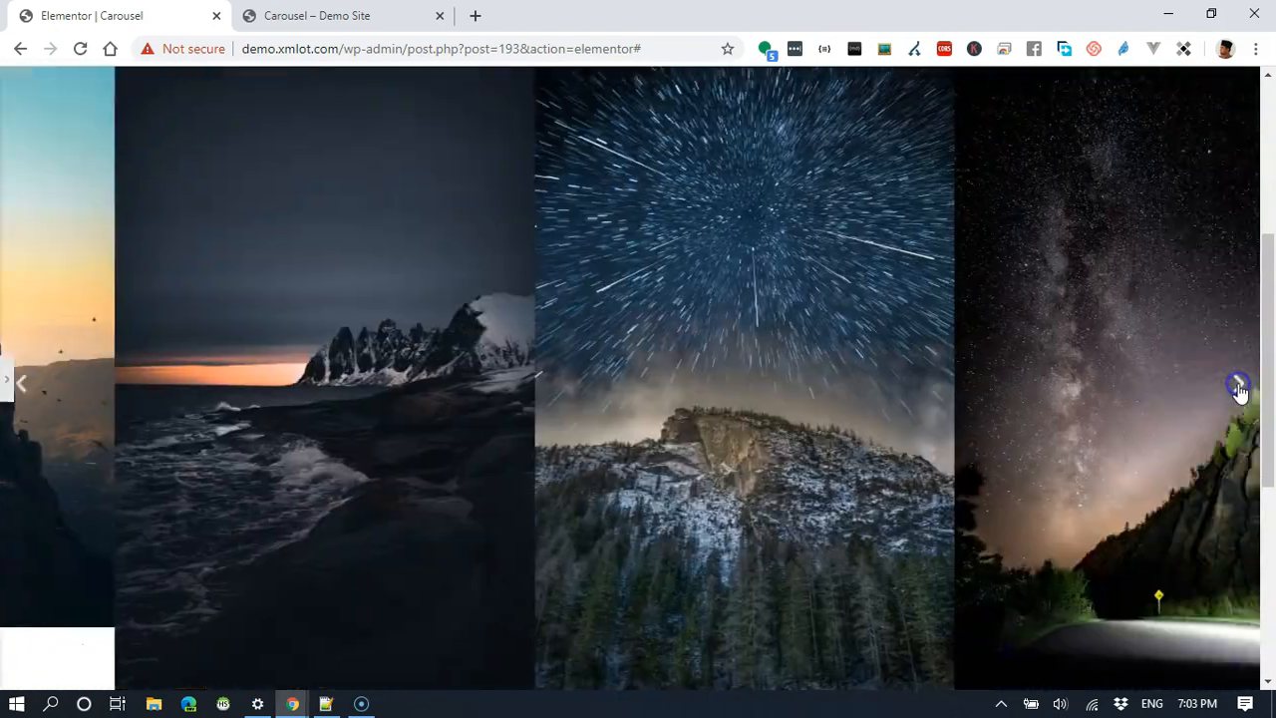
click(1239, 383)
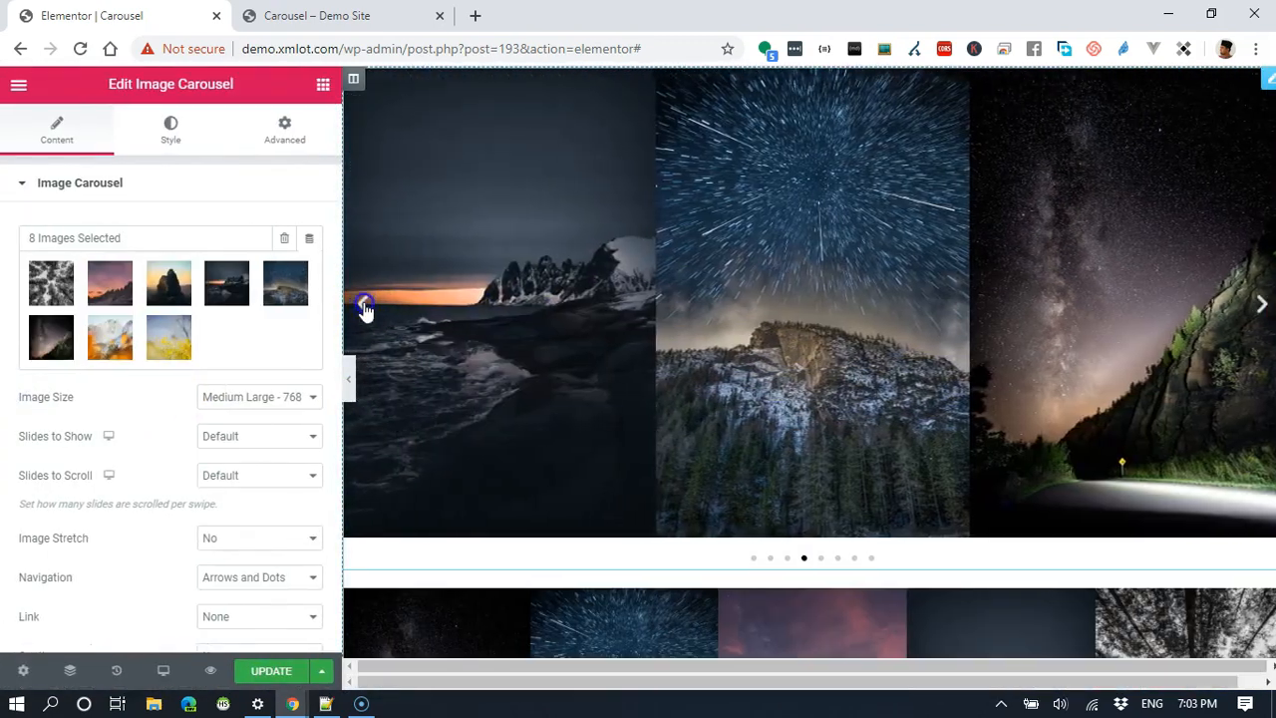
click(363, 303)
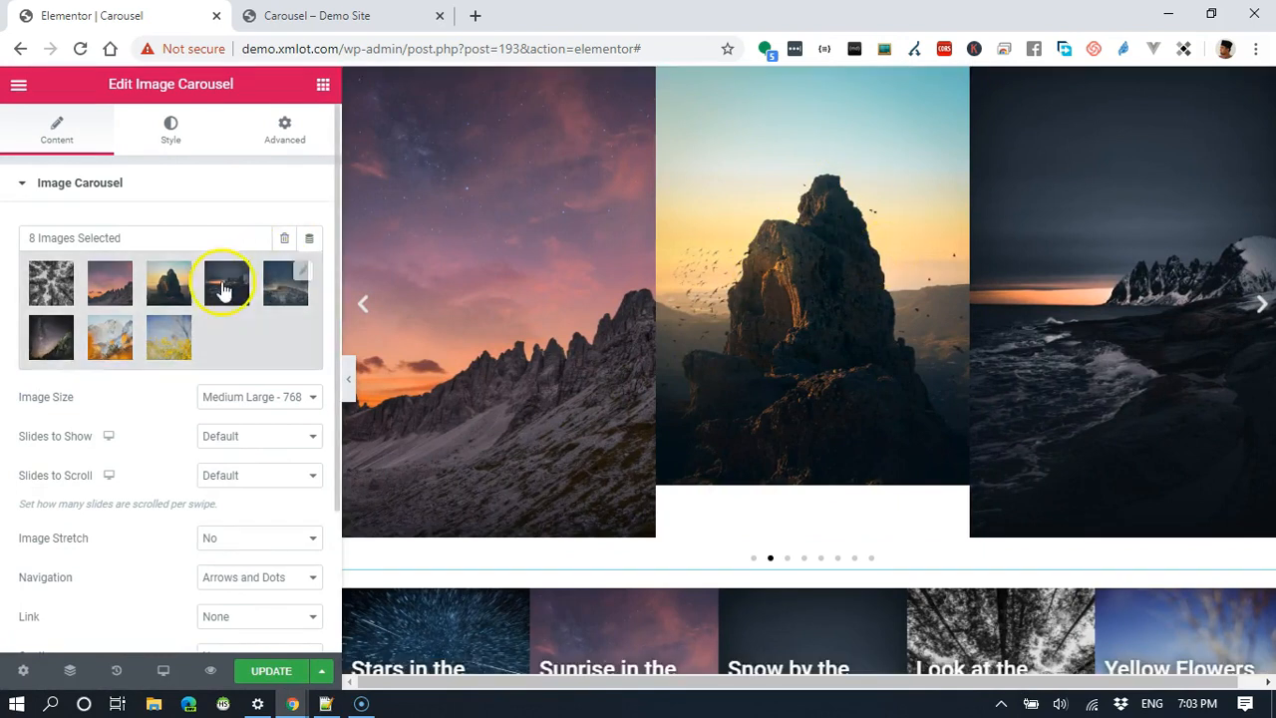
Step: Edit the gallery to drop one photo and reinsert it with seven images
click(223, 283)
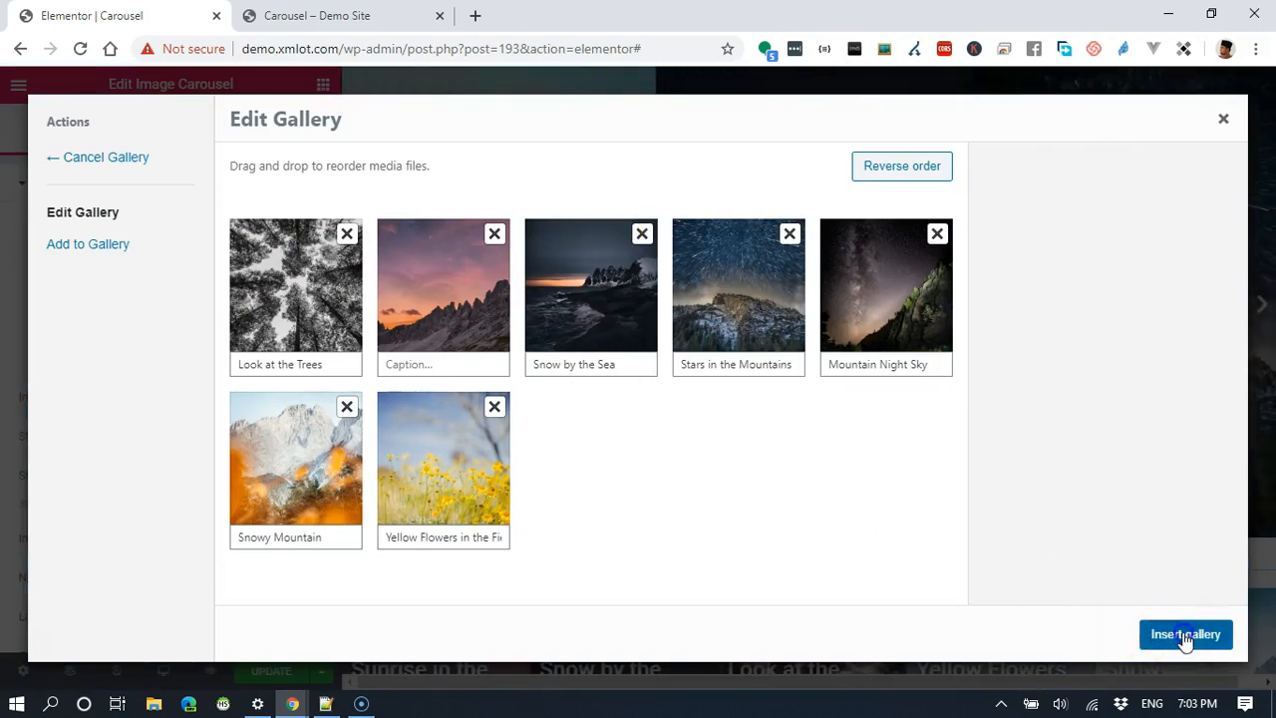
click(1185, 634)
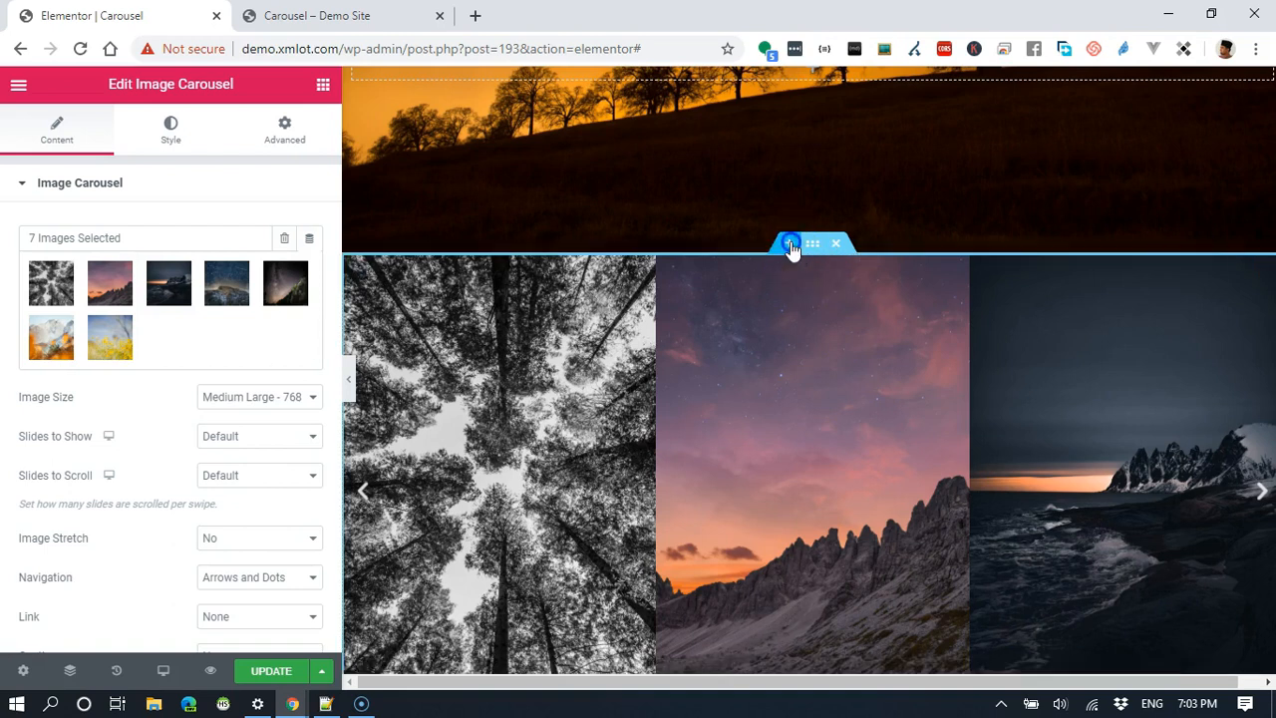
Step: Set the carousel section's top and bottom margin to 100 px in Advanced settings
click(790, 243)
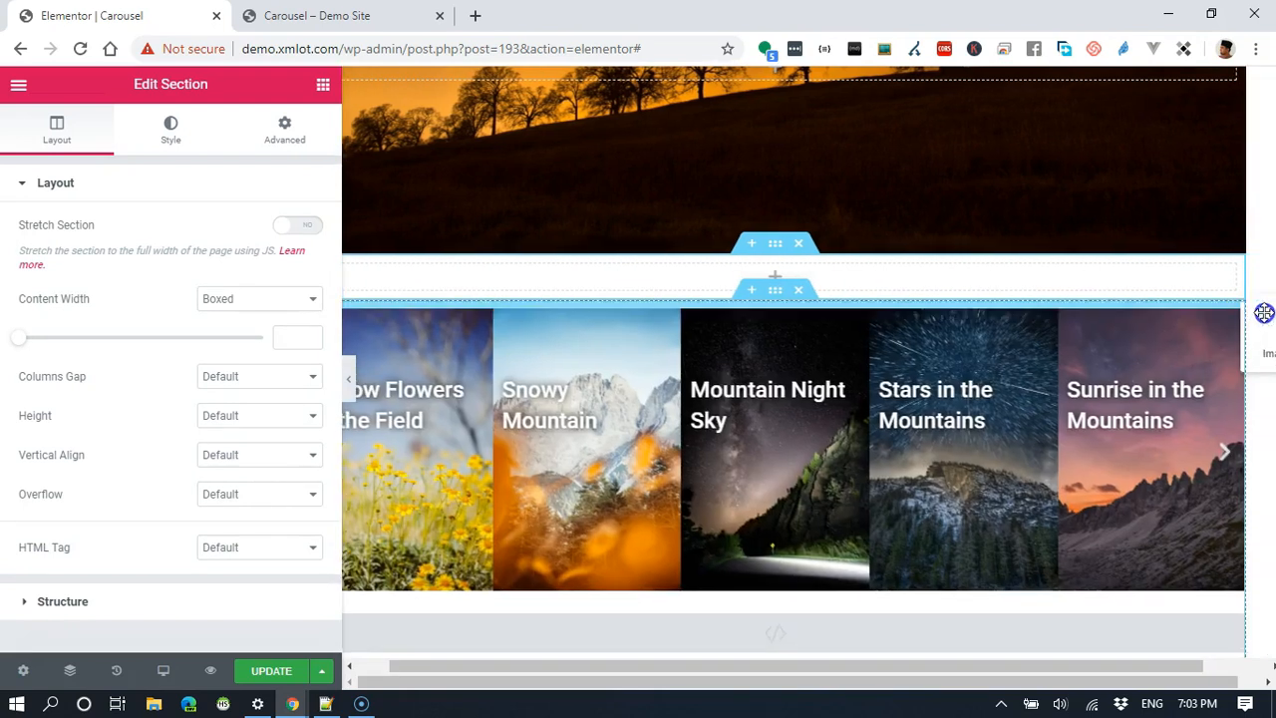
click(806, 279)
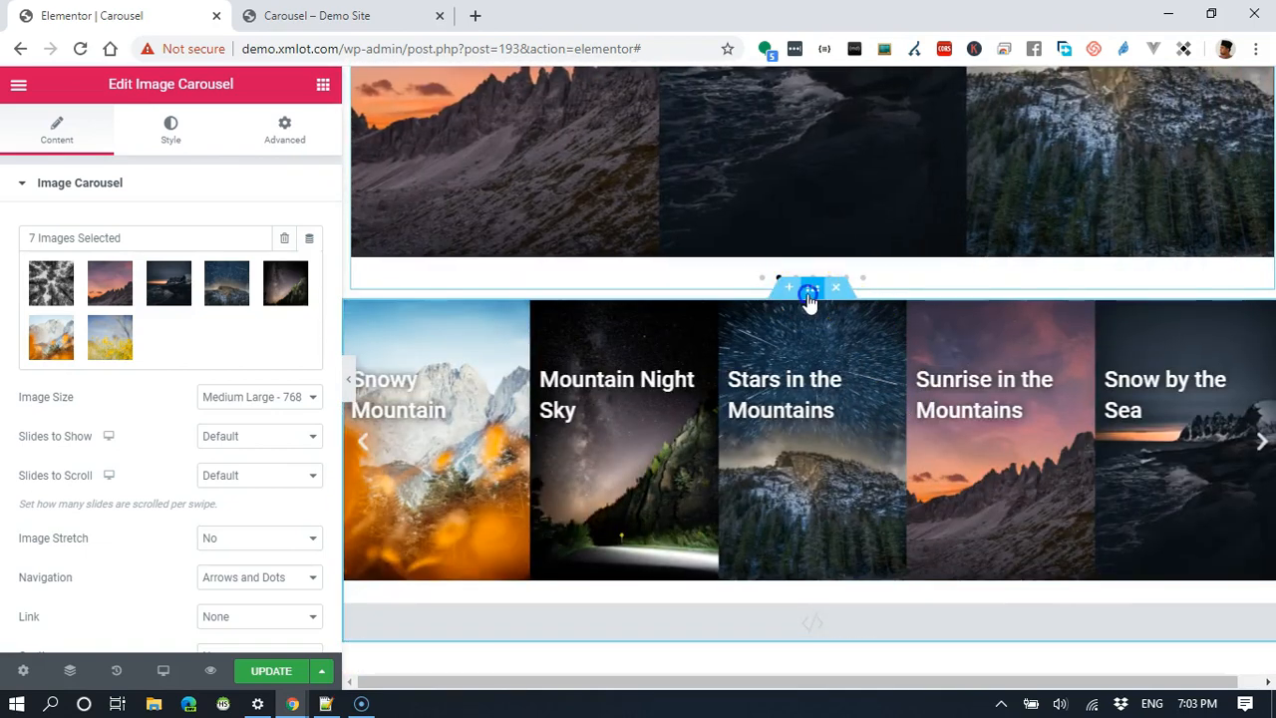
click(812, 287)
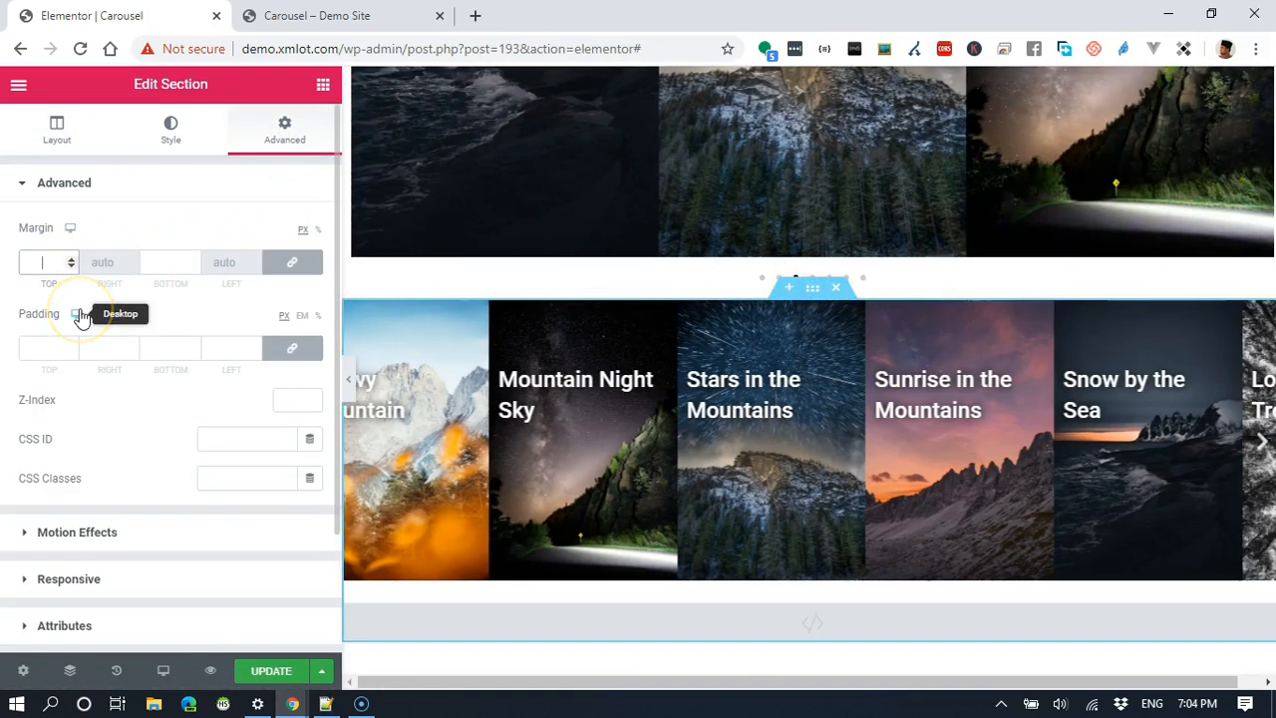
click(1260, 441)
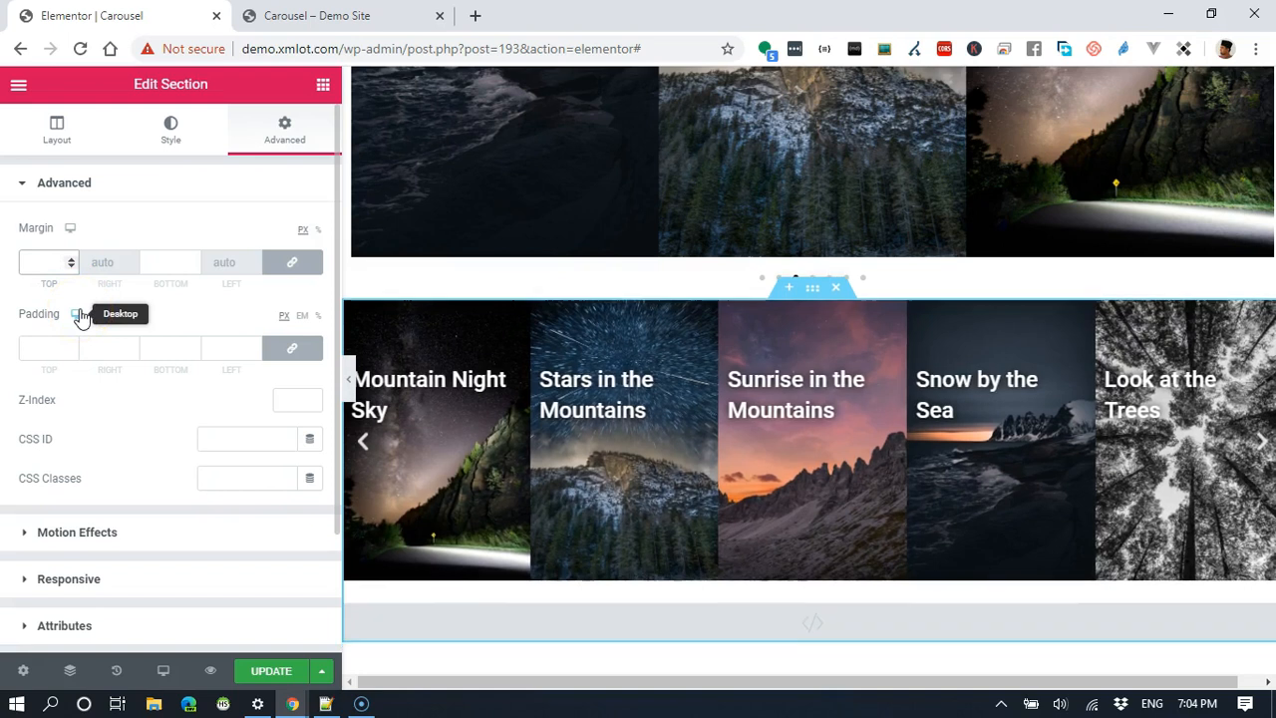
text(100)
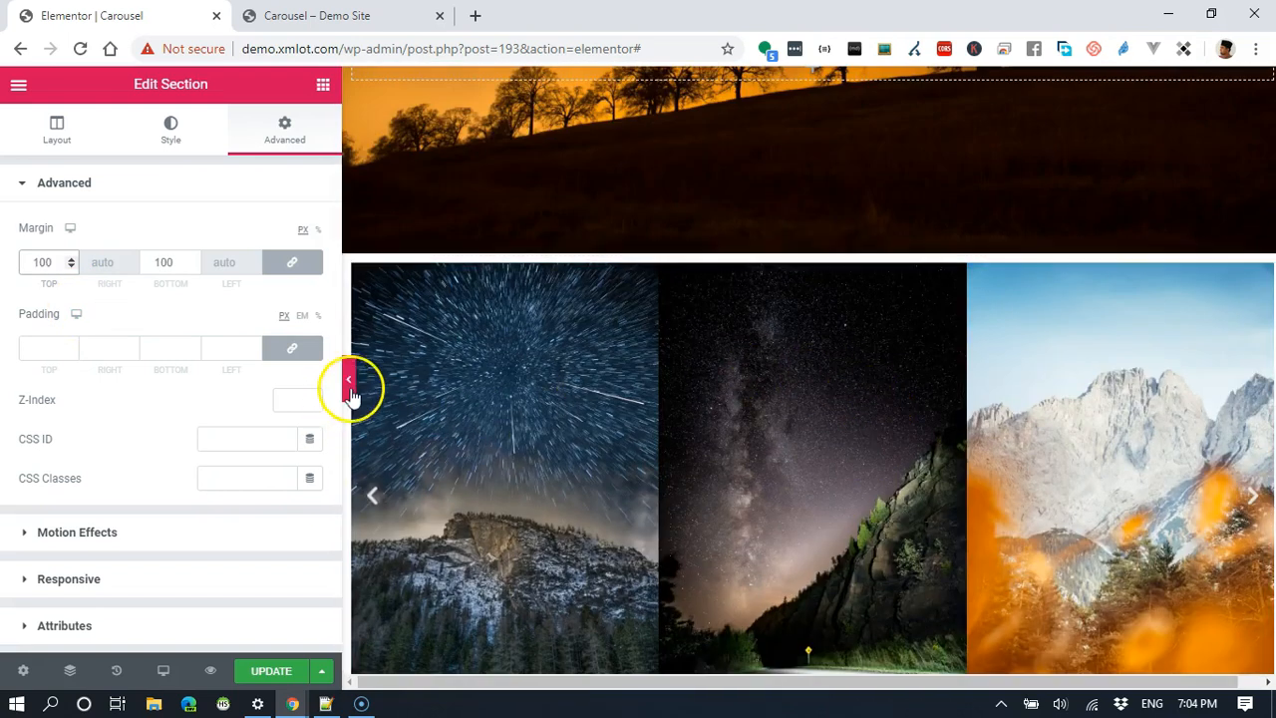
Step: Preview the page with the panel hidden and slide through the seven photos
click(347, 379)
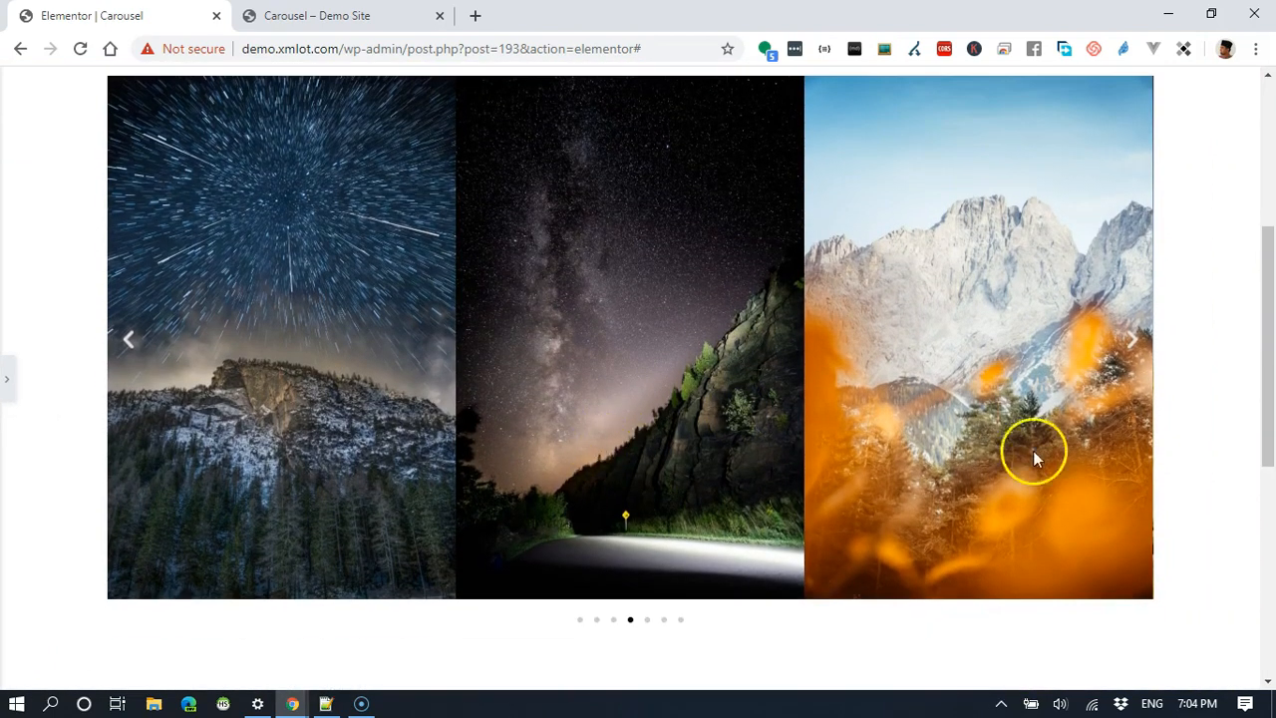
scroll(down, 3)
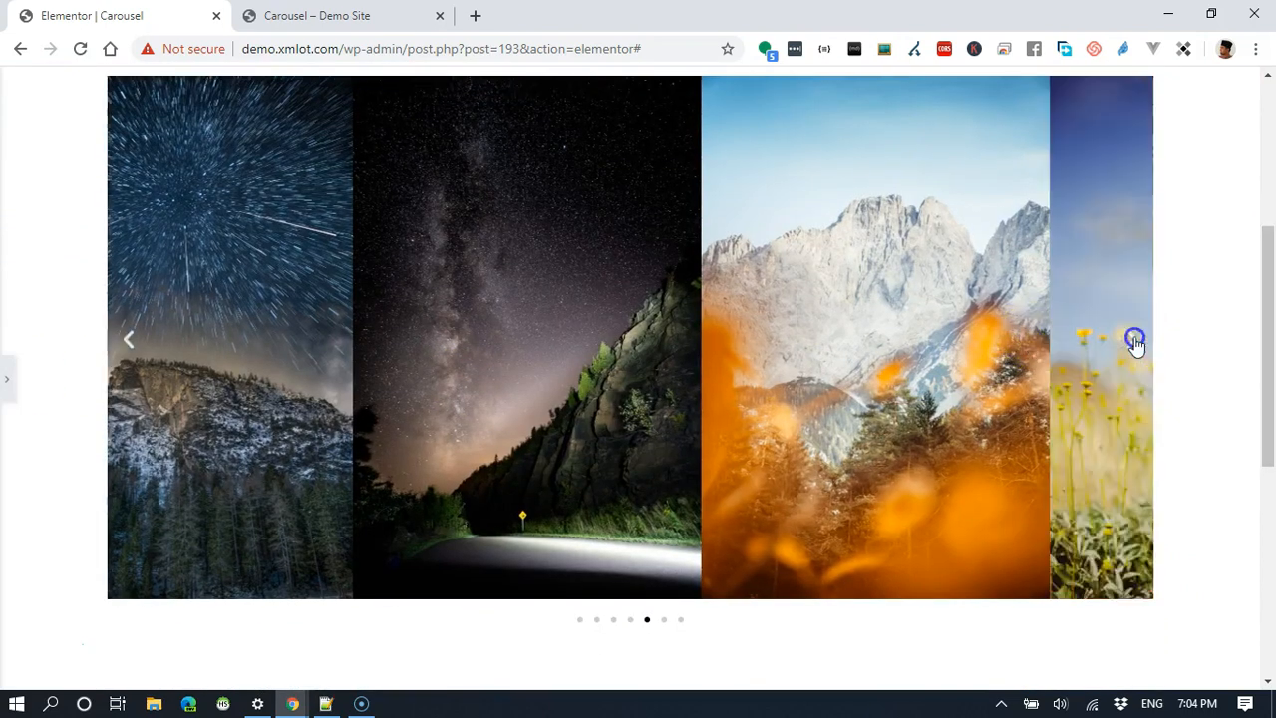
click(1133, 340)
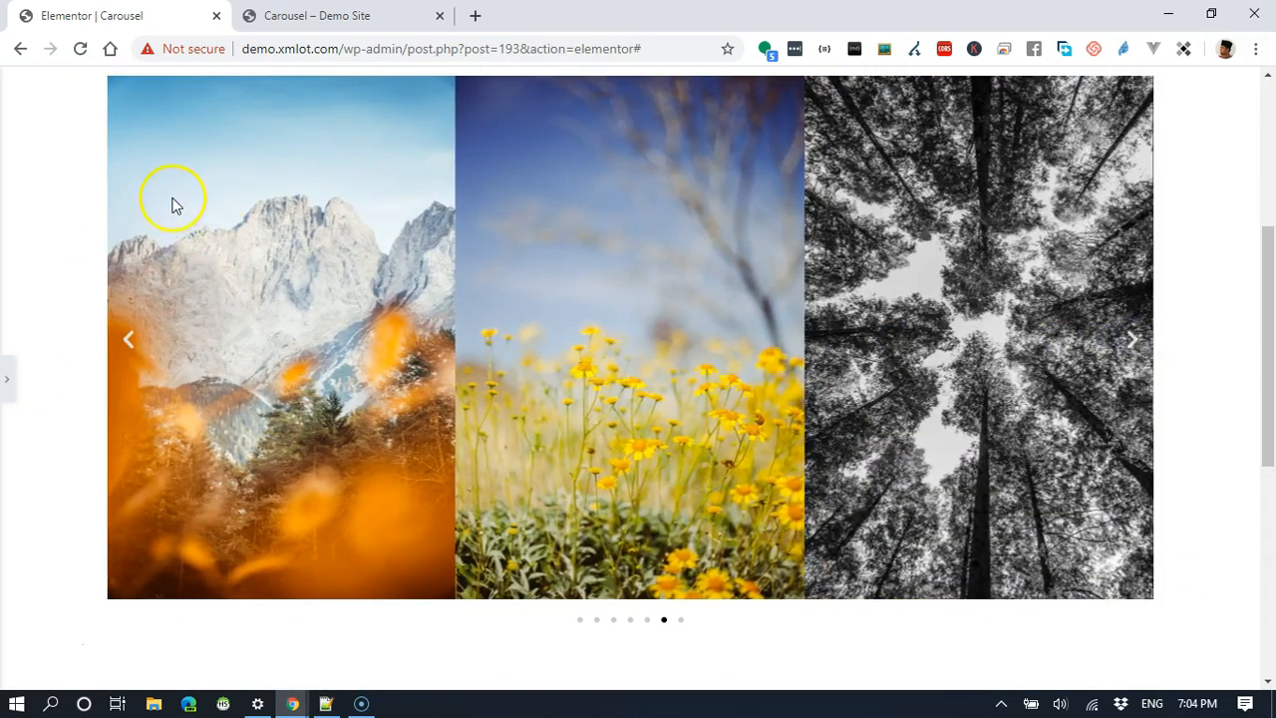
scroll(down, 3)
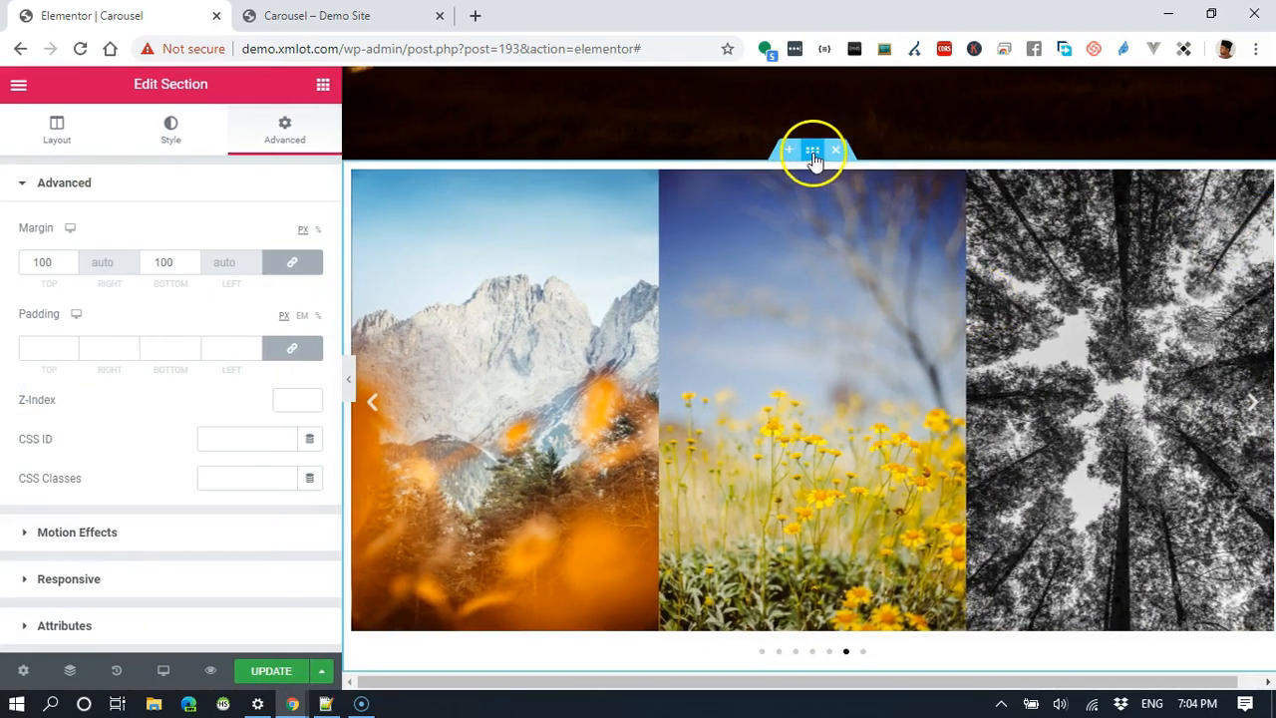
Step: Enable Stretch Section with Full Width content and No Gap between columns
click(56, 130)
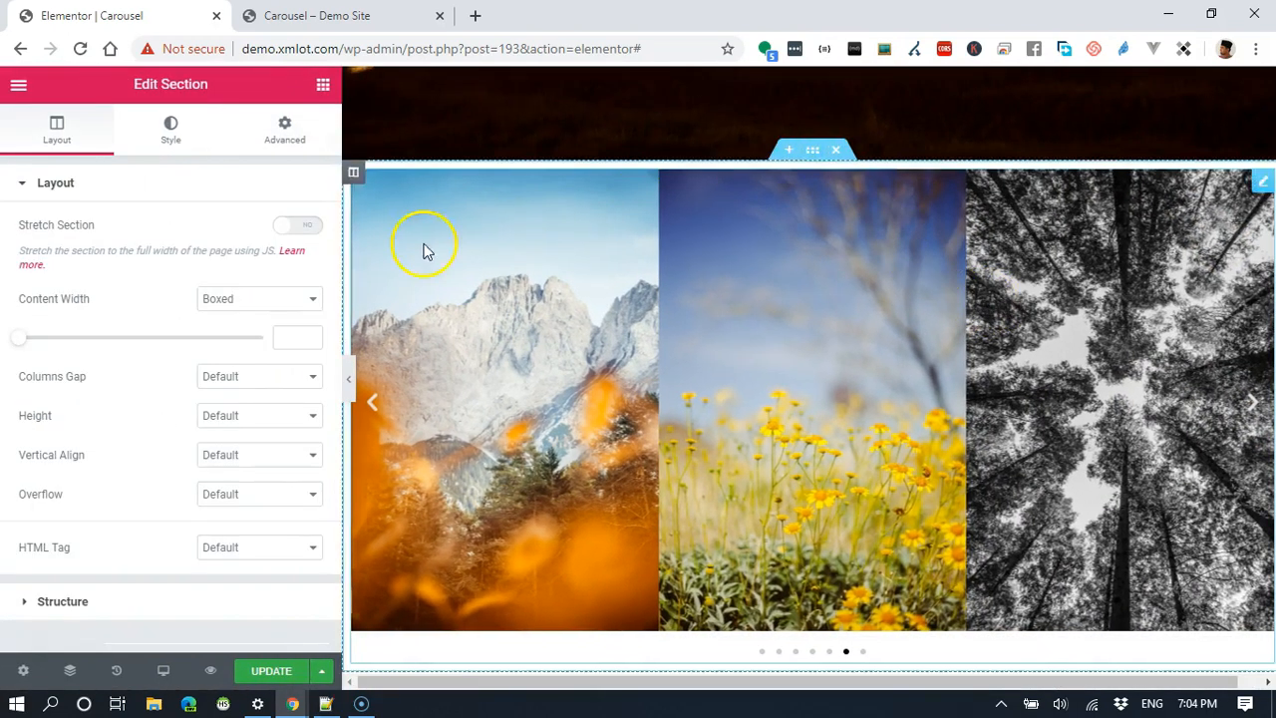
click(299, 226)
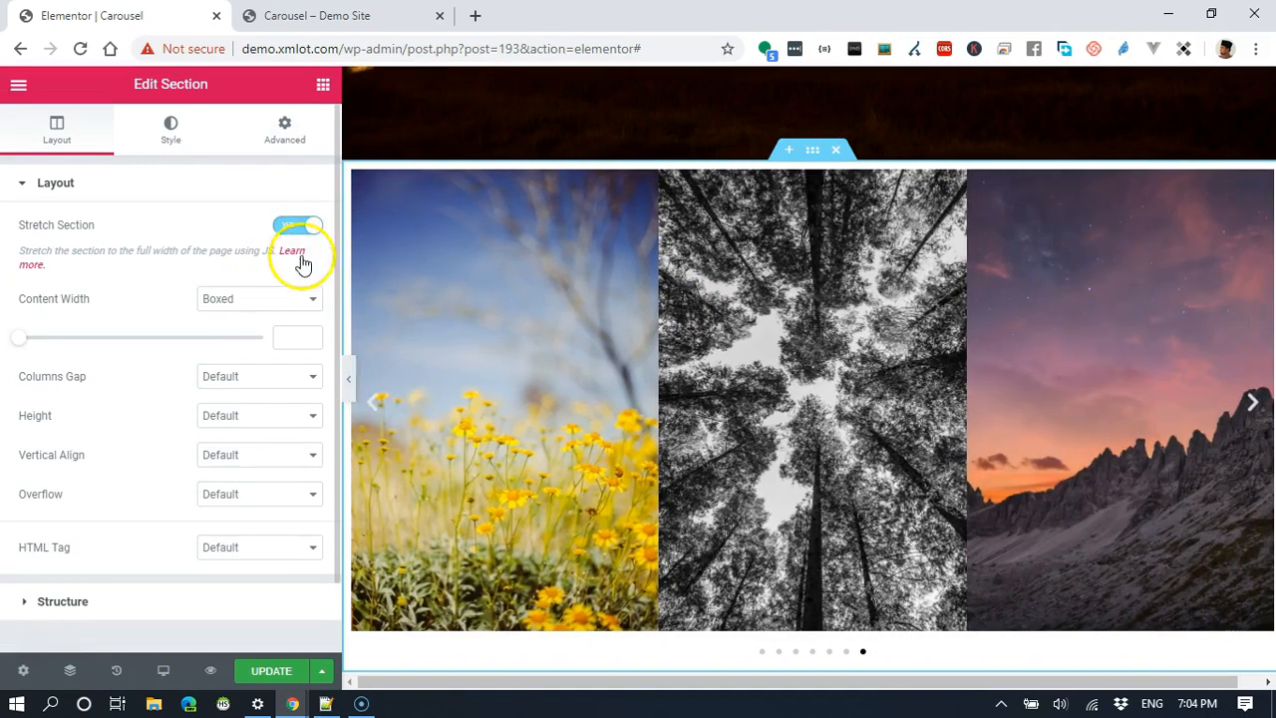
click(260, 299)
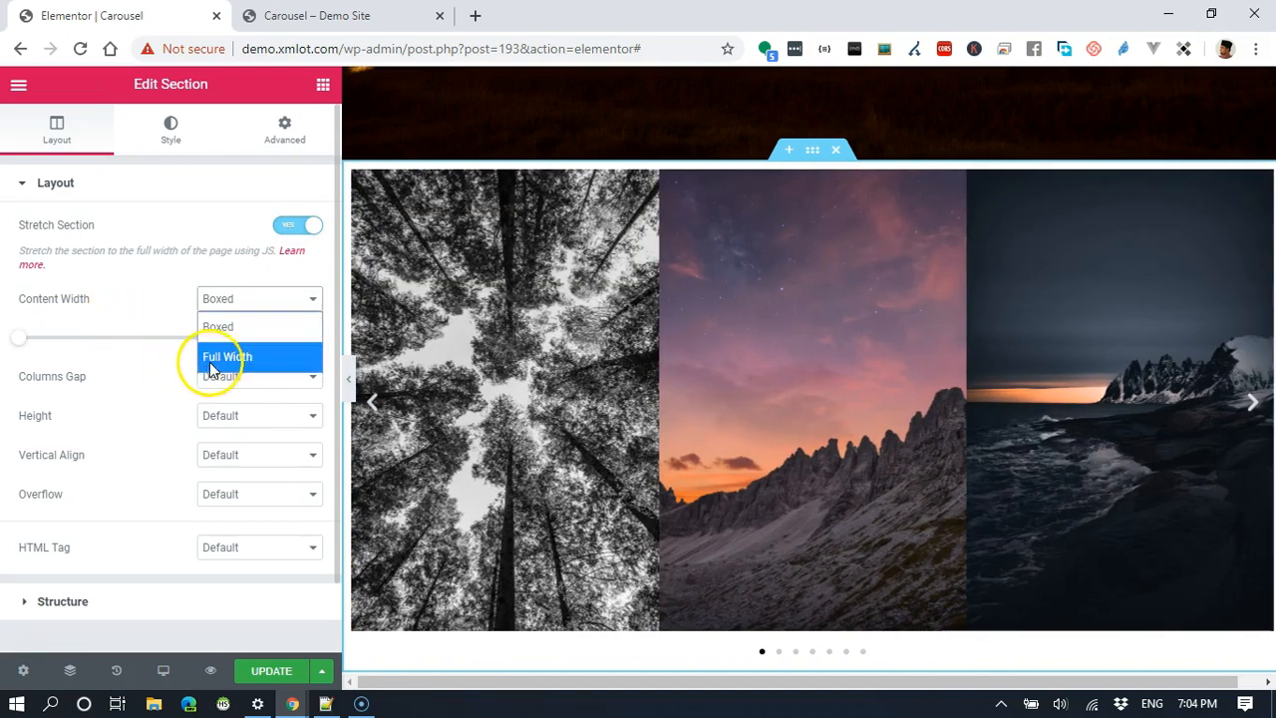
click(228, 355)
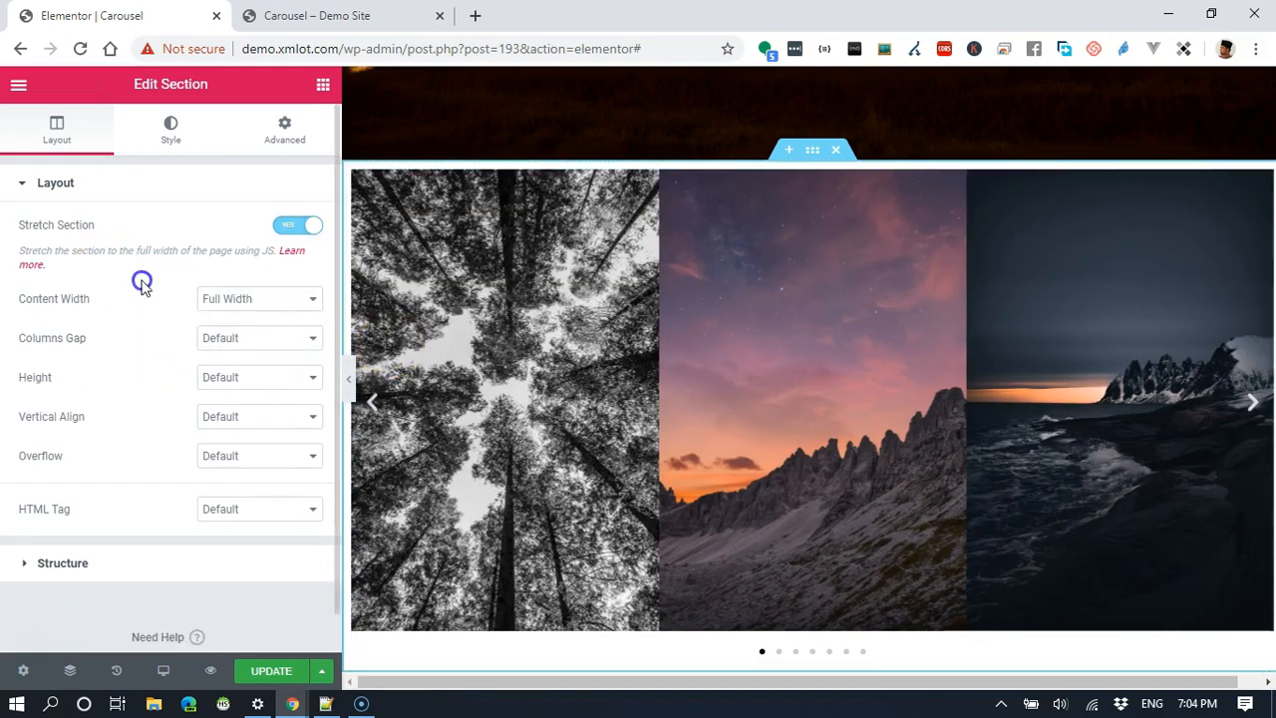
click(260, 337)
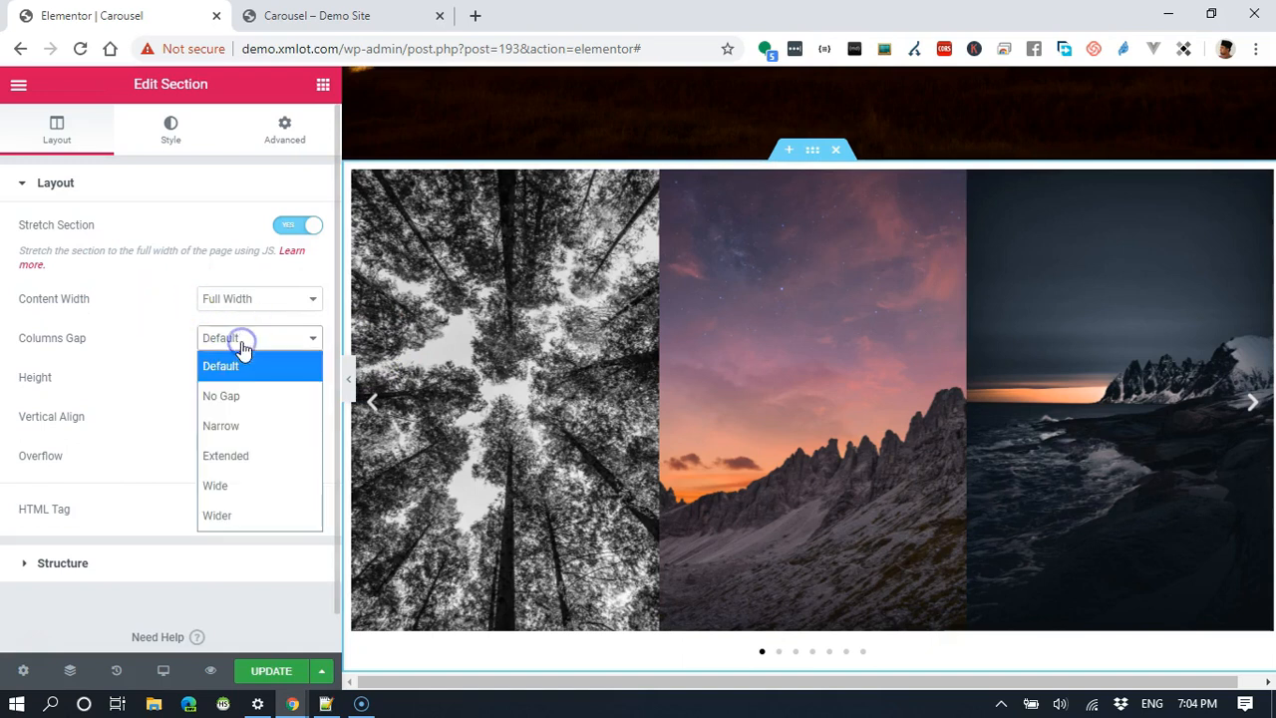
click(219, 395)
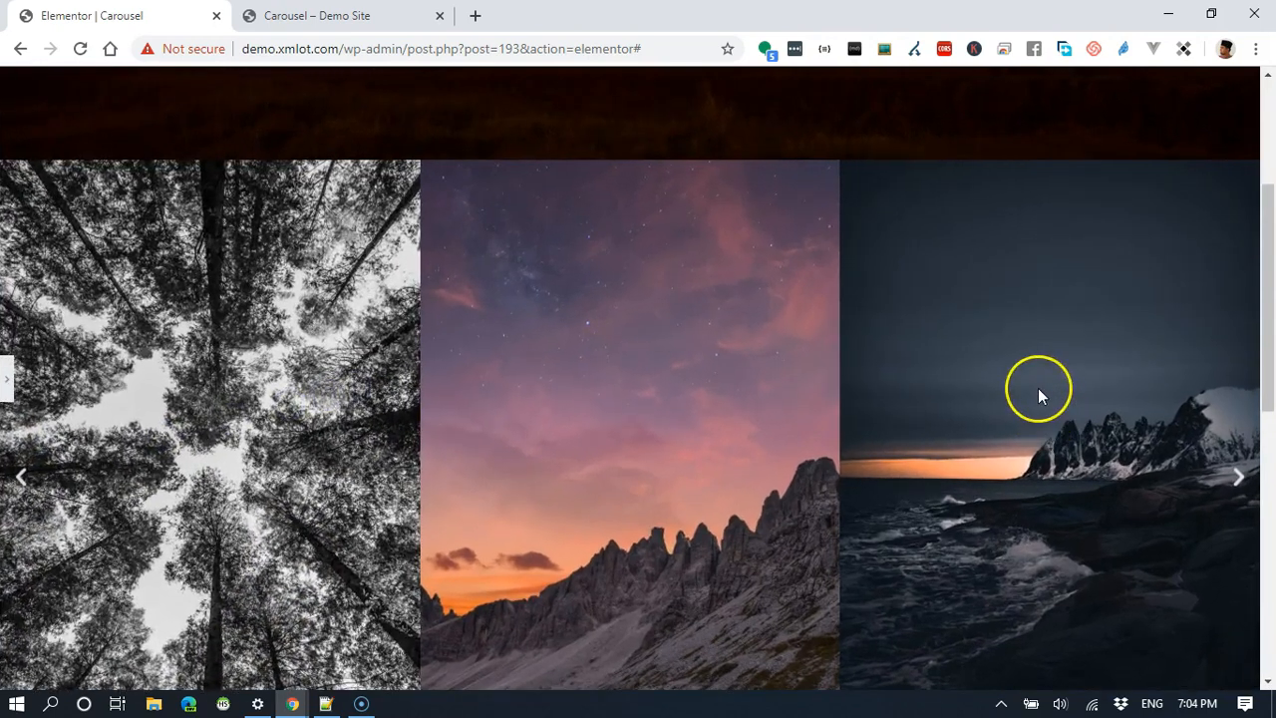
scroll(down, 3)
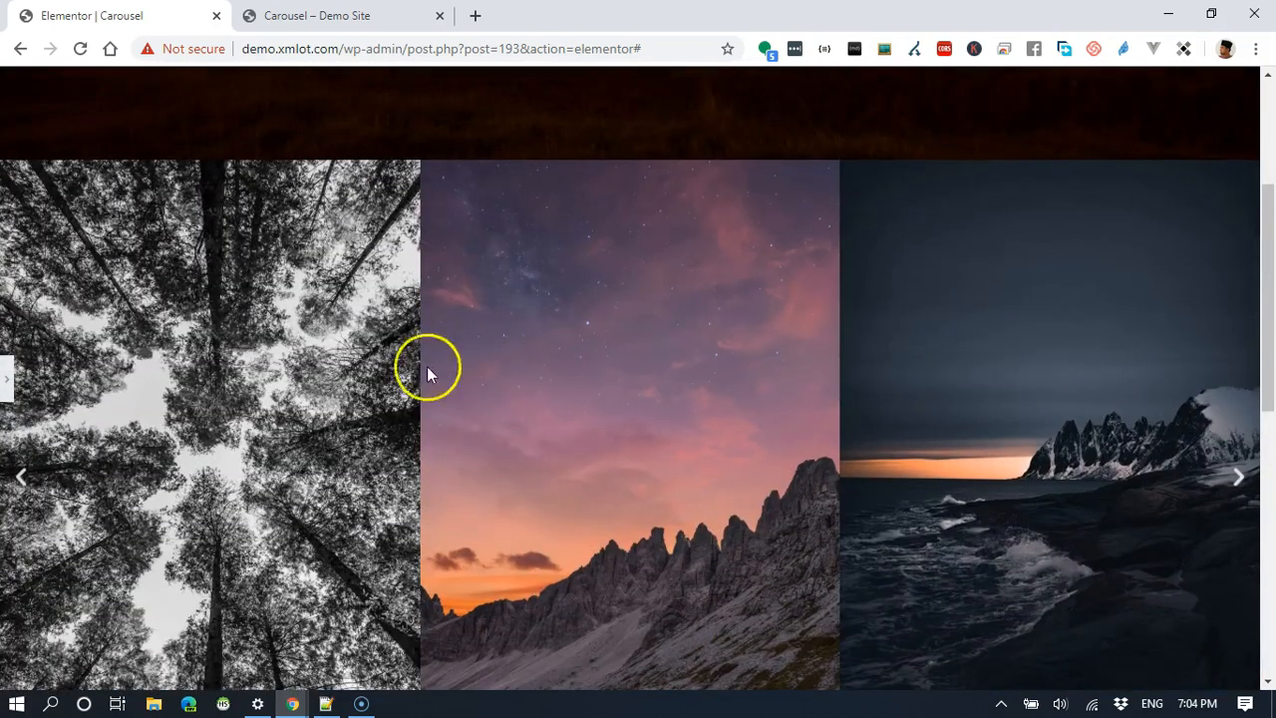
click(429, 369)
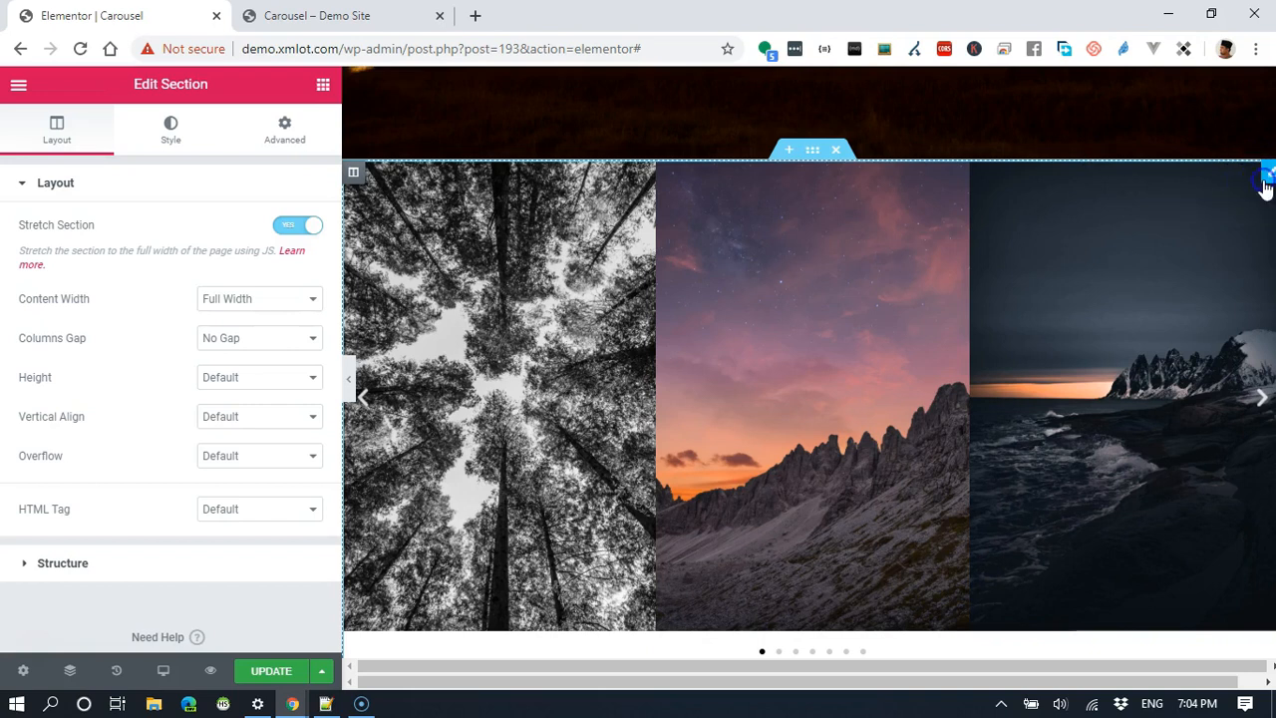
Step: Set the carousel to show five slides at once
click(1264, 176)
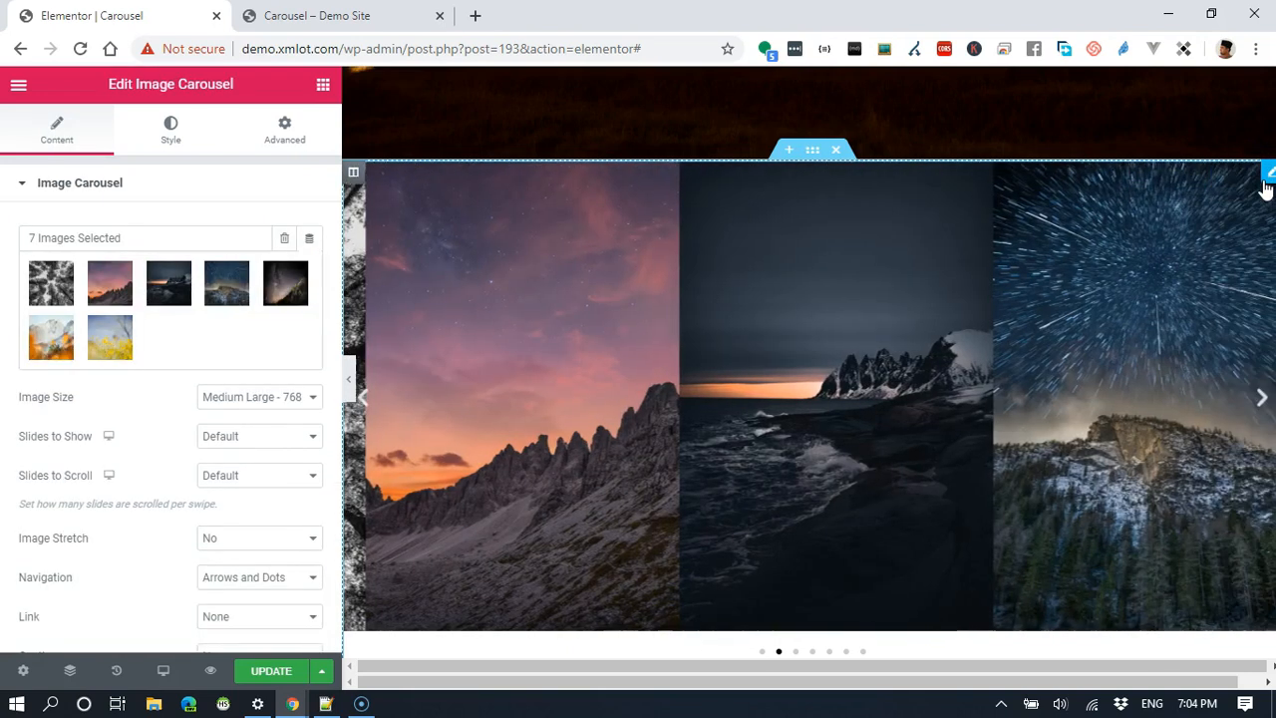
scroll(down, 3)
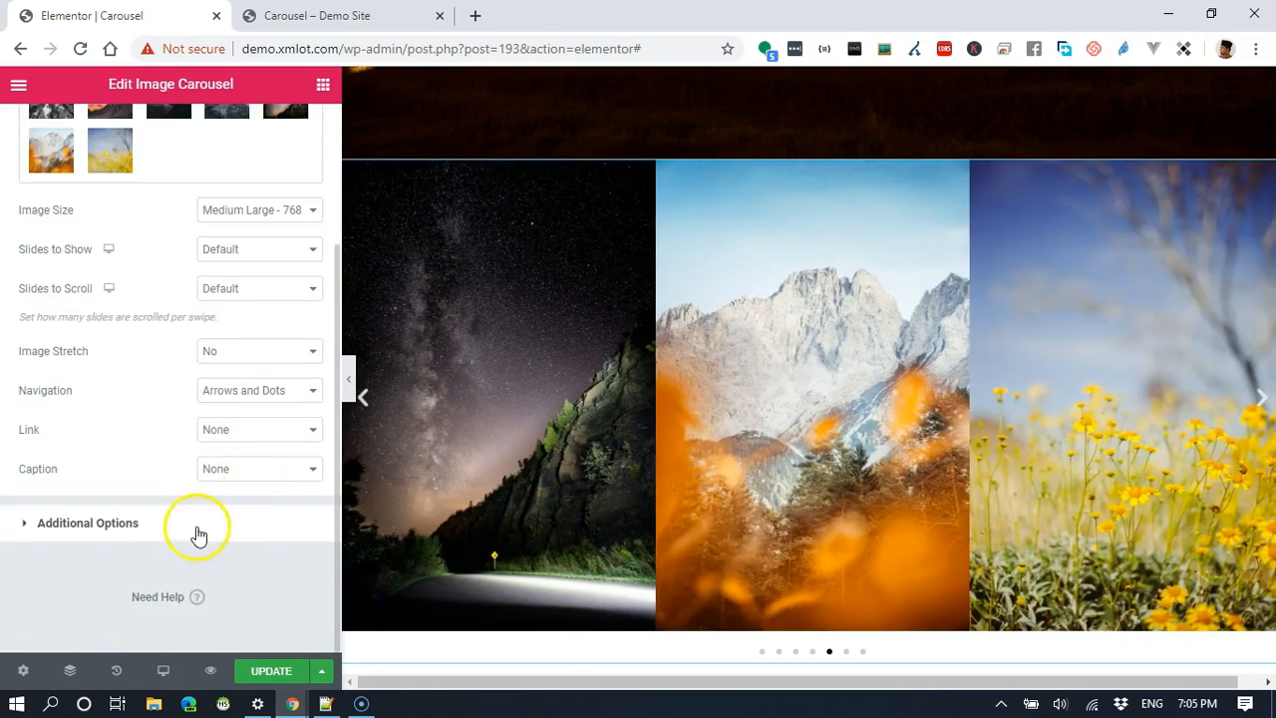
click(88, 522)
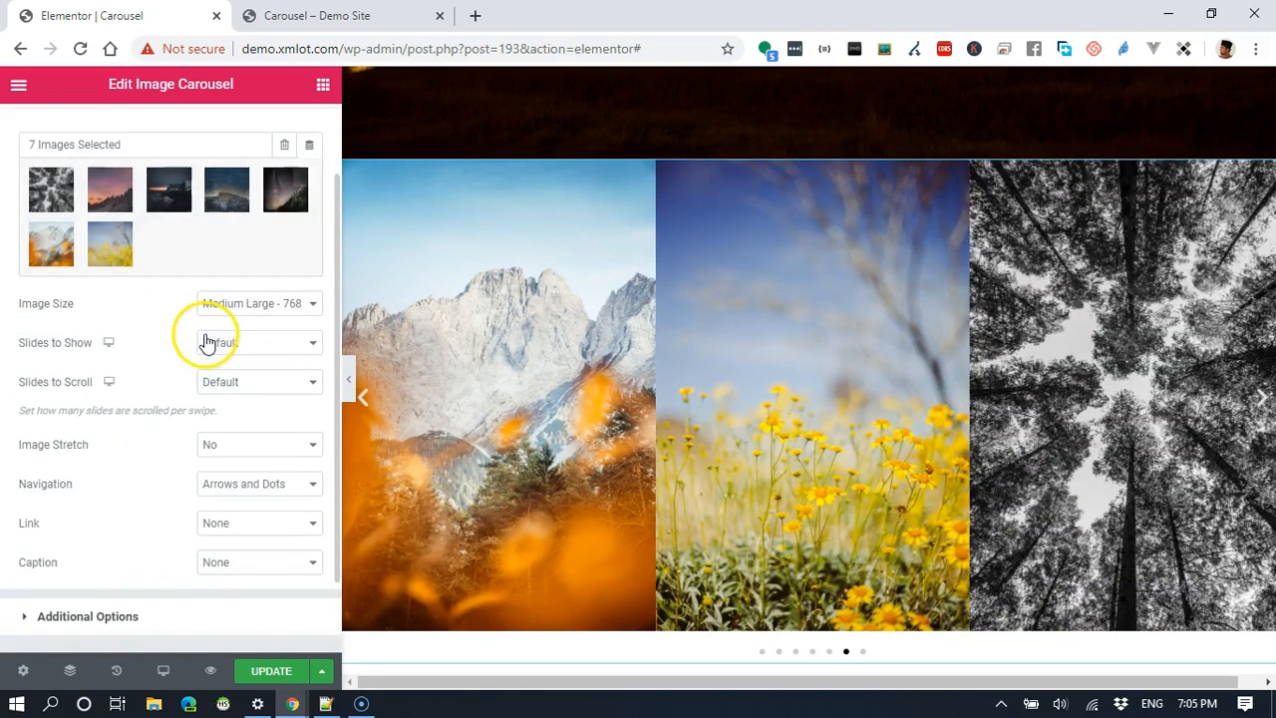
click(260, 343)
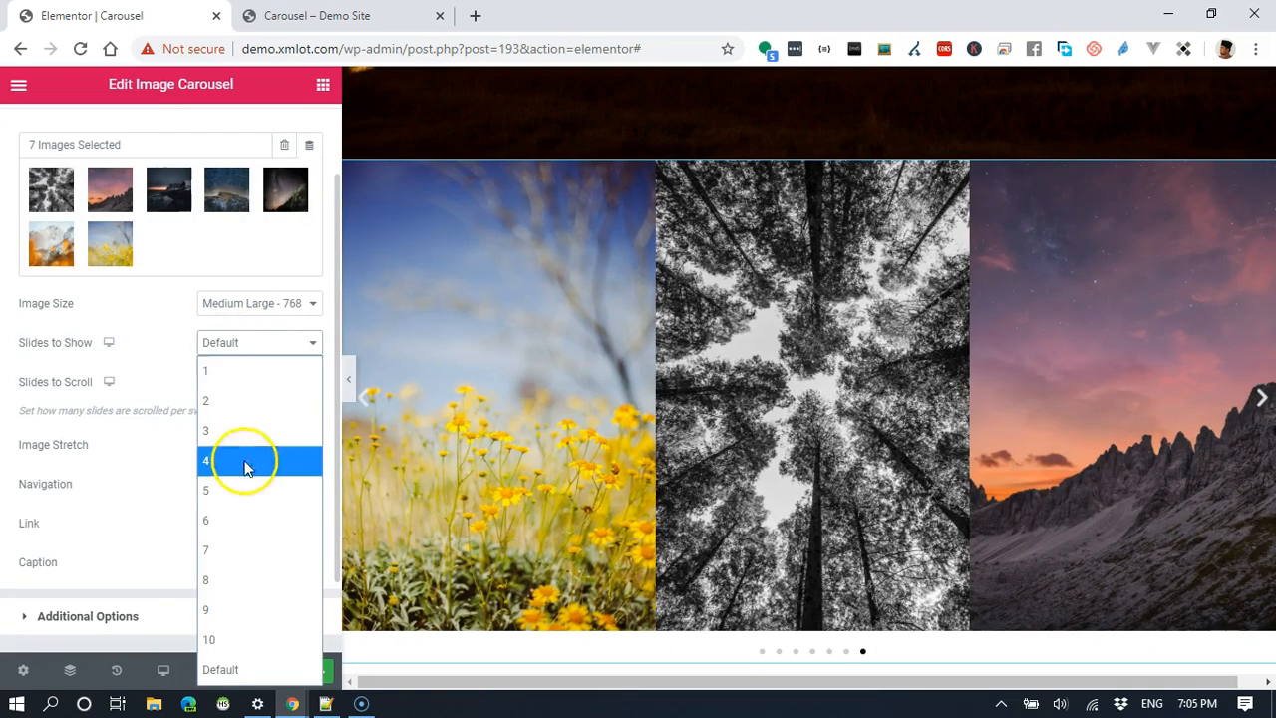
click(205, 491)
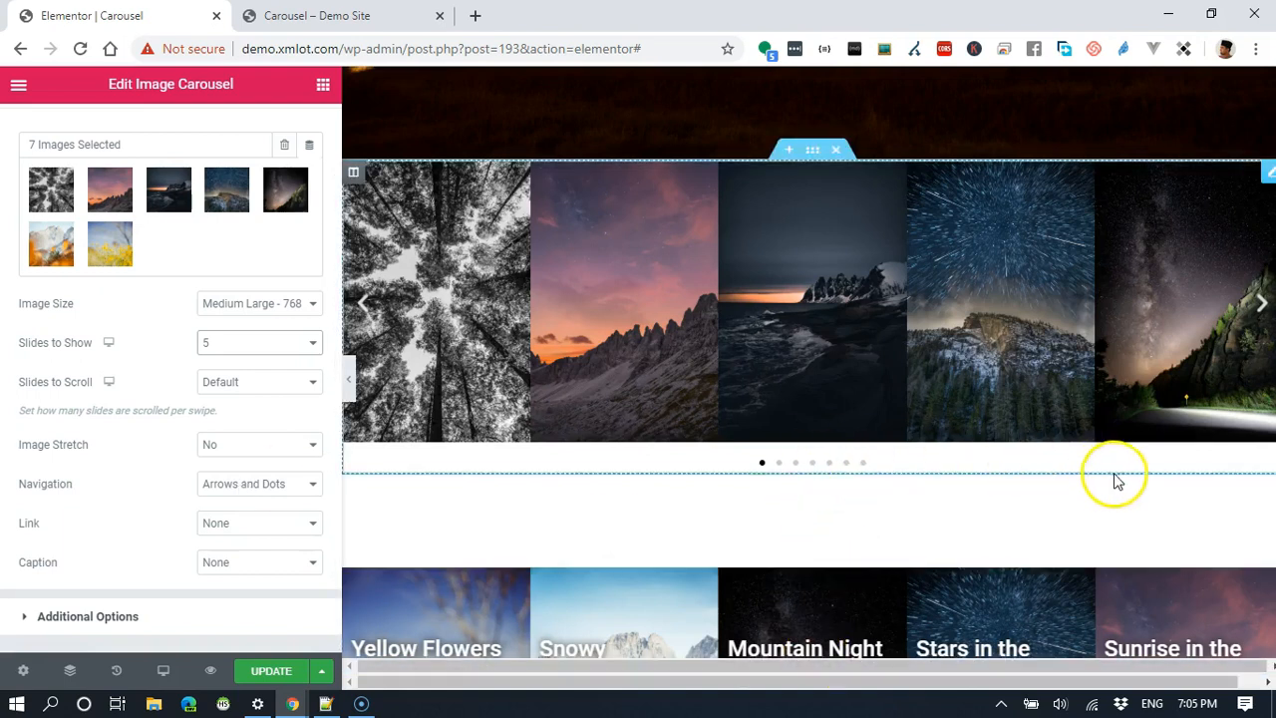
mouse_move(762, 456)
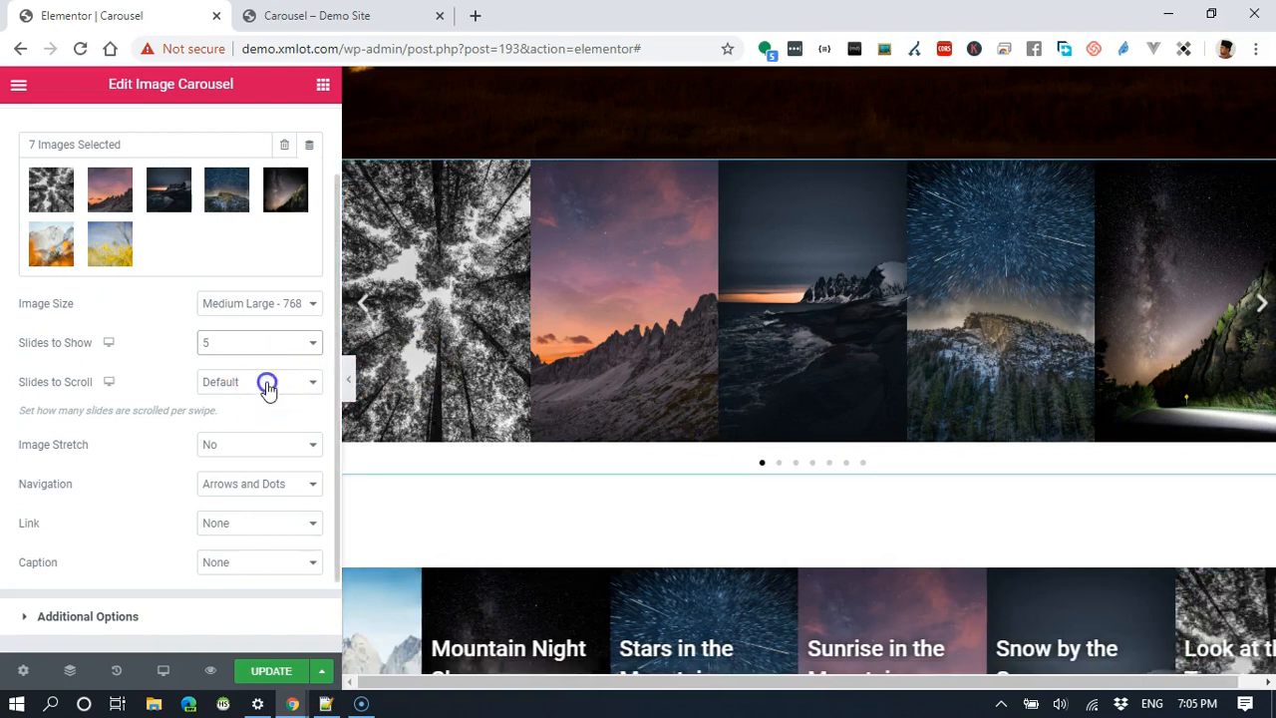
Step: Keep Slides to Scroll at its default, preview the carousel full width, and return to the editor
click(260, 383)
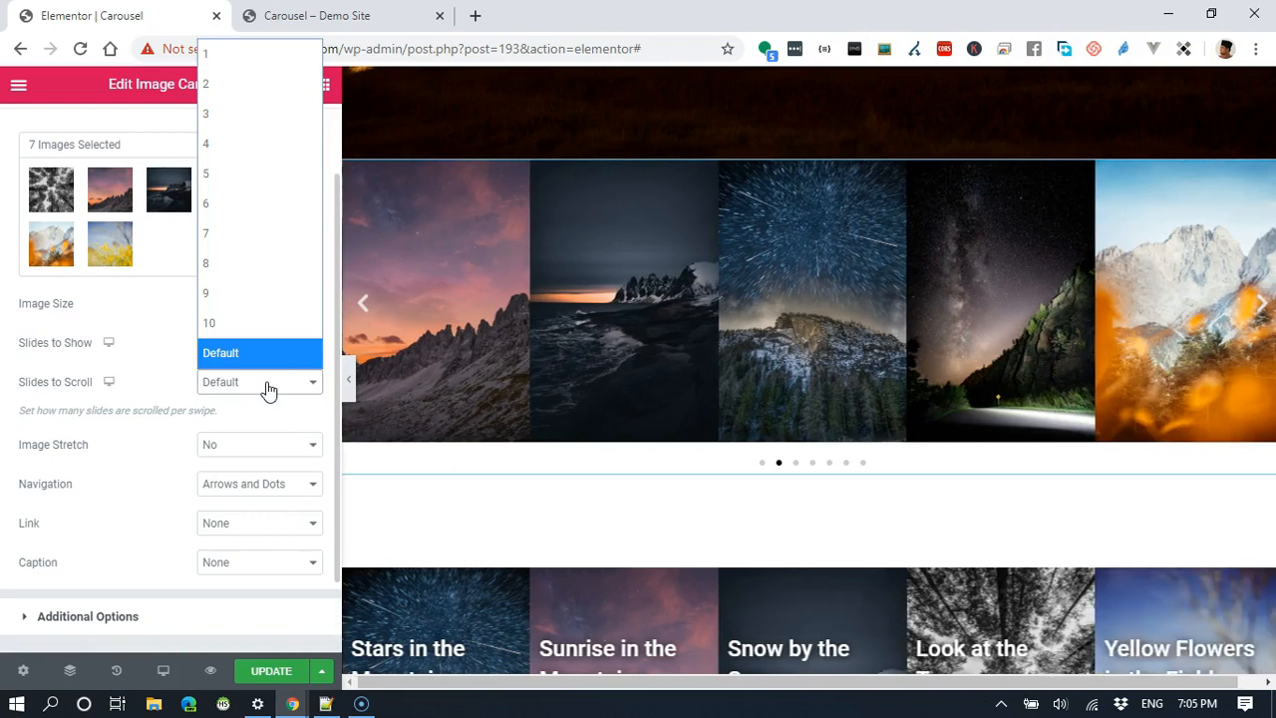
click(1261, 303)
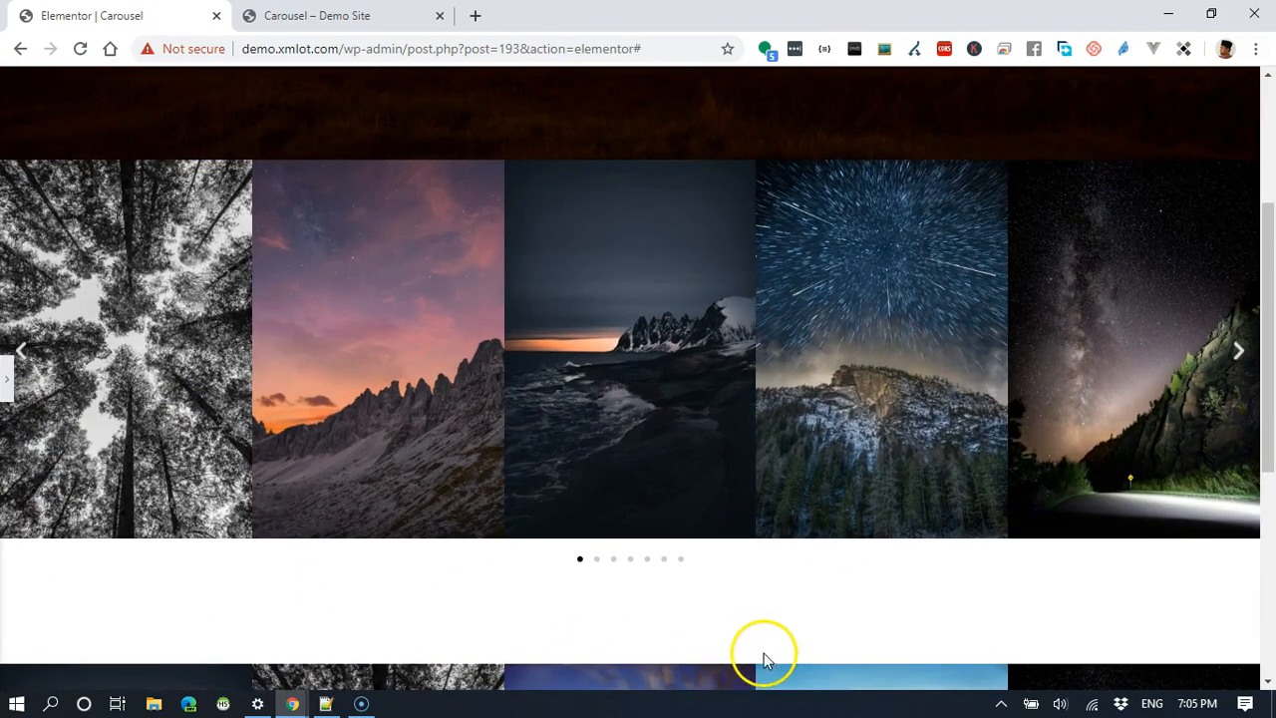
scroll(down, 3)
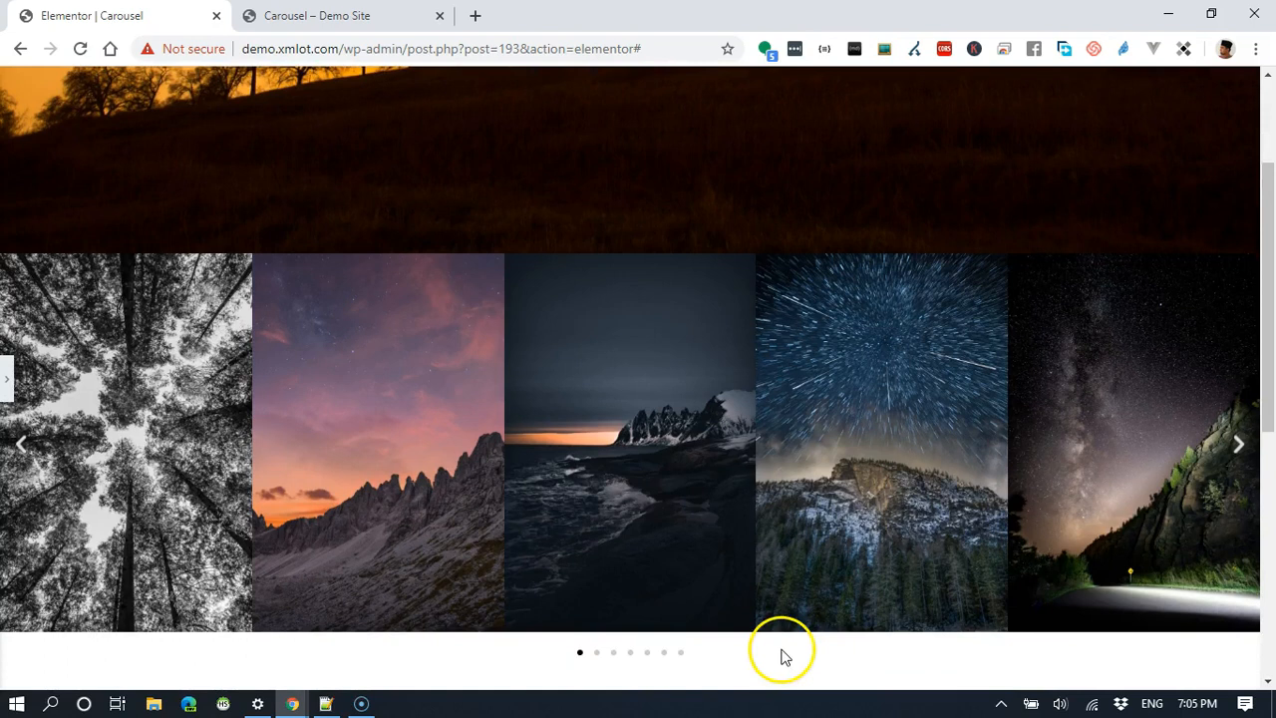
mouse_move(810, 698)
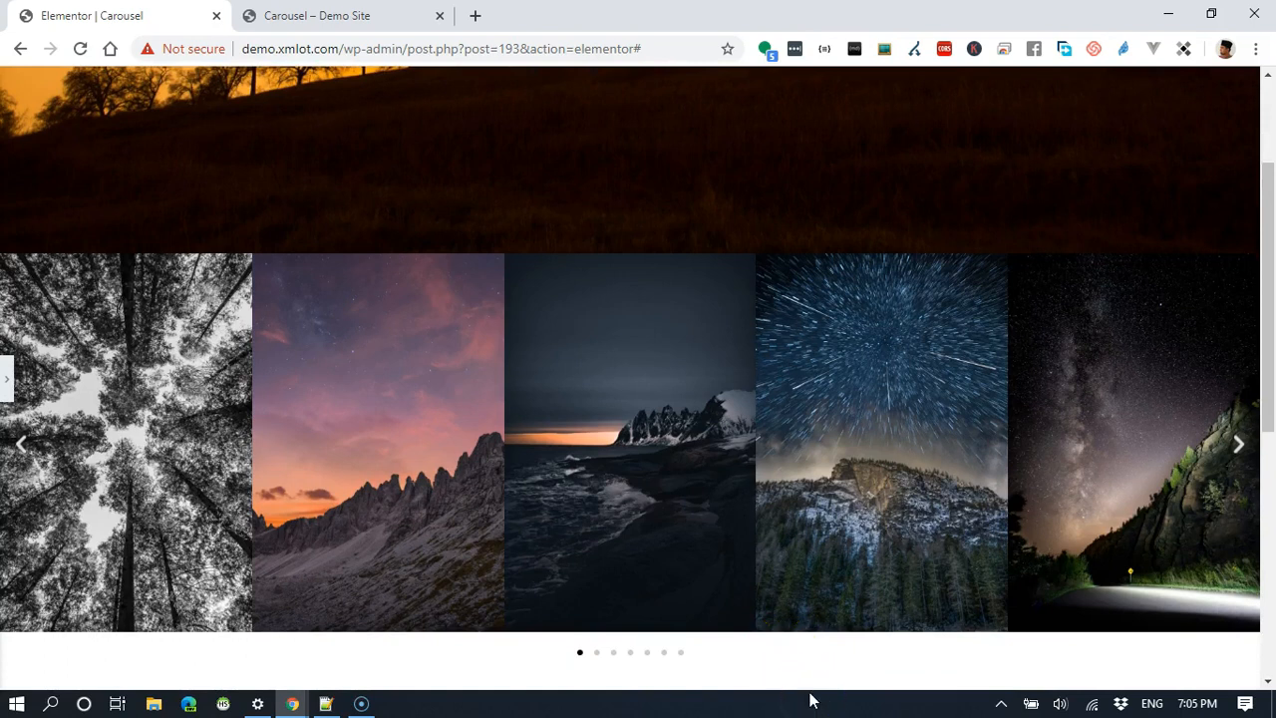
click(1240, 443)
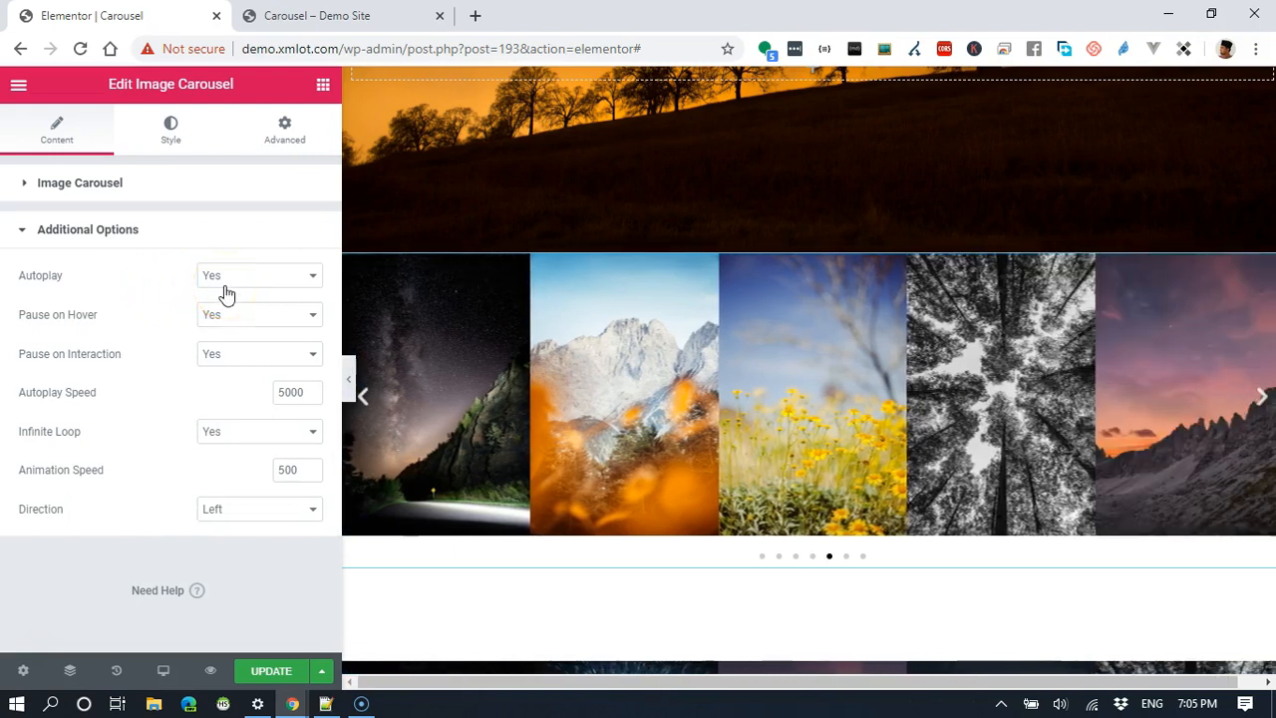
Step: Expand the Image Carousel section to show the seven gallery thumbnails
click(257, 275)
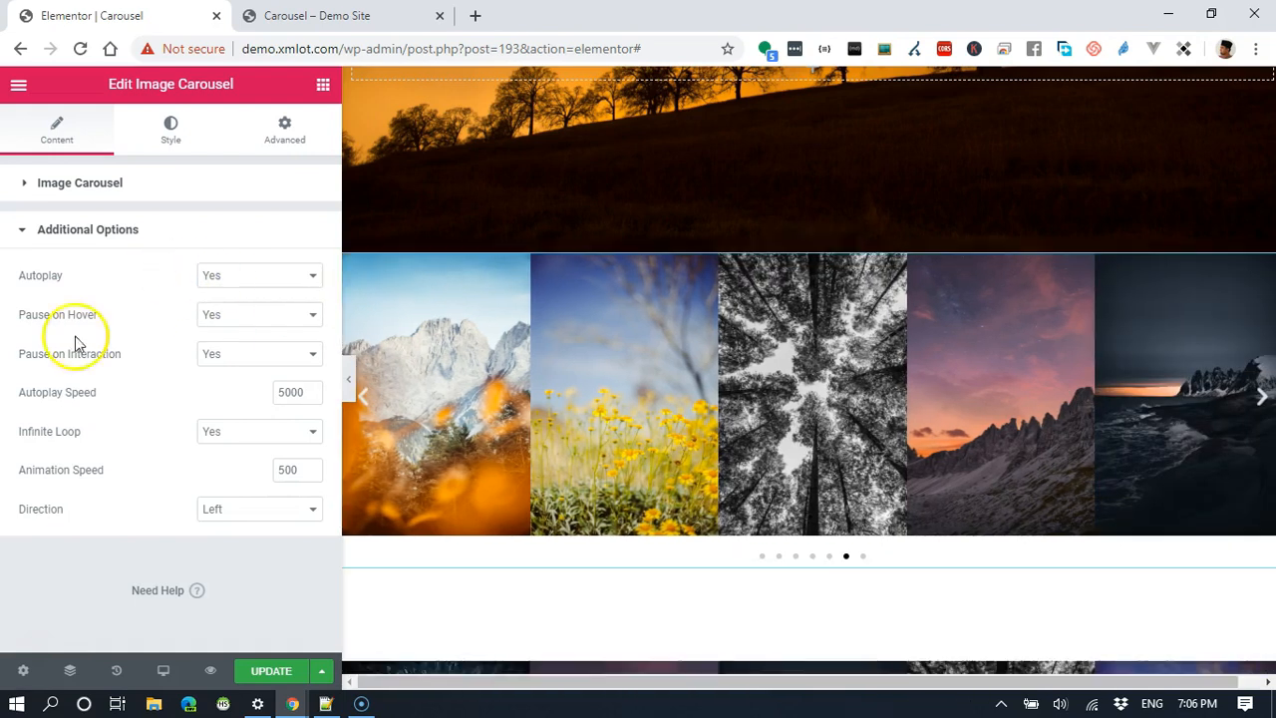
mouse_move(199, 357)
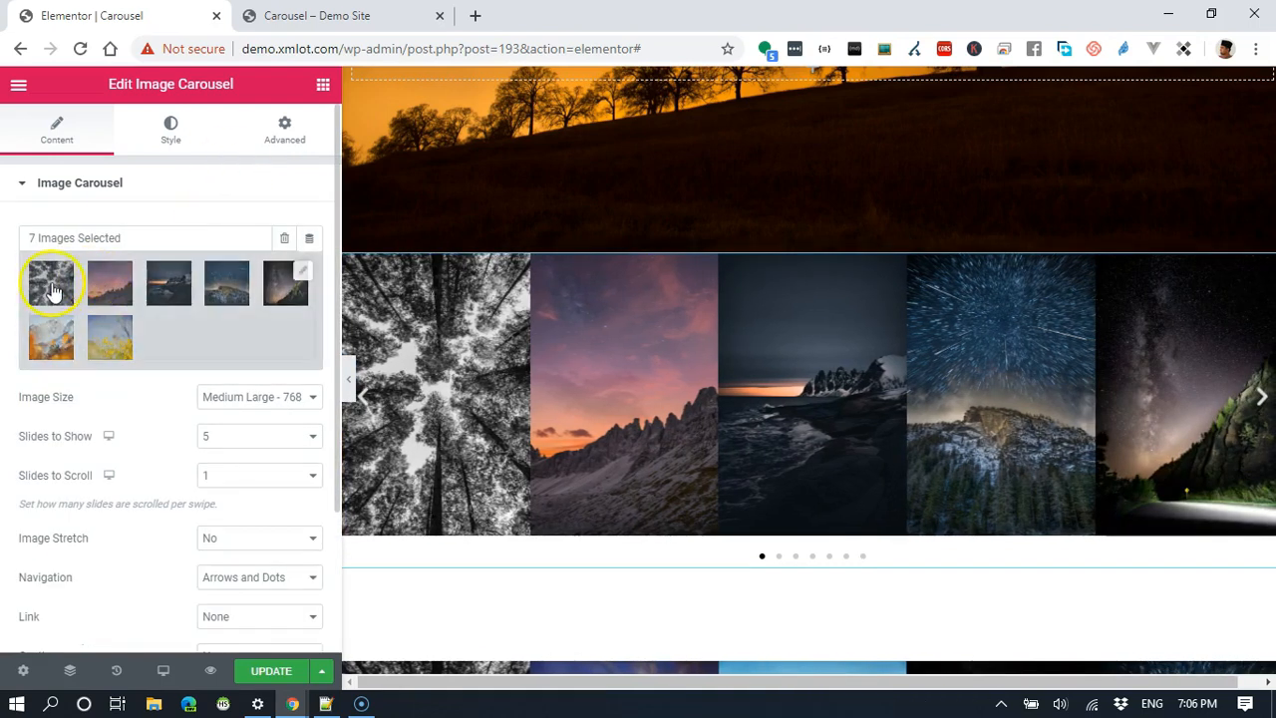
Step: Retitle the second gallery photo from its file name to 'Purple Sky'
click(52, 283)
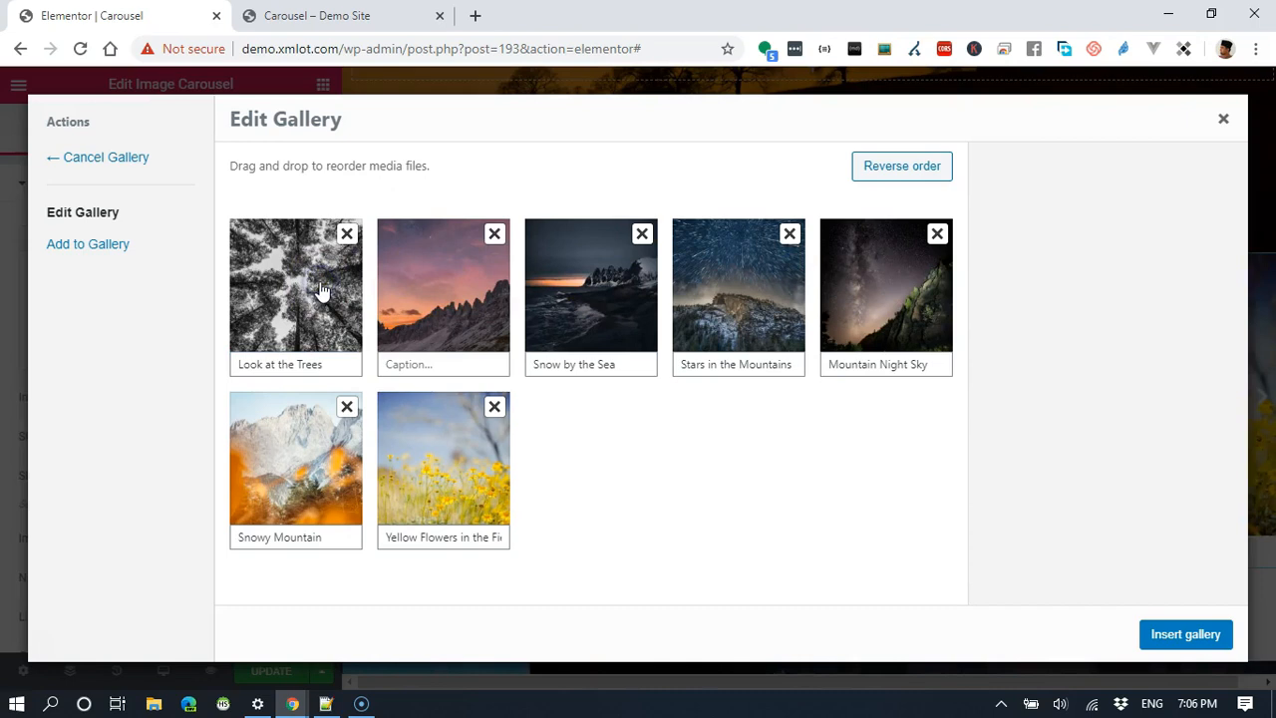
click(295, 289)
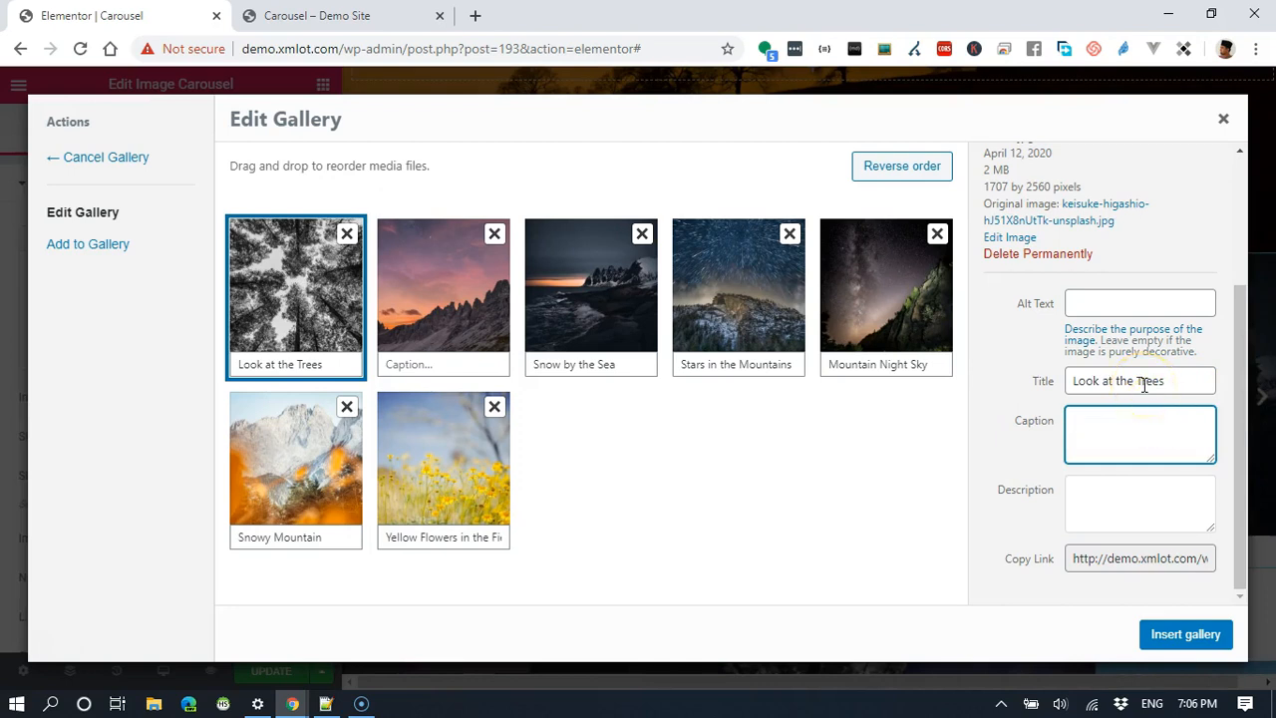
triple_click(1141, 378)
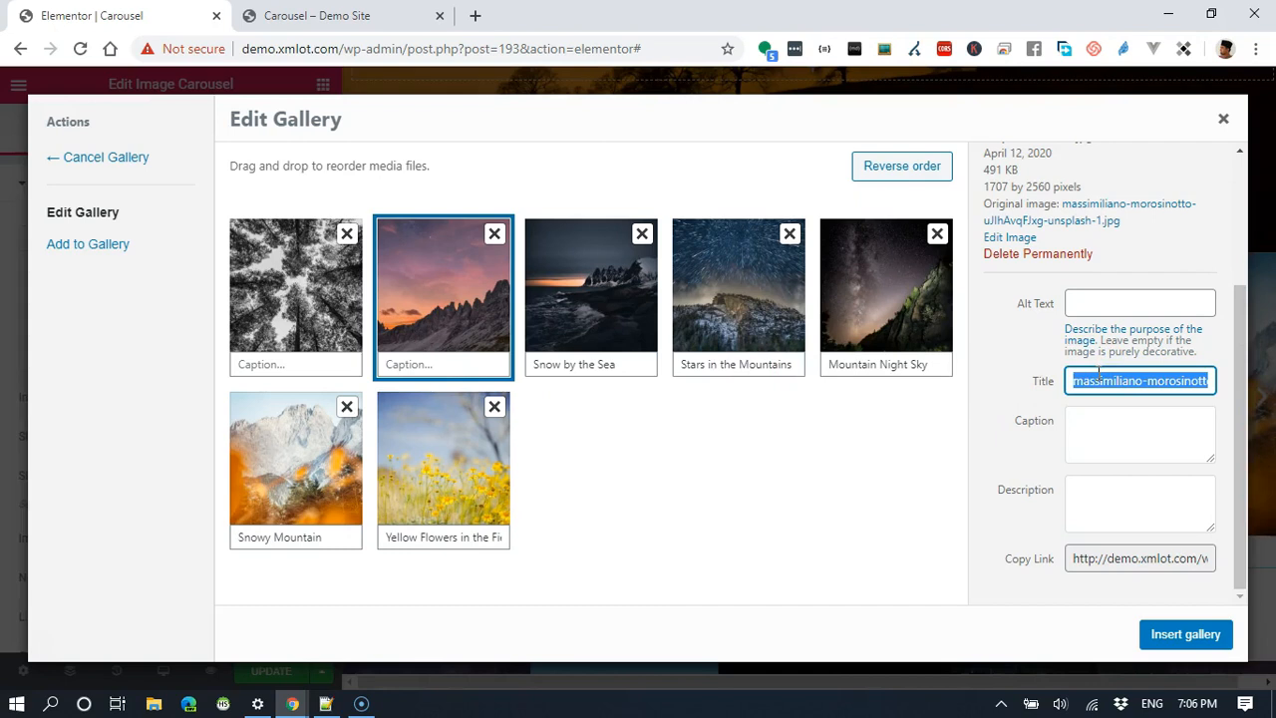
text(Purple Sky)
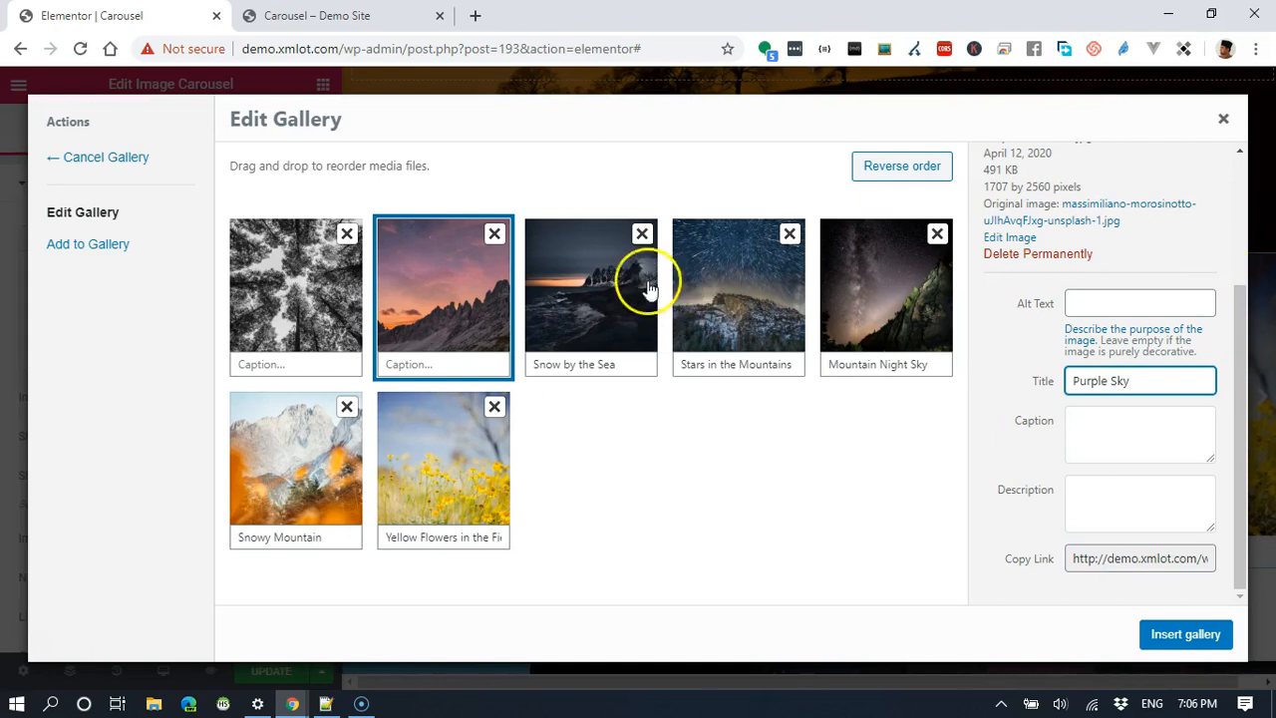
Step: Check titles and captions of the Snow by the Sea, Stars, Mountain Night Sky, Snowy Mountain and yellow flowers photos
click(591, 289)
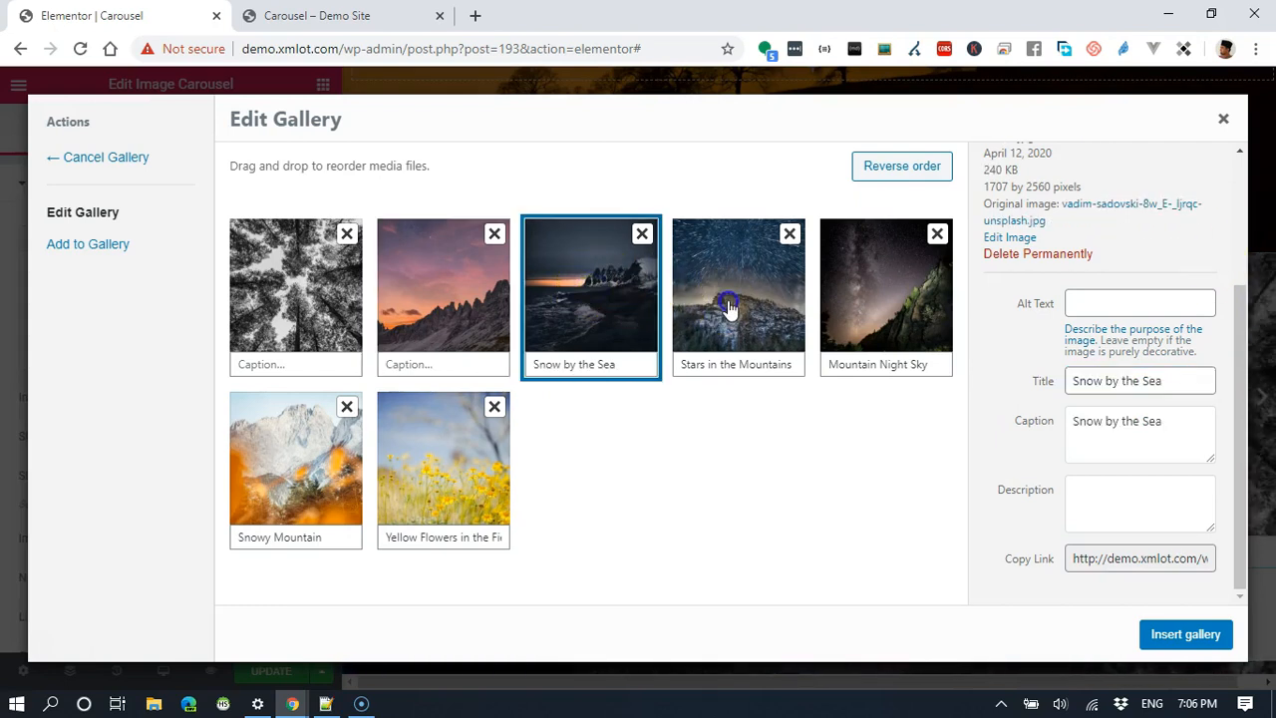
click(738, 289)
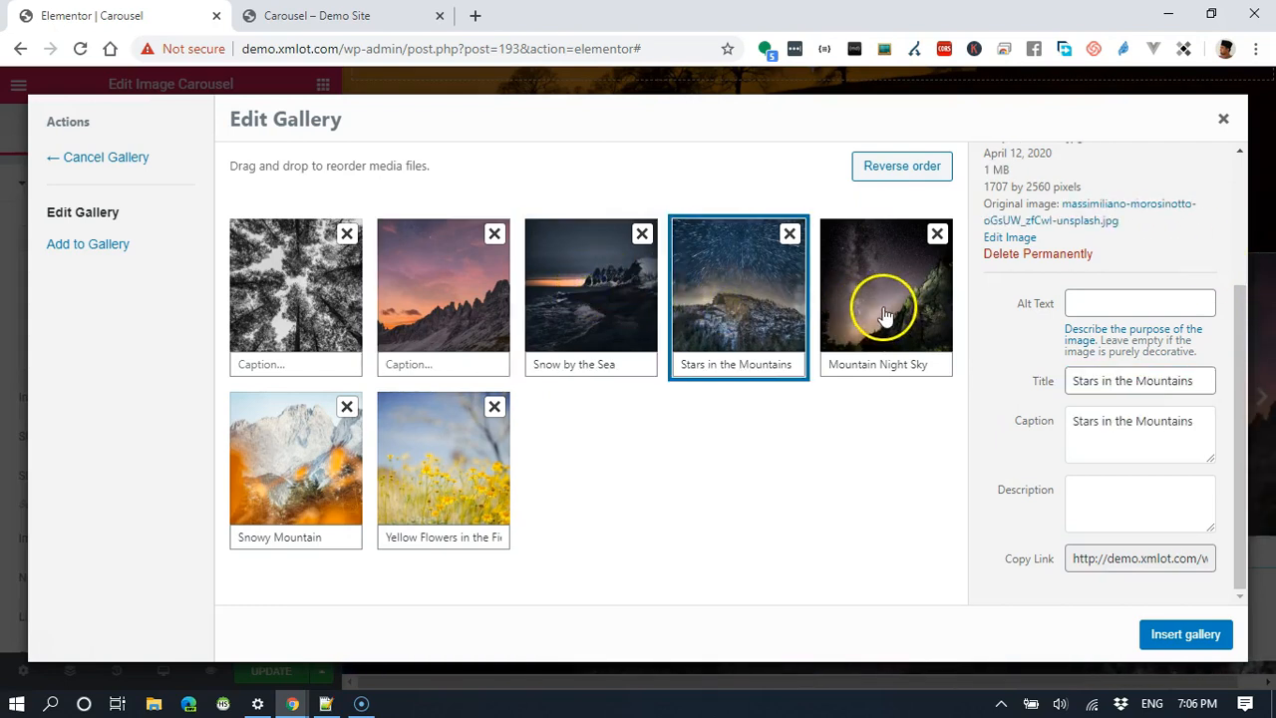
click(885, 289)
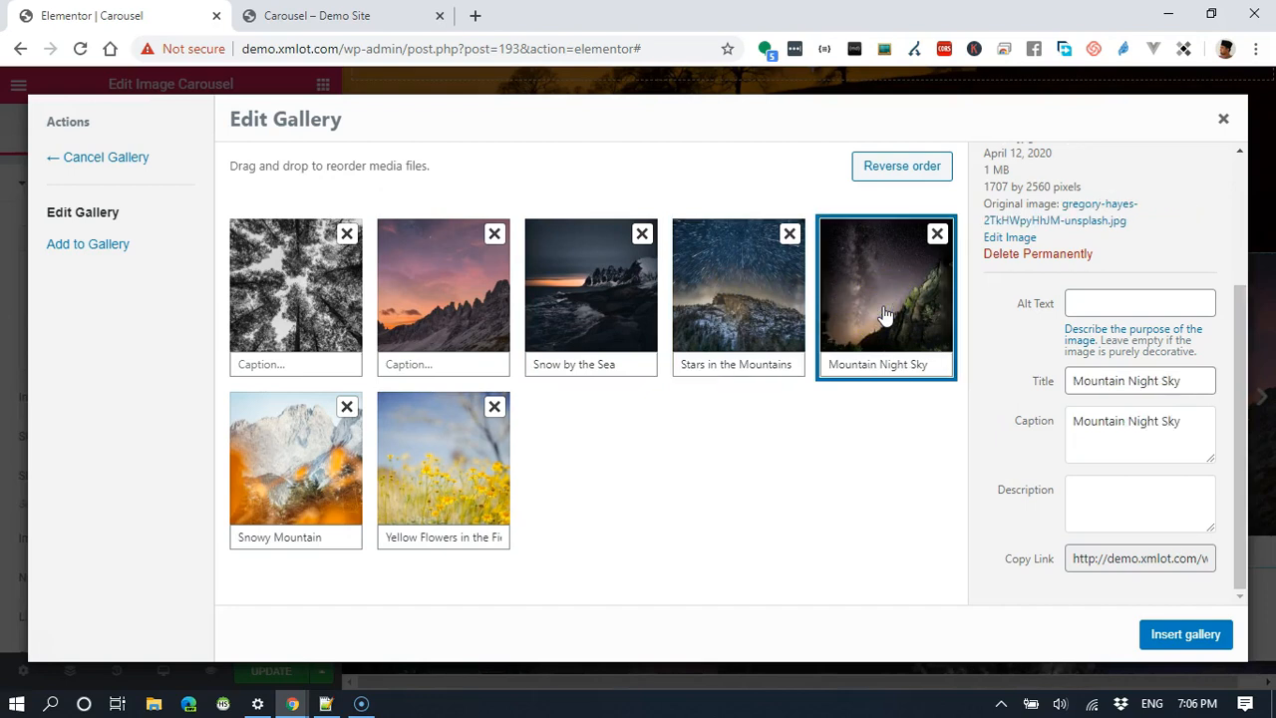
click(295, 468)
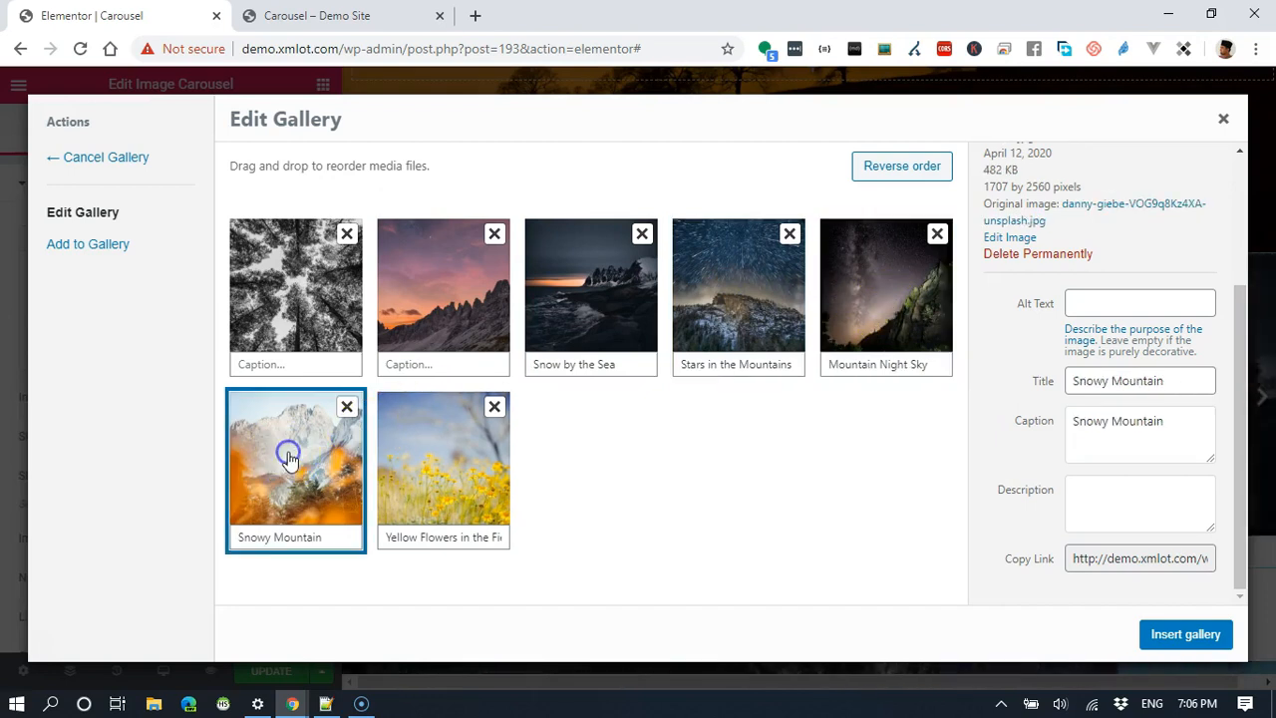
click(443, 469)
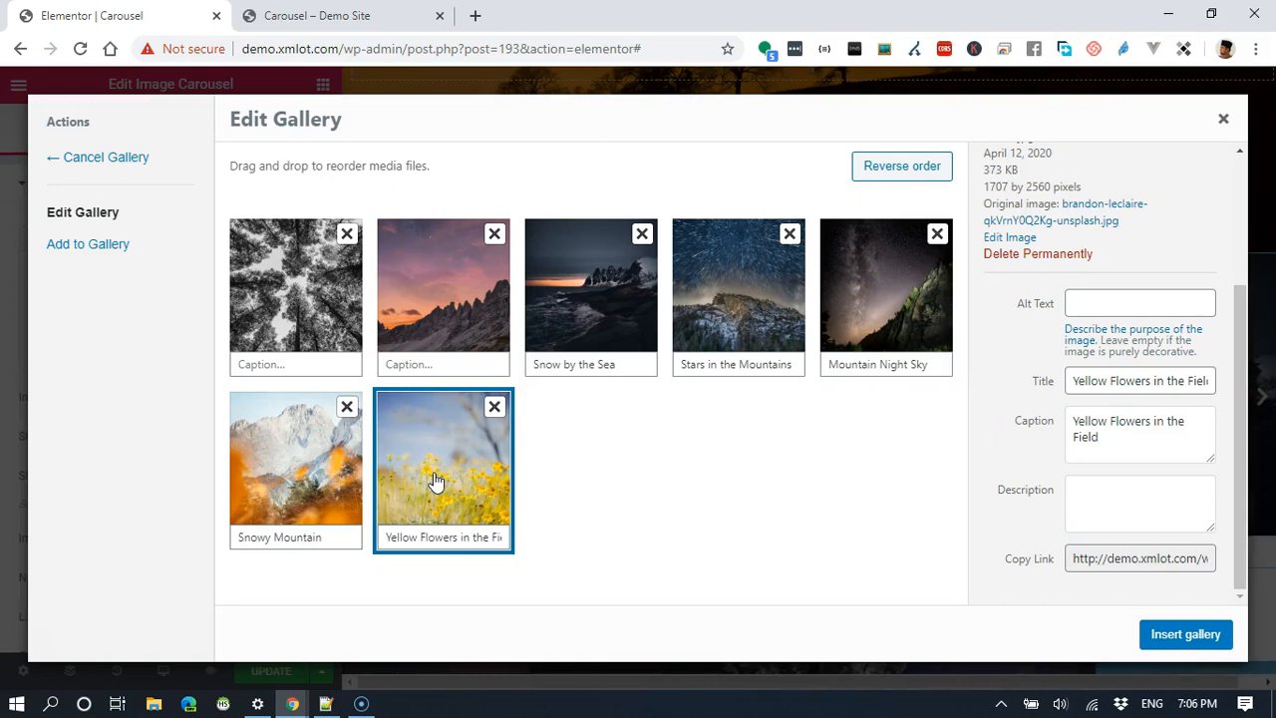
mouse_move(1121, 639)
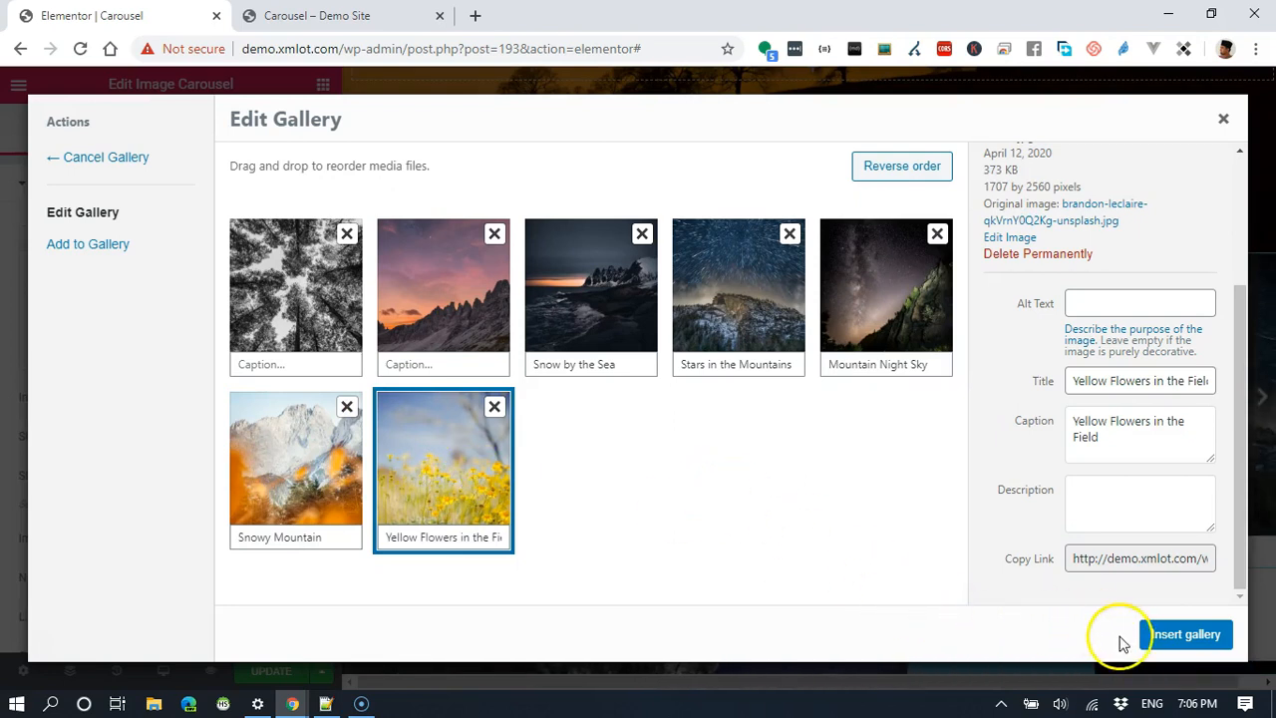
Step: Insert the edited gallery and set the carousel's Caption option to Title
click(1184, 634)
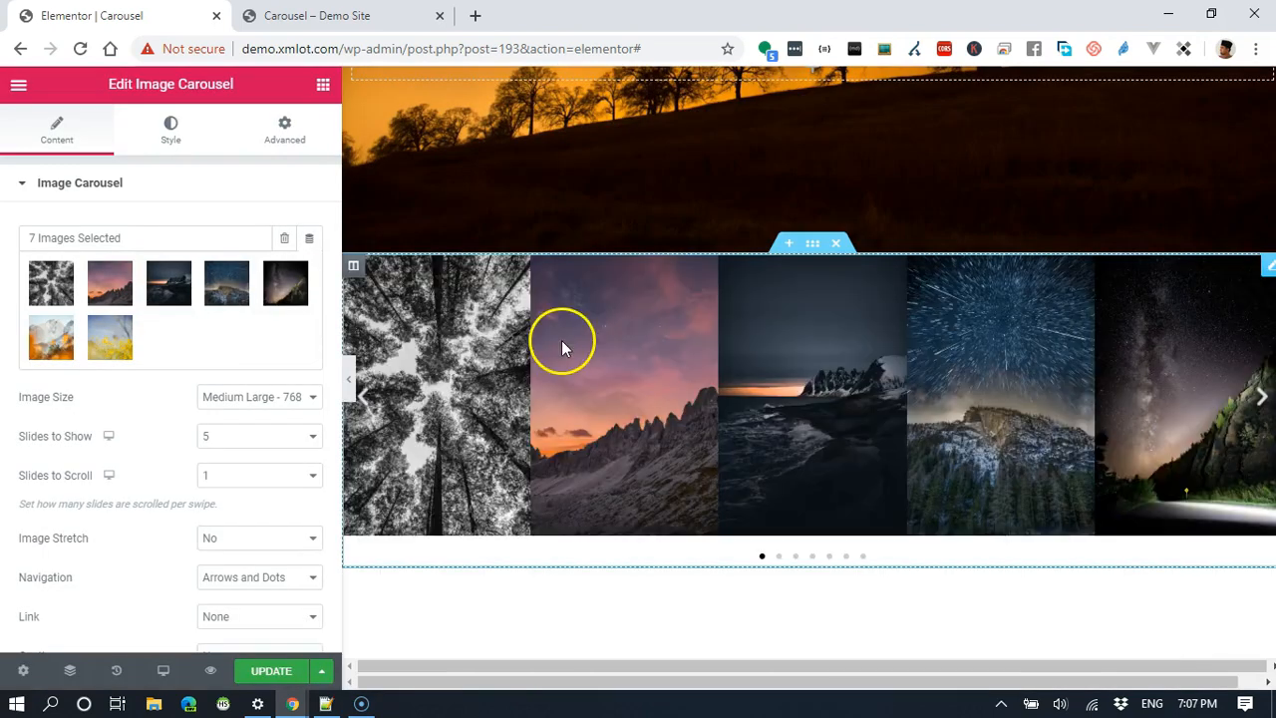
scroll(down, 3)
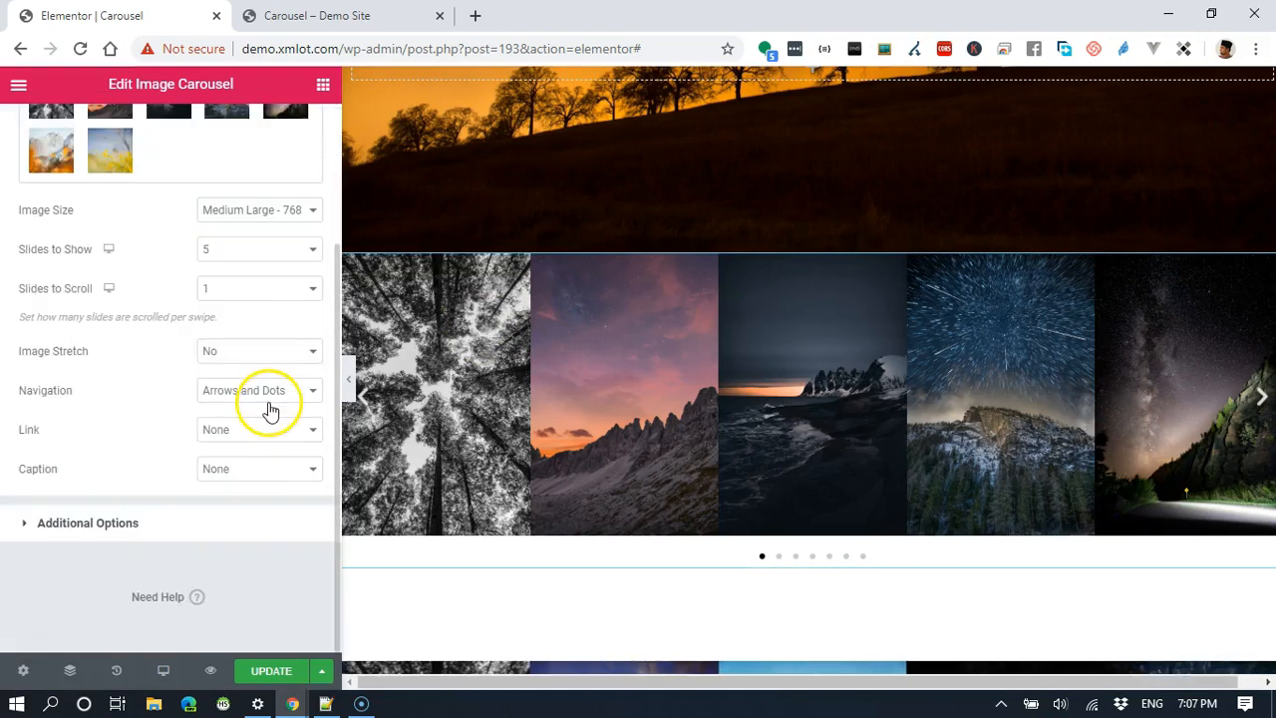
click(258, 468)
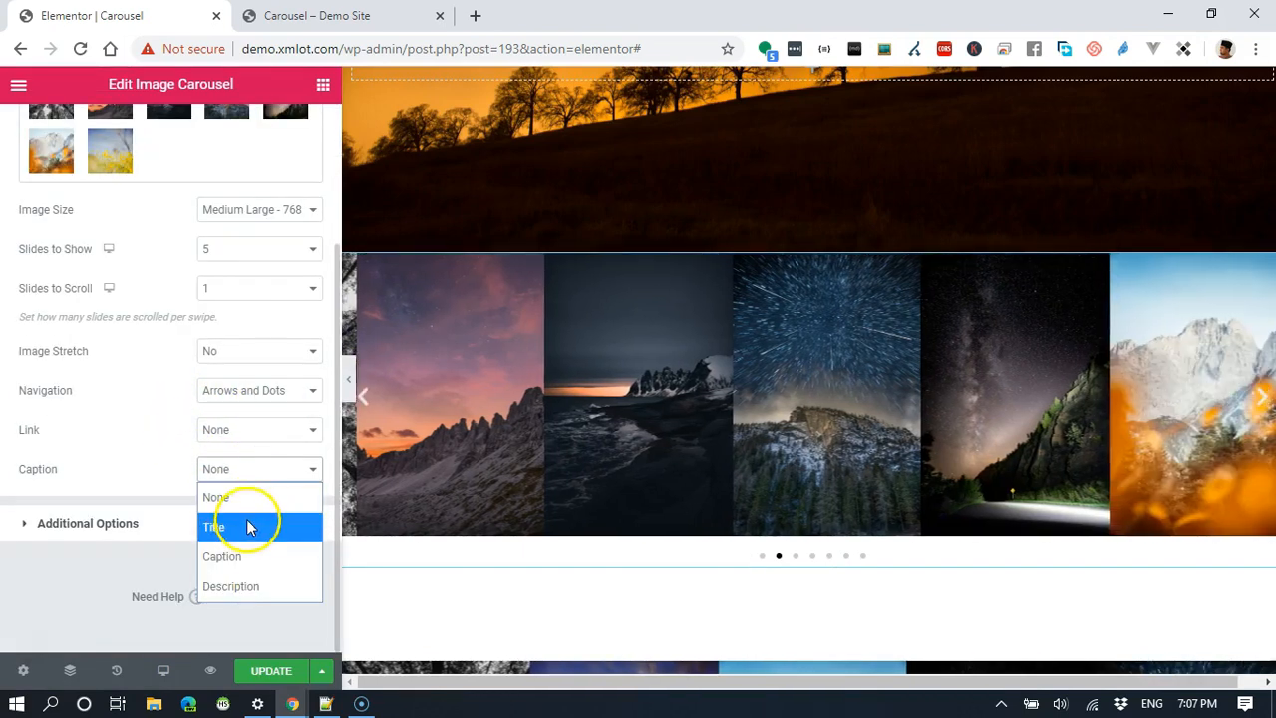
click(213, 526)
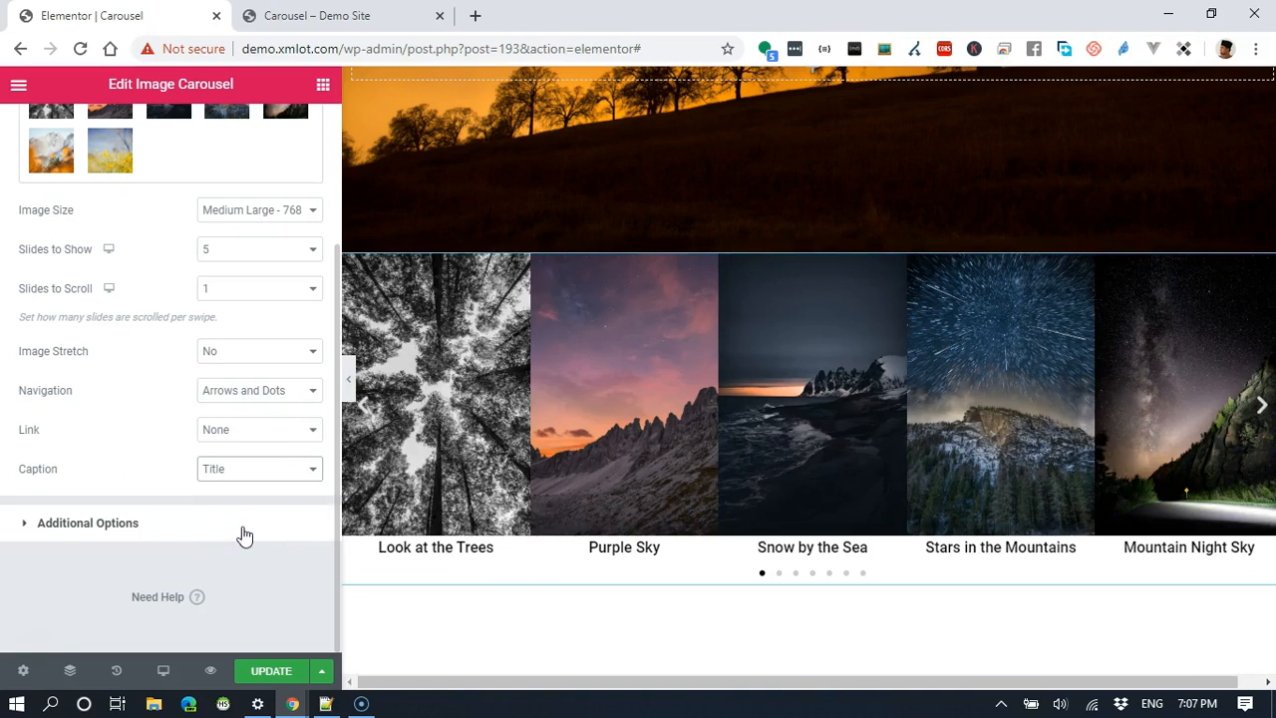
click(627, 549)
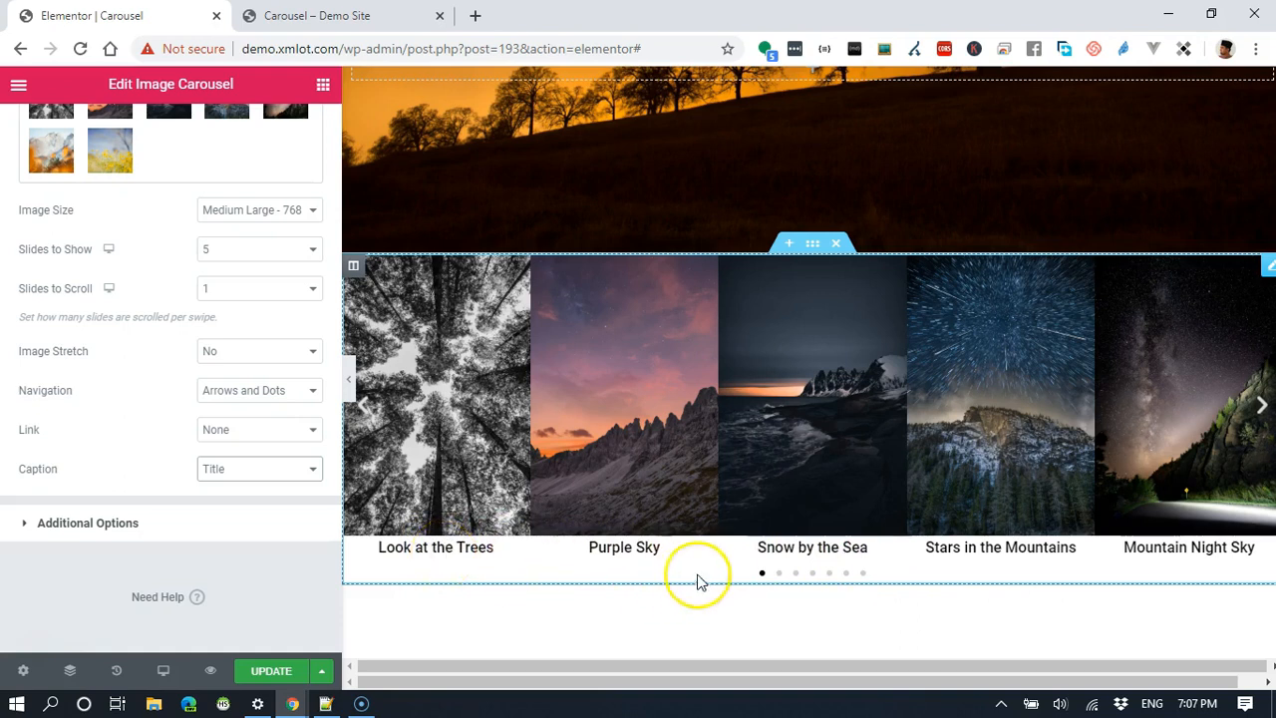
mouse_move(1017, 449)
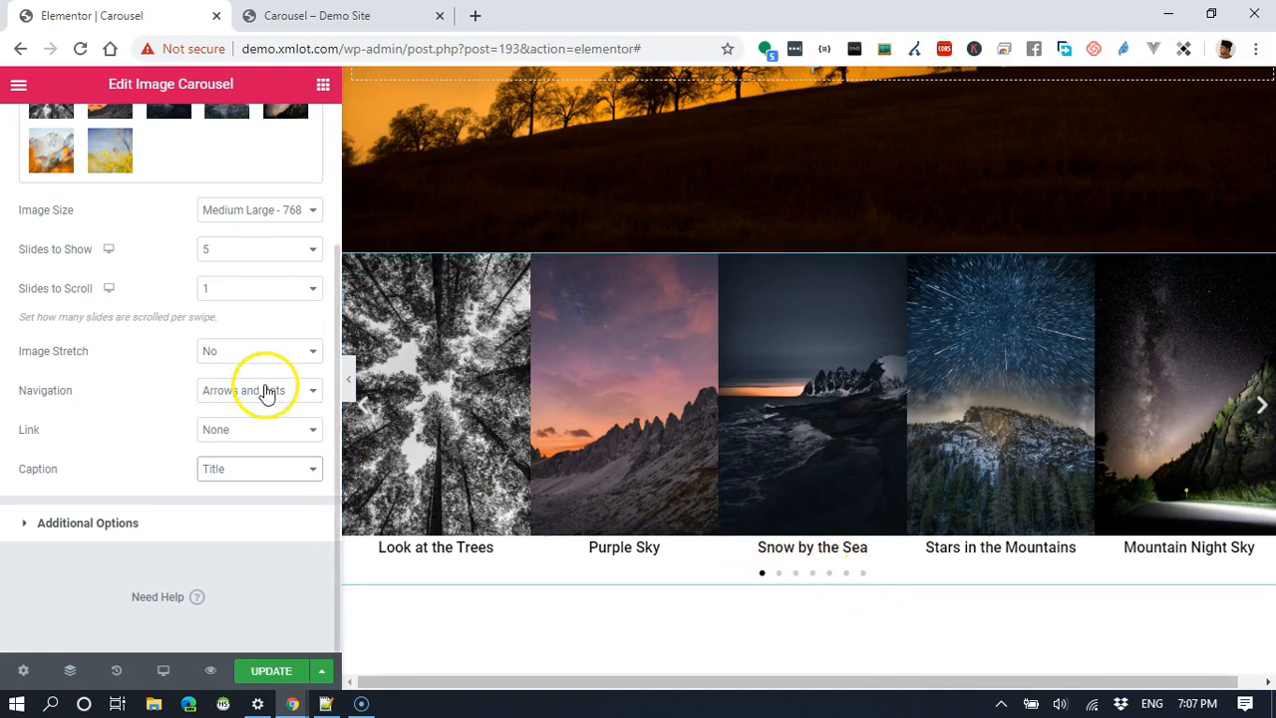
Step: Set the carousel Navigation to Arrows, removing the dots beneath the slides
click(259, 389)
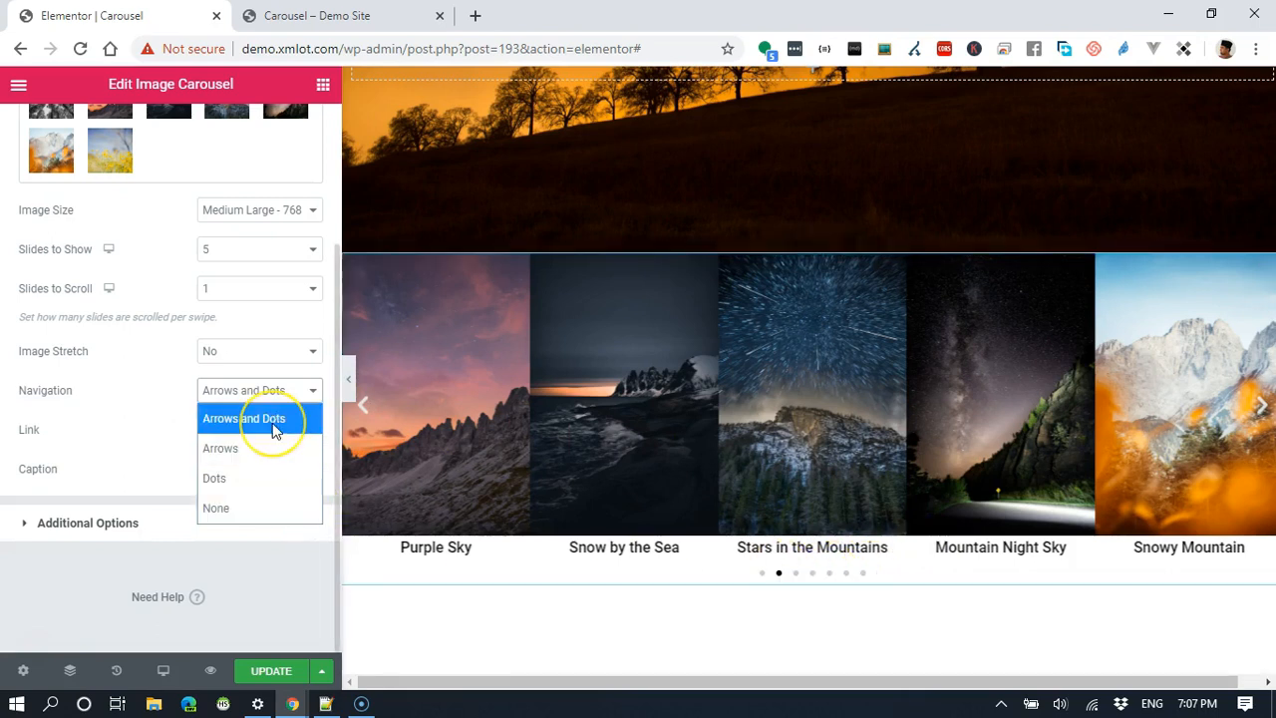
mouse_move(219, 447)
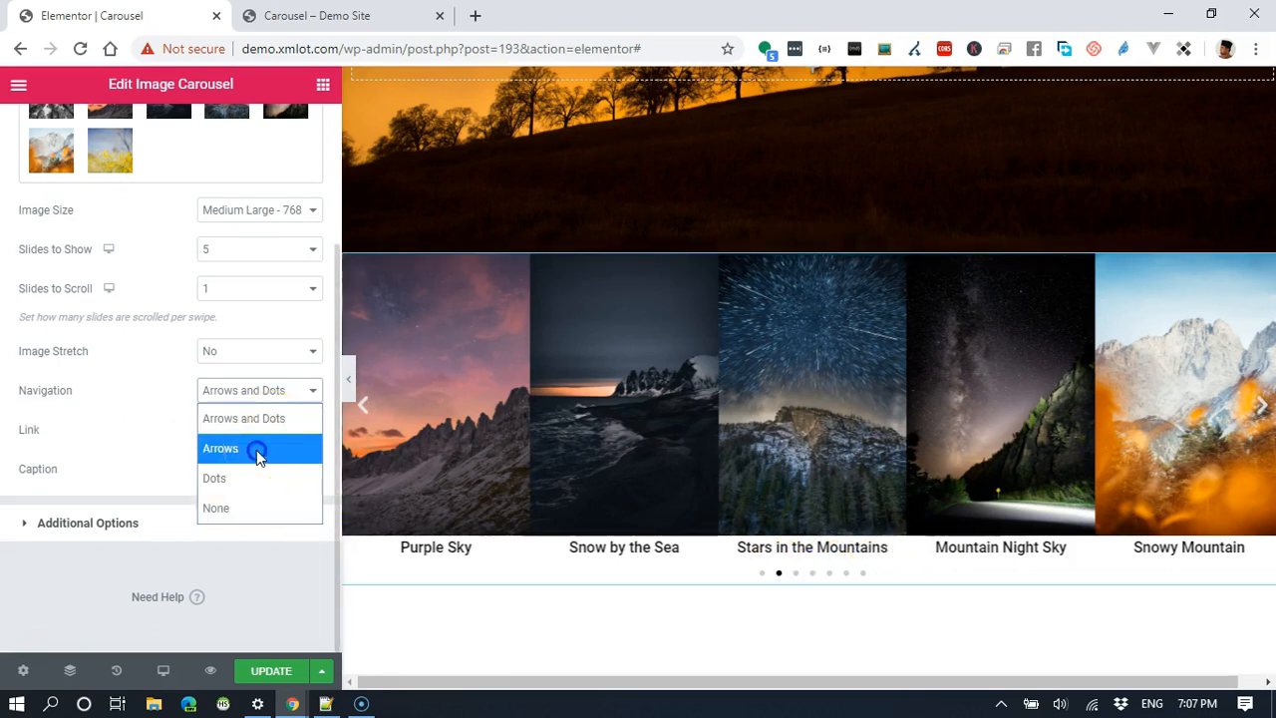
click(220, 446)
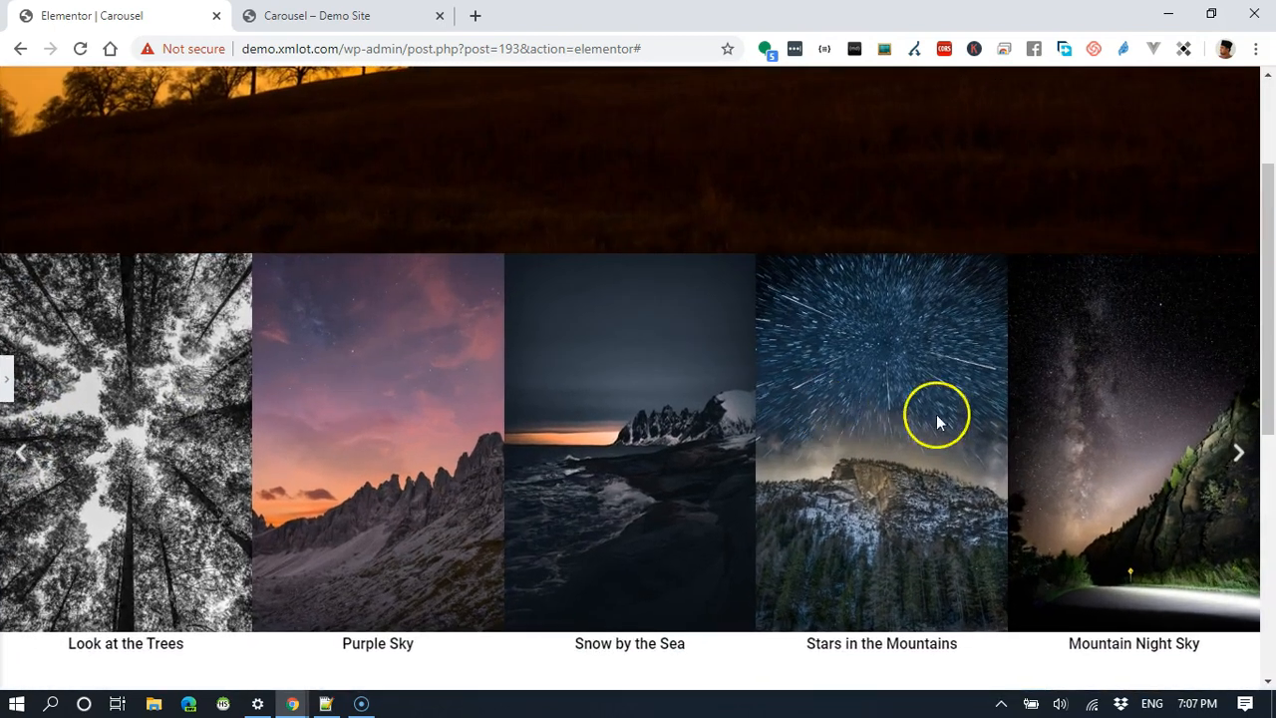
mouse_move(16, 377)
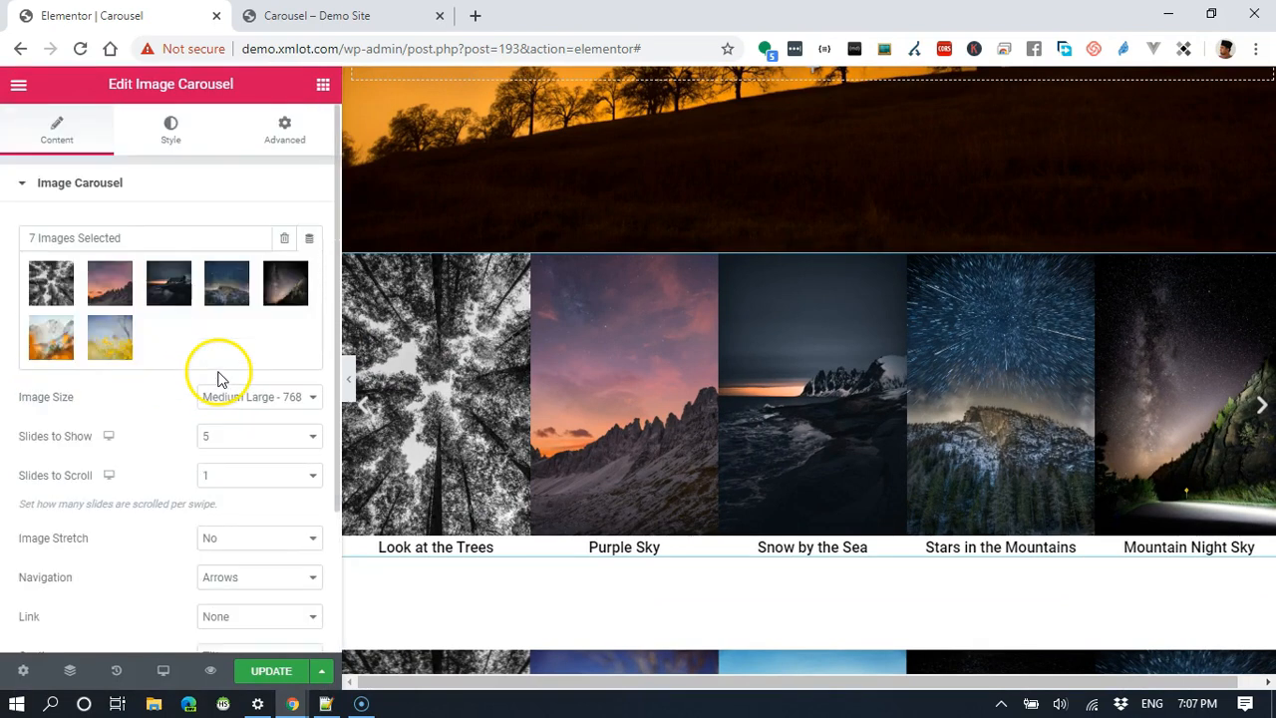
click(1260, 403)
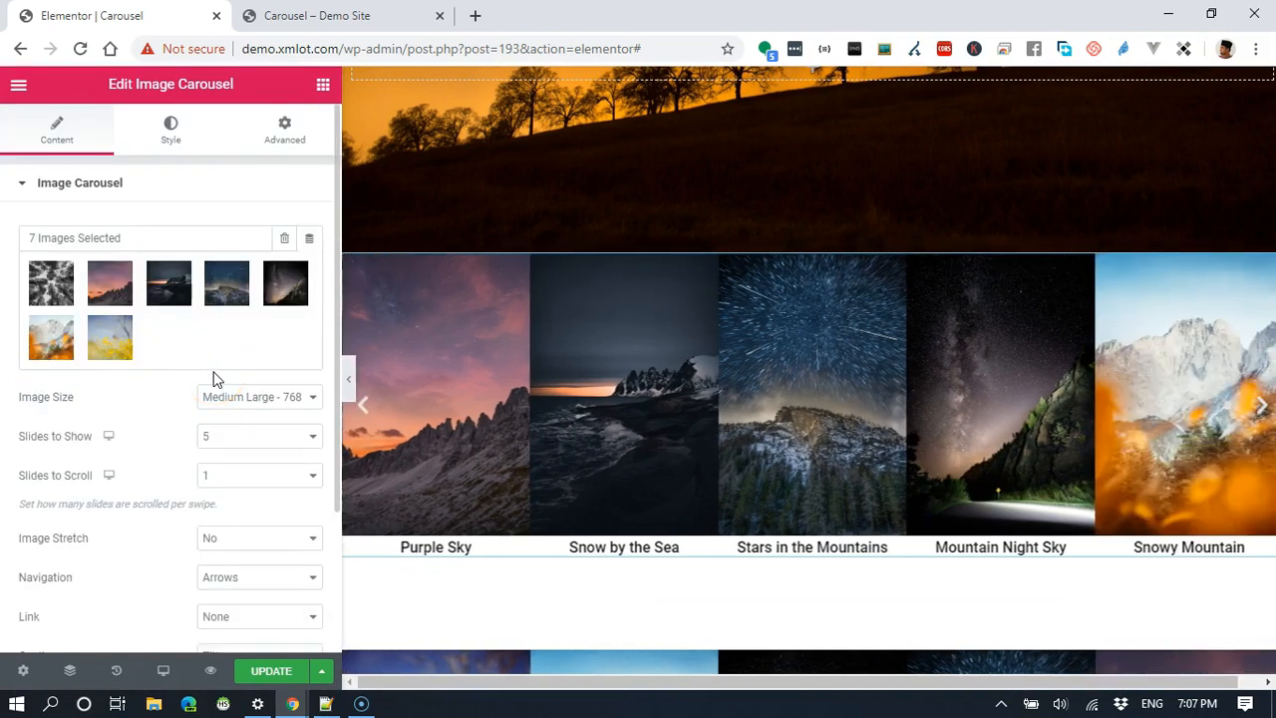
Step: Browse the carousel's Advanced settings down to the still-empty Custom CSS section
click(283, 130)
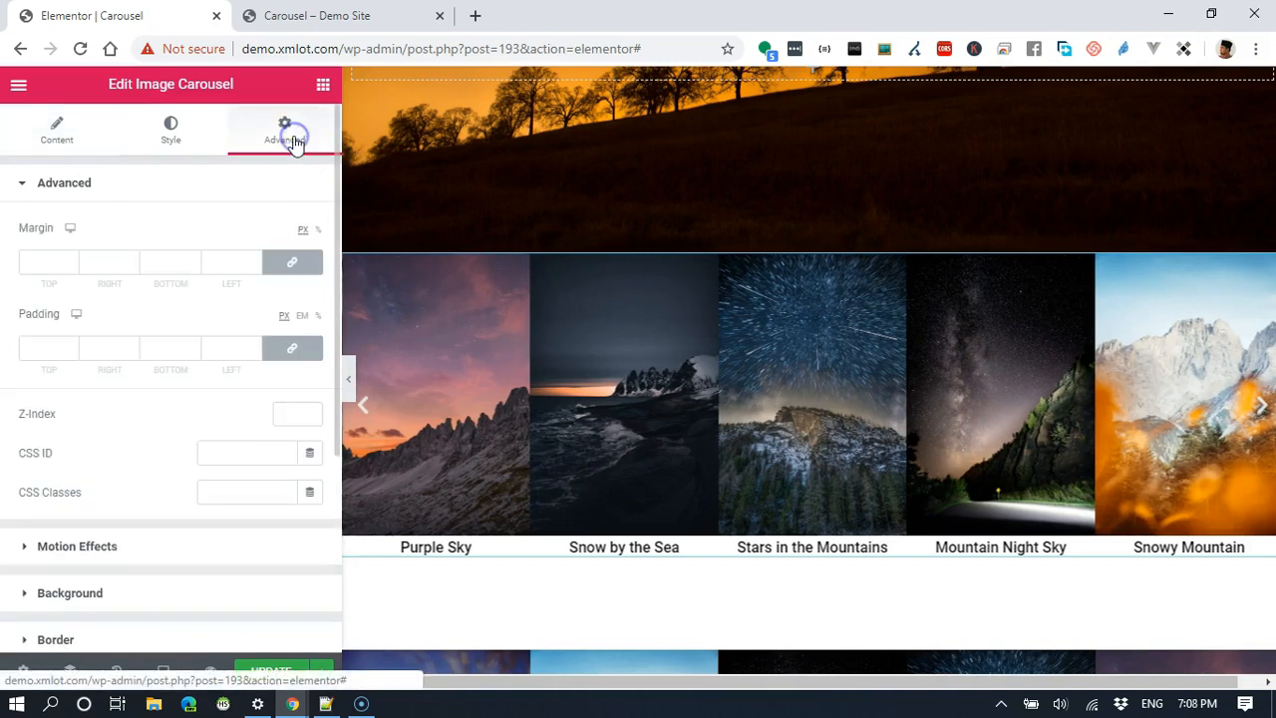
scroll(down, 3)
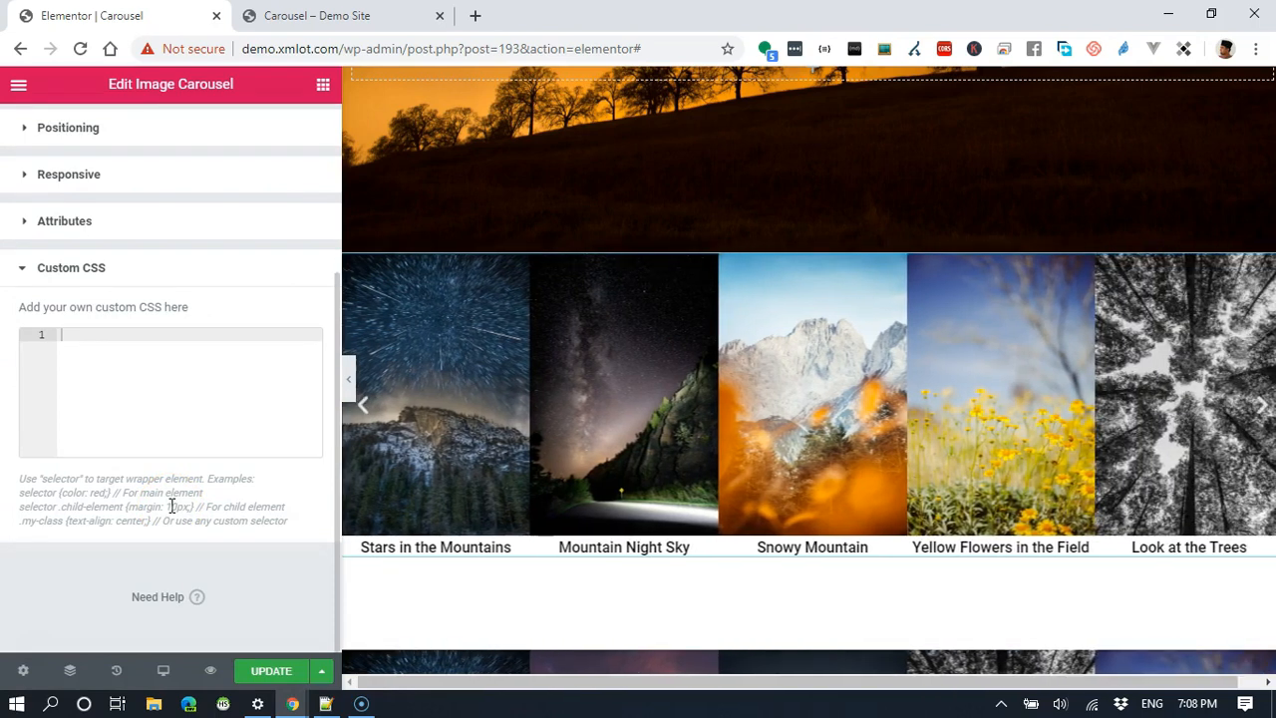
click(1260, 403)
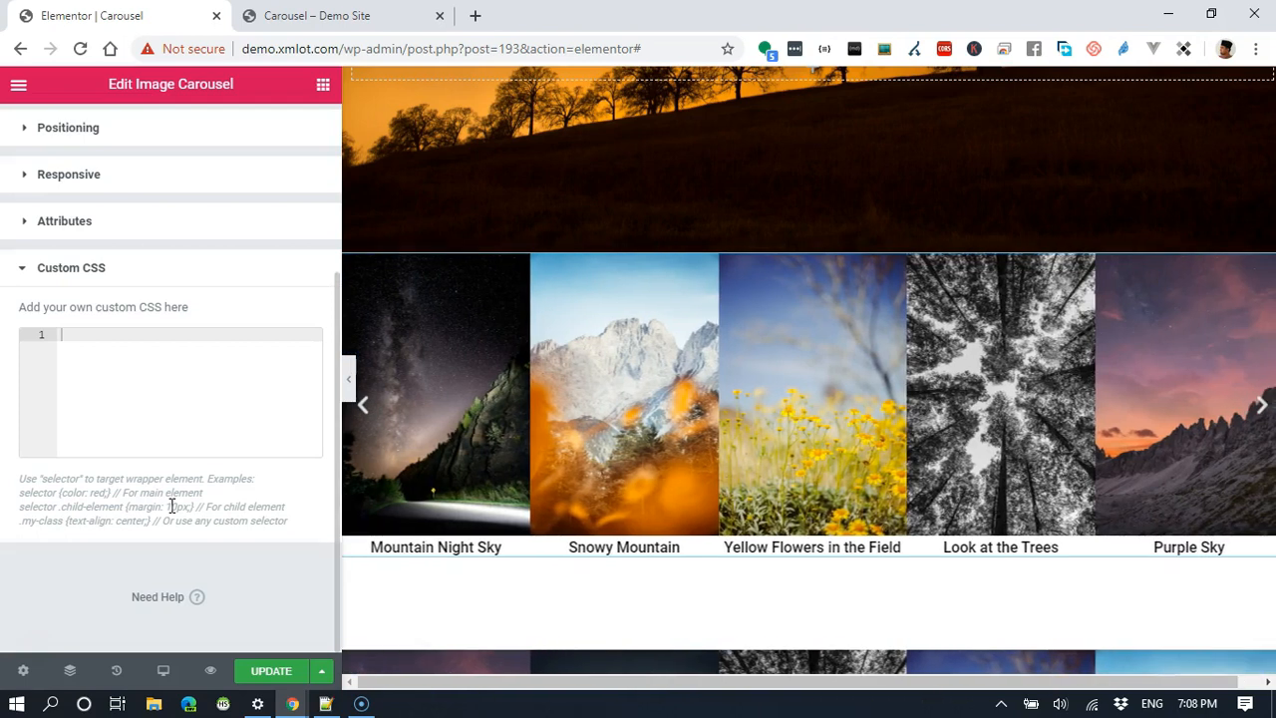
click(1261, 403)
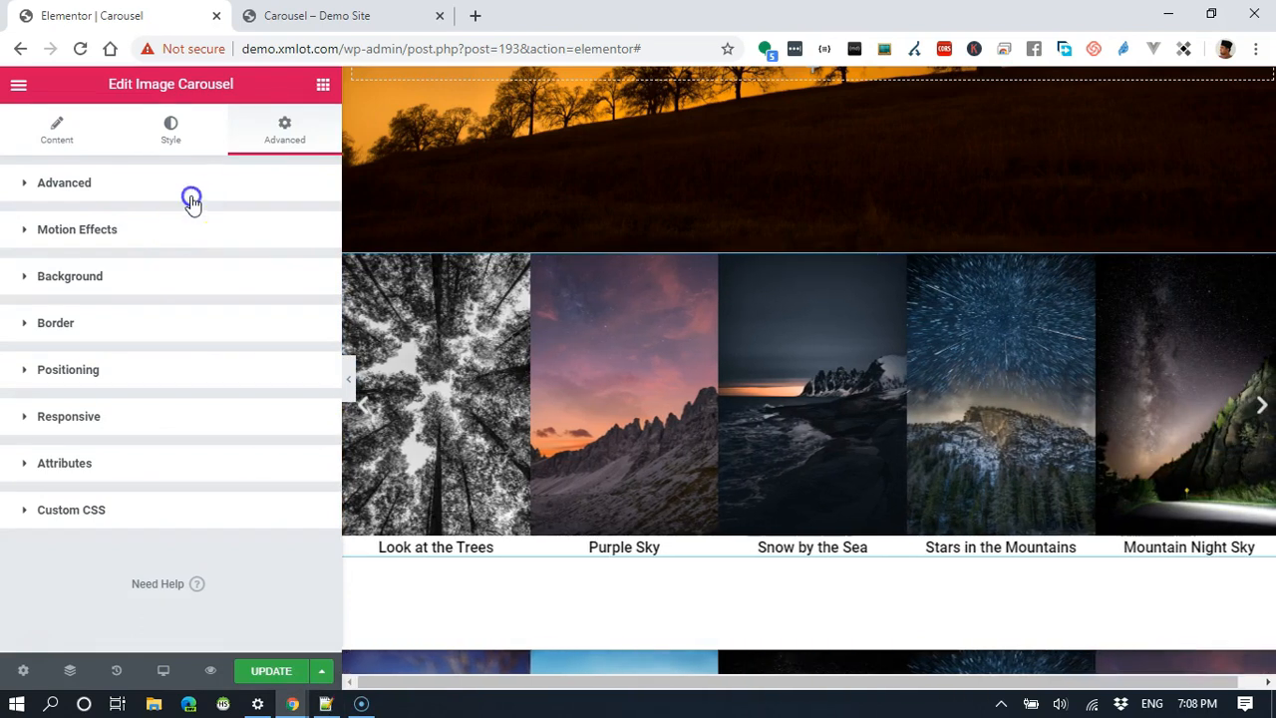
Step: Enter my-slider as the carousel's CSS ID in its Advanced settings
click(64, 183)
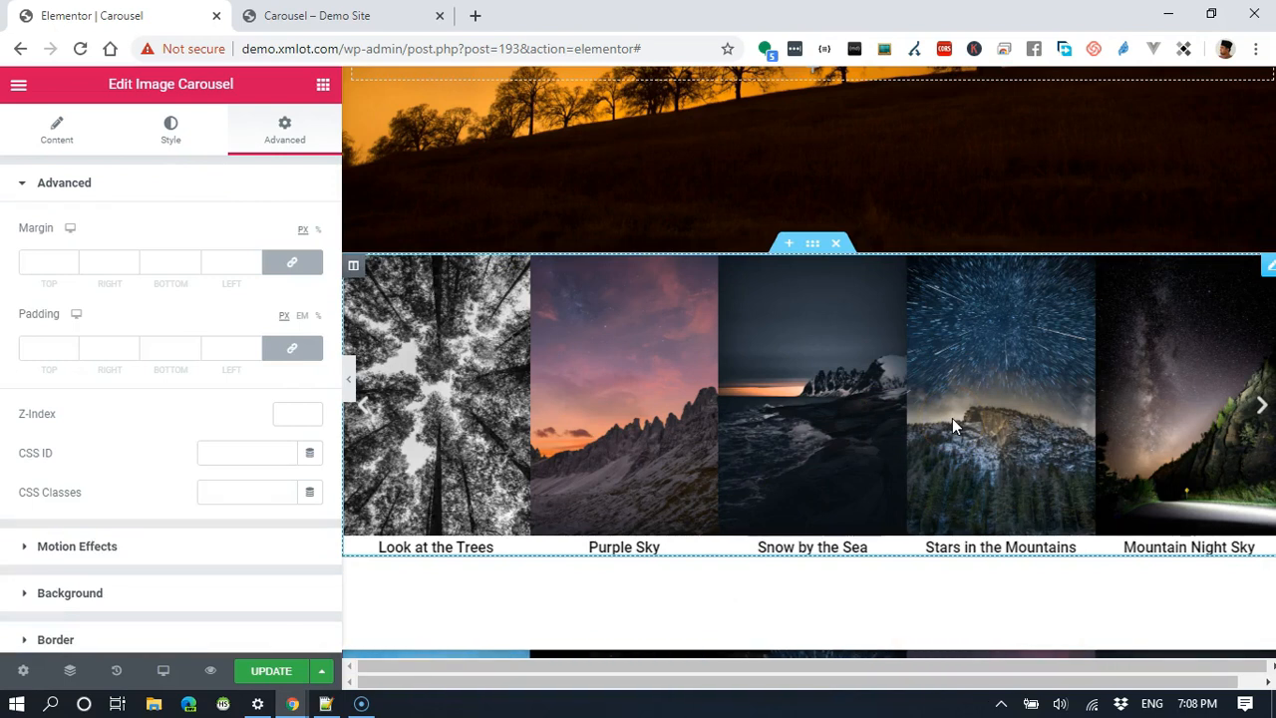
click(248, 453)
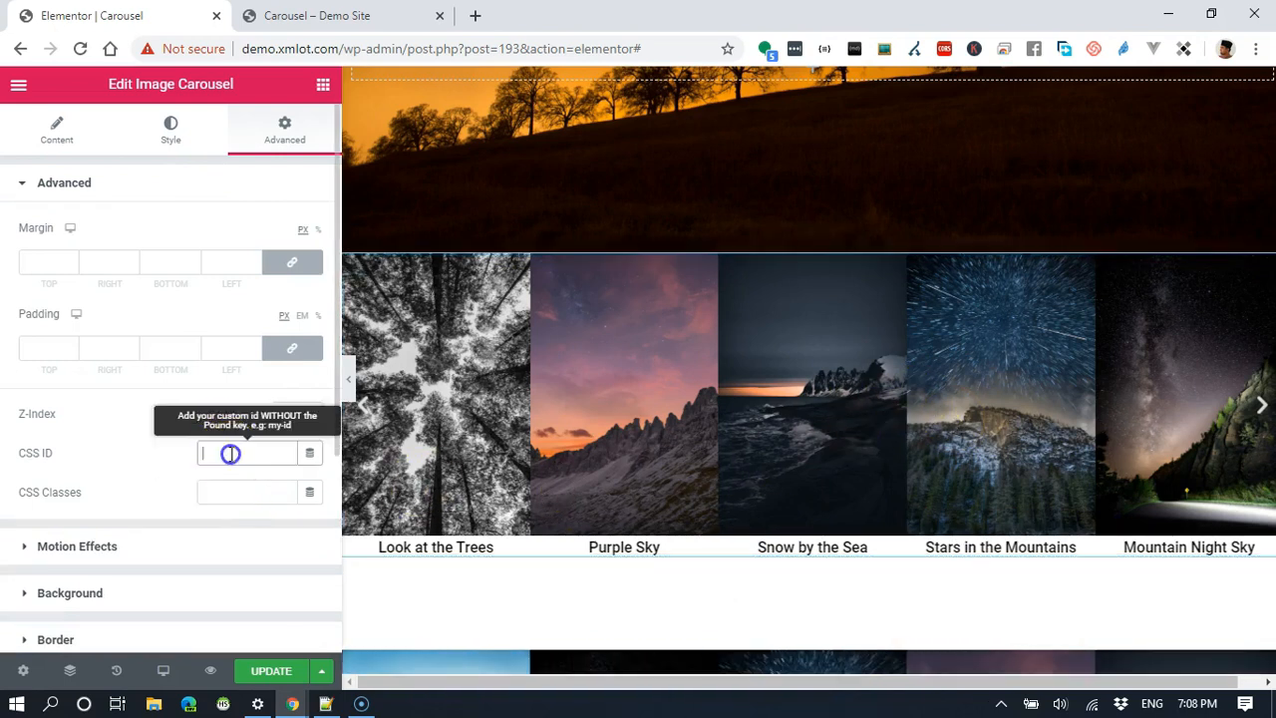
click(1260, 403)
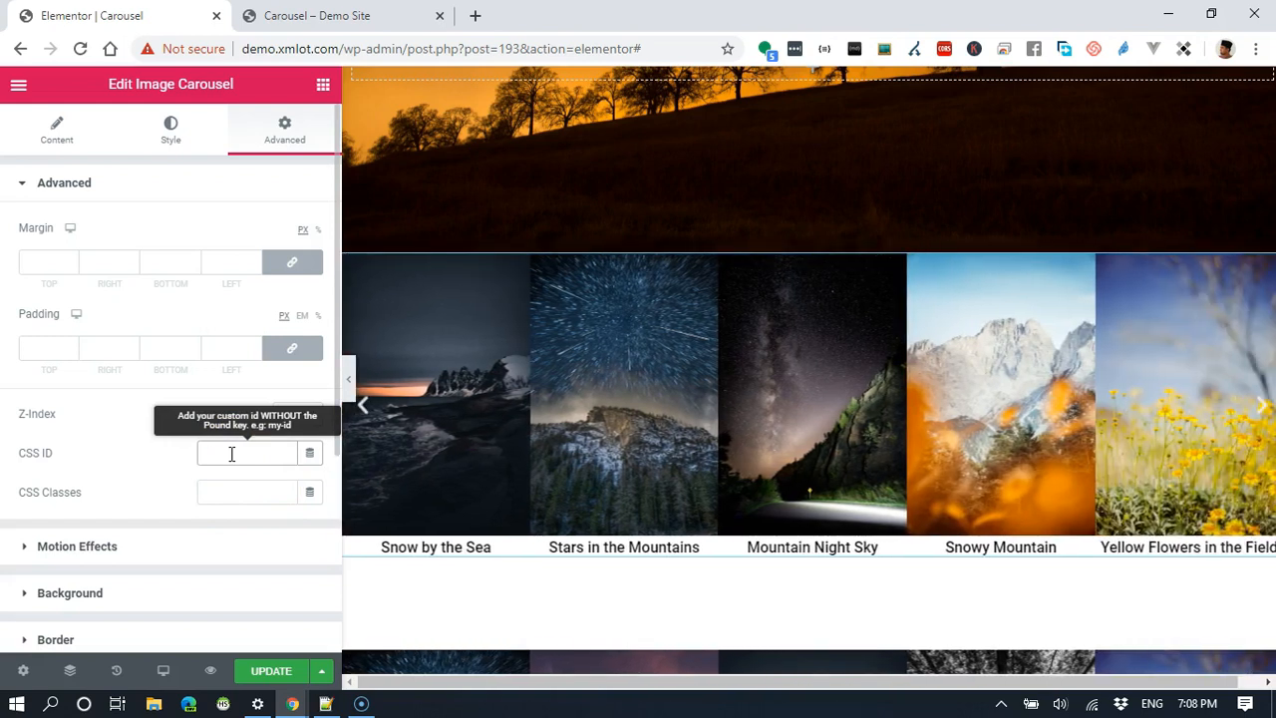
text(my-slid)
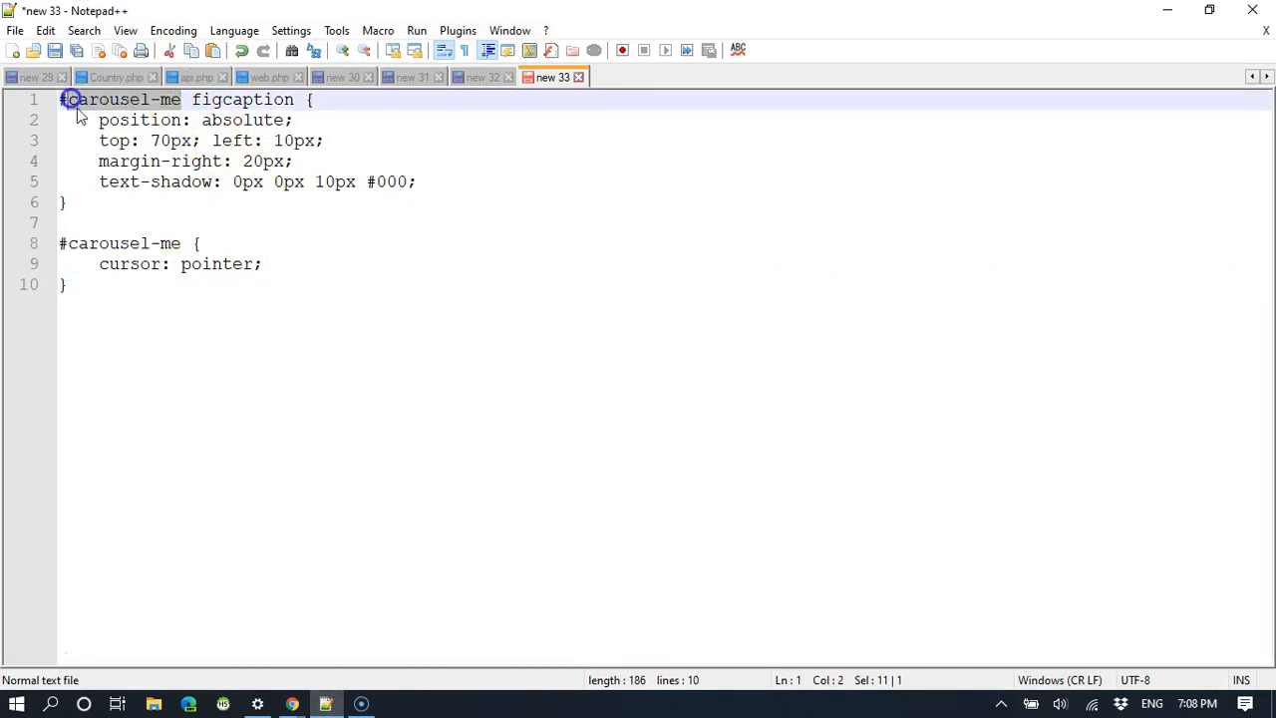
Step: Replace #carousel-me with #my-slider in both CSS rules and add a trailing blank line
text(#my-slider)
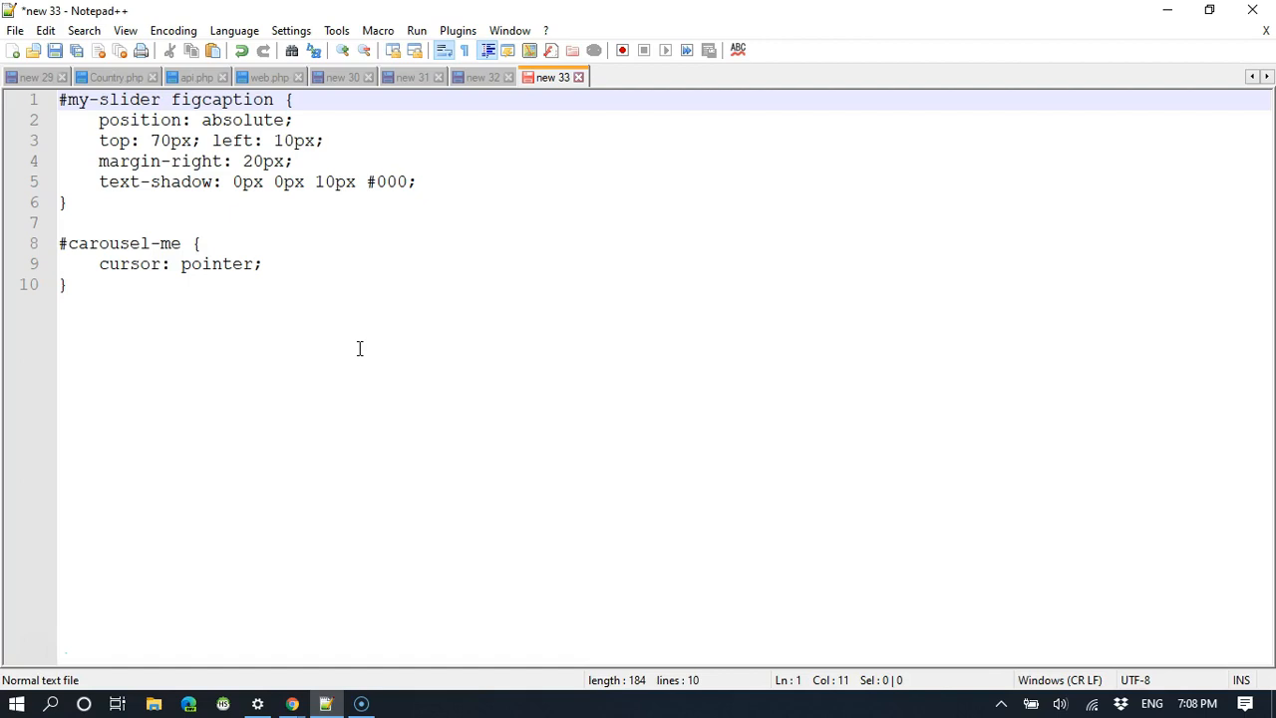
click(172, 243)
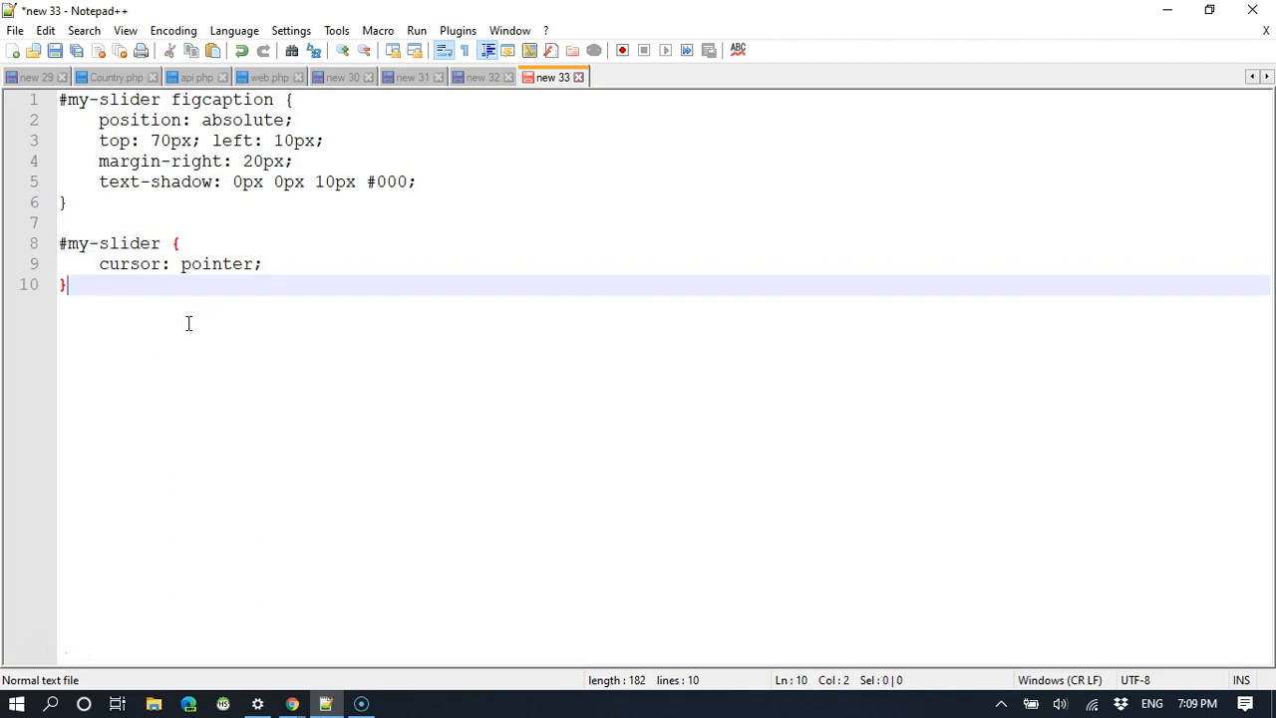
key(Enter)
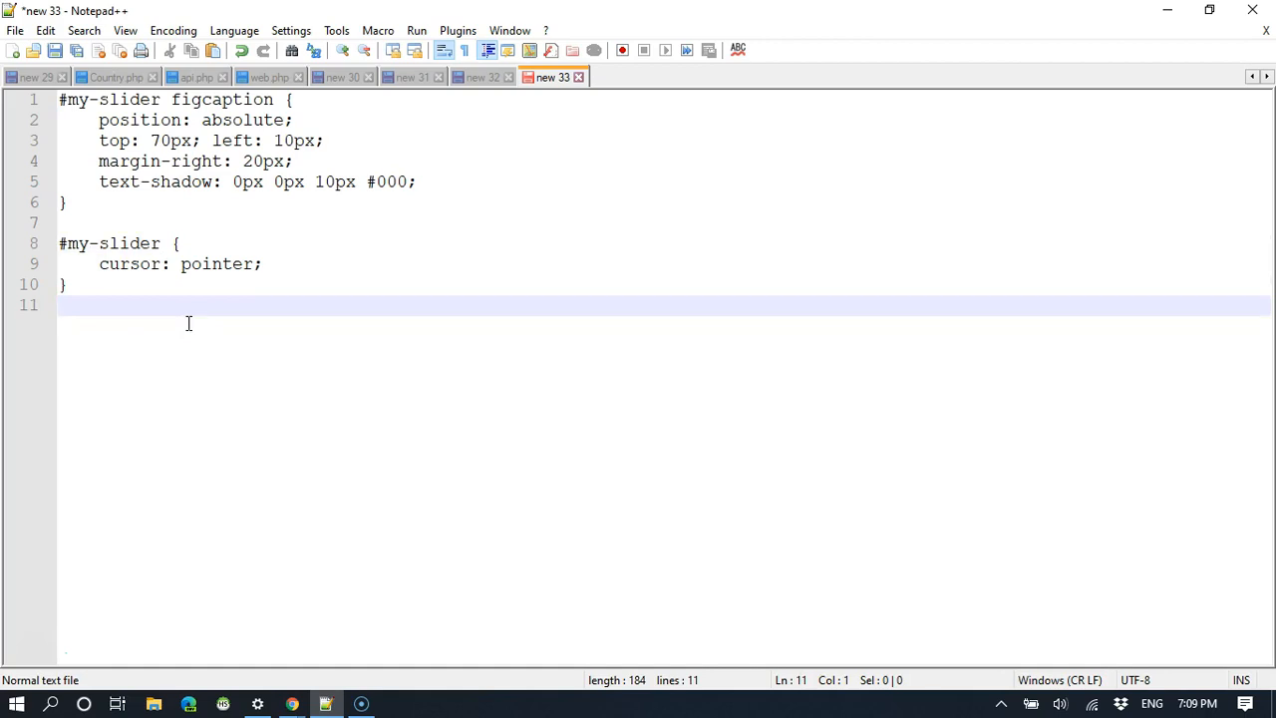
Step: Walk through the figcaption rule's absolute position, offsets and shadow, then select all the CSS to copy
click(163, 100)
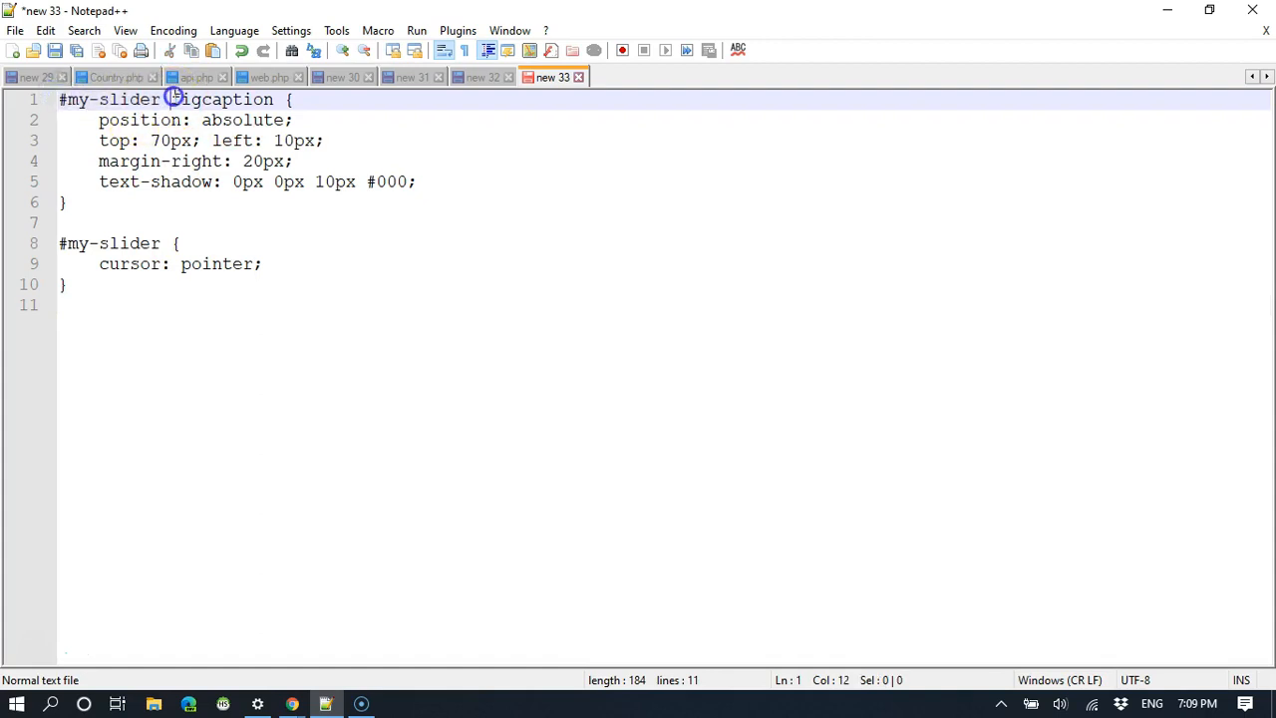
double_click(221, 100)
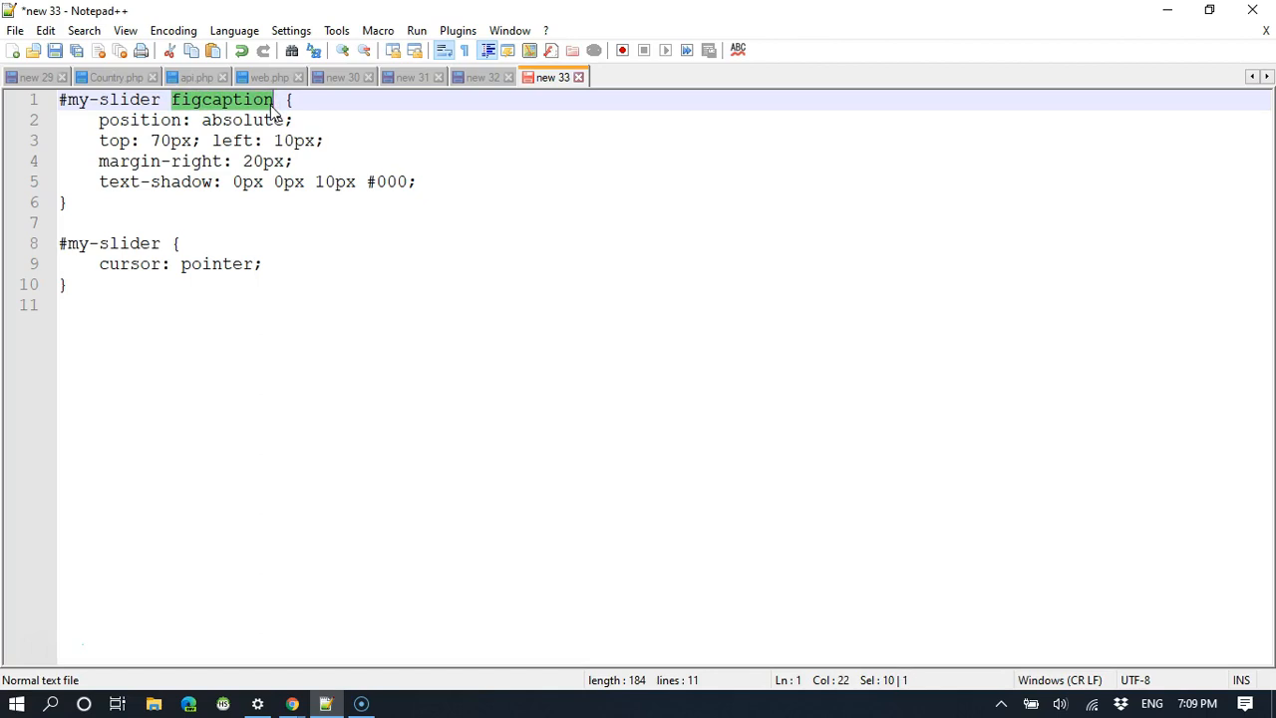
double_click(239, 120)
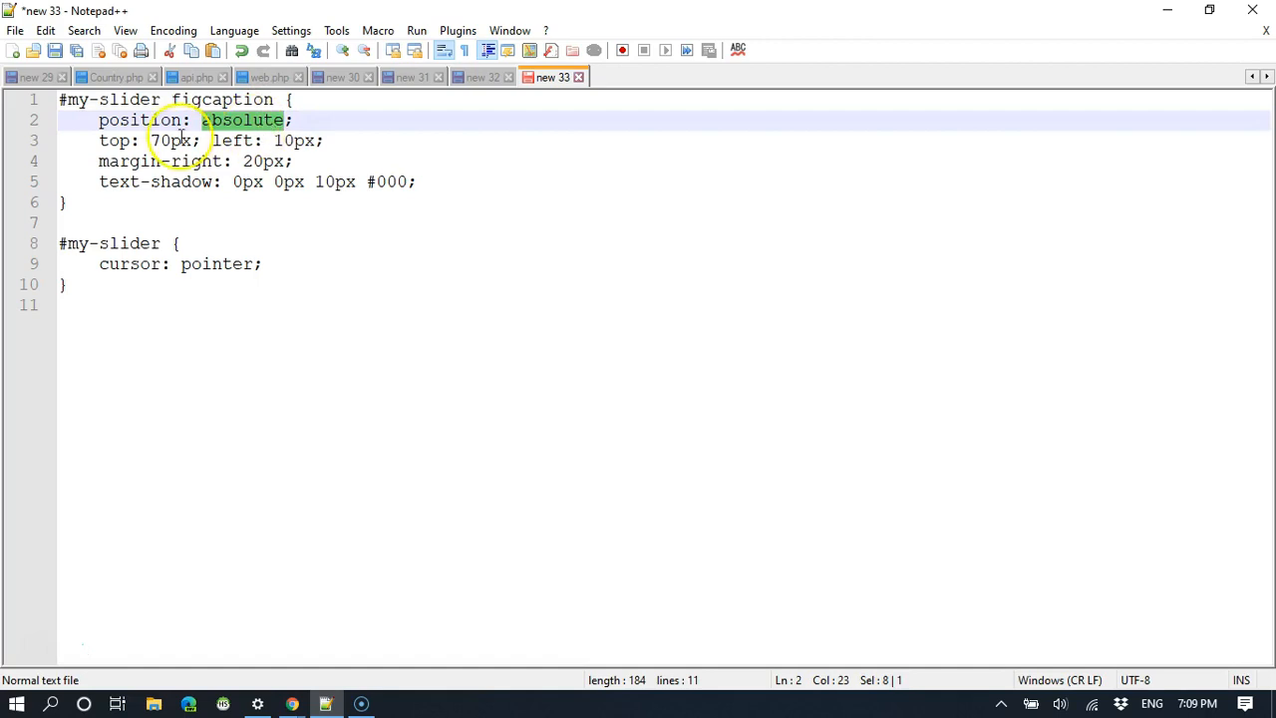
click(227, 119)
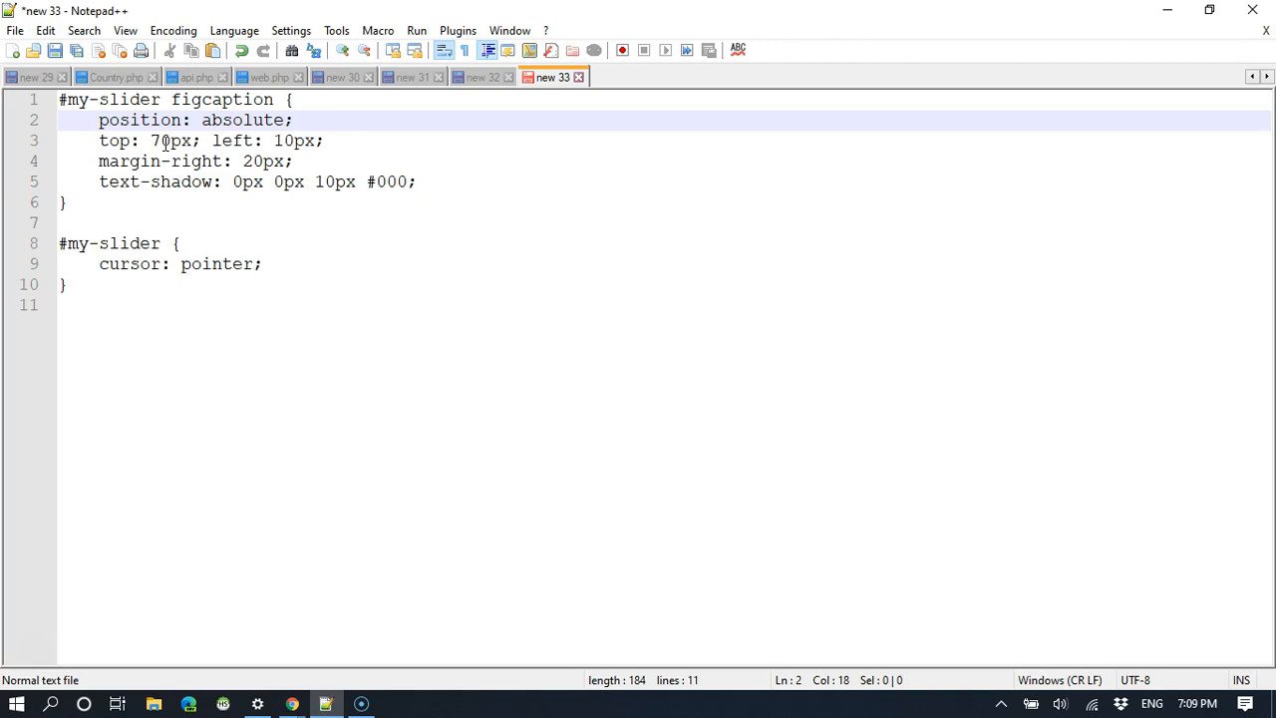
click(231, 120)
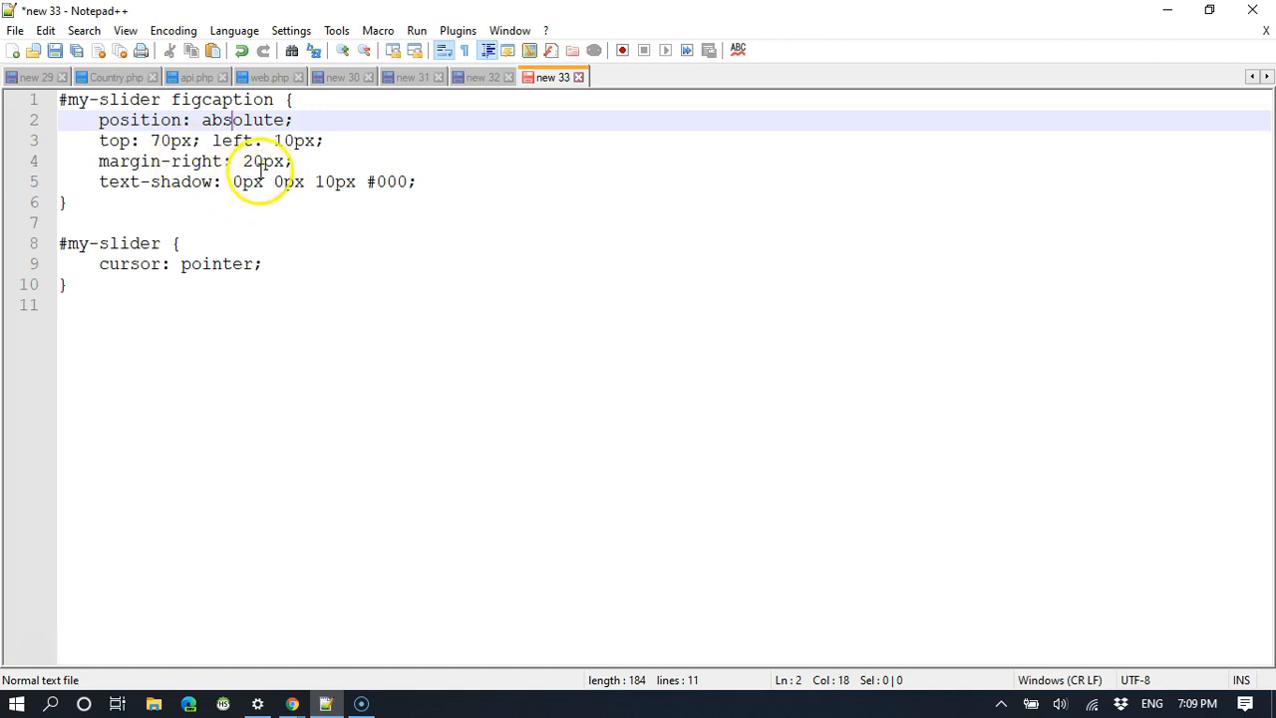
click(261, 160)
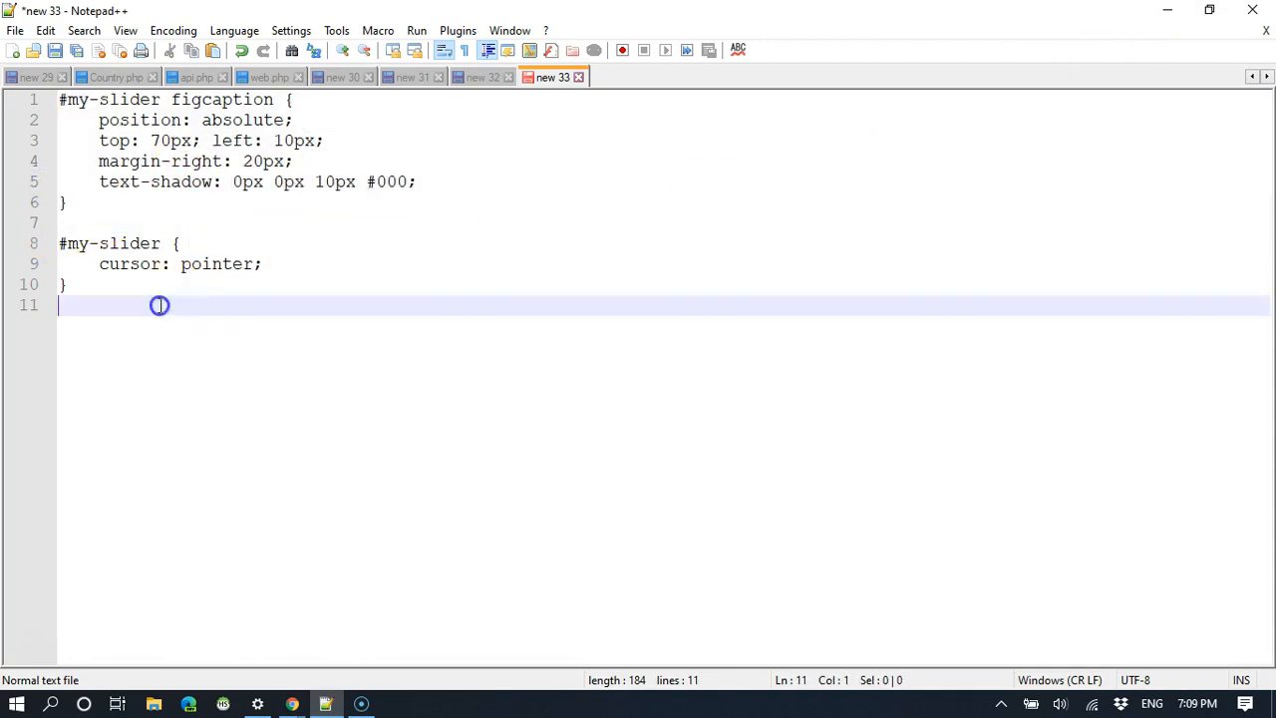
key(ctrl+a)
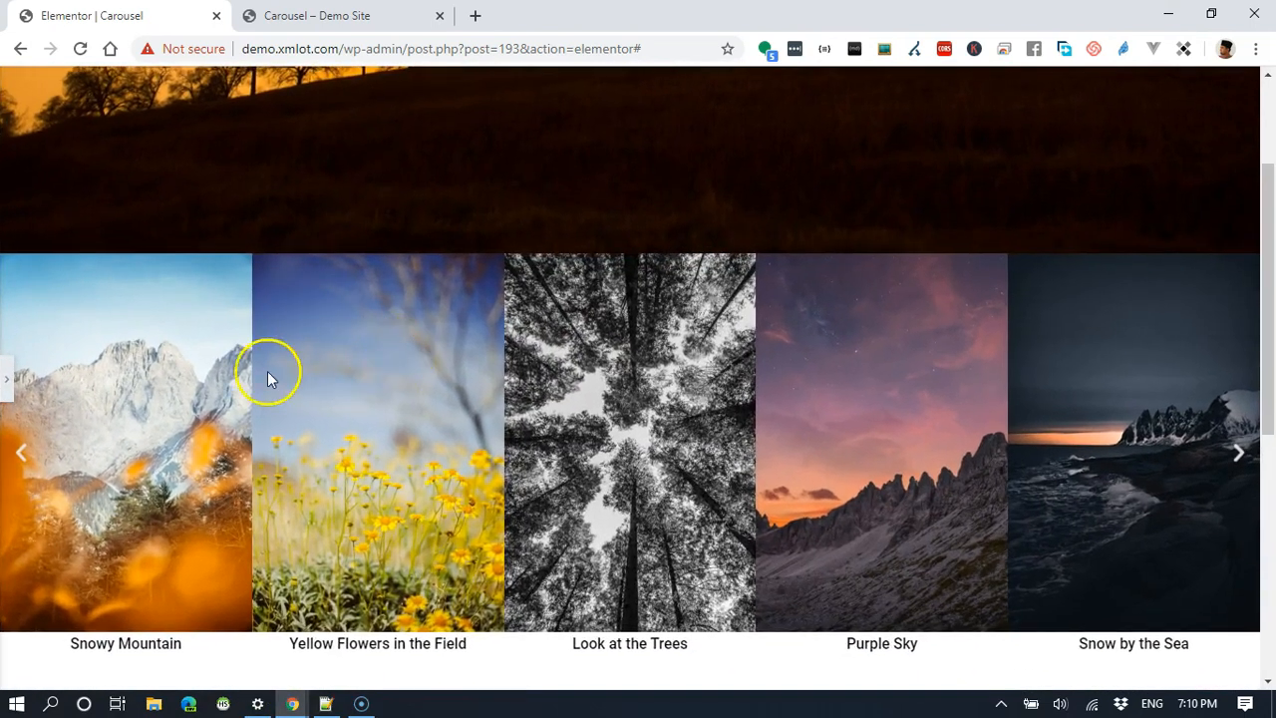
mouse_move(359, 375)
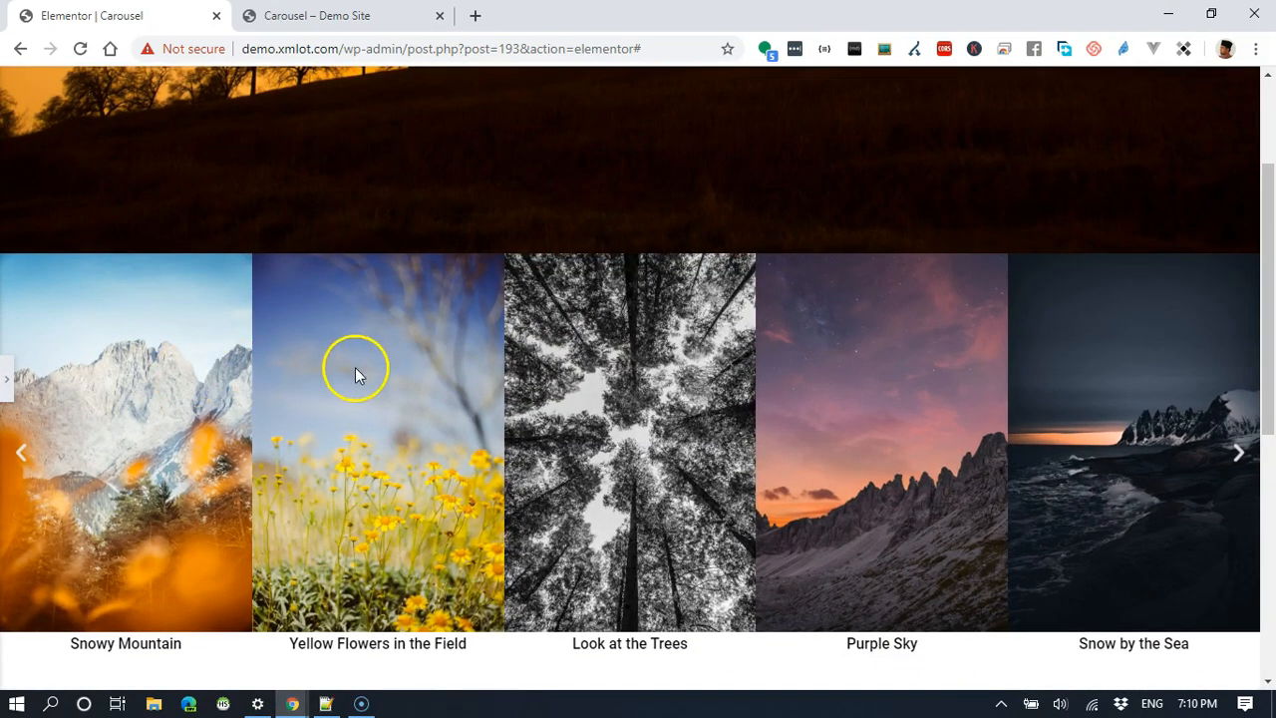
mouse_move(860, 377)
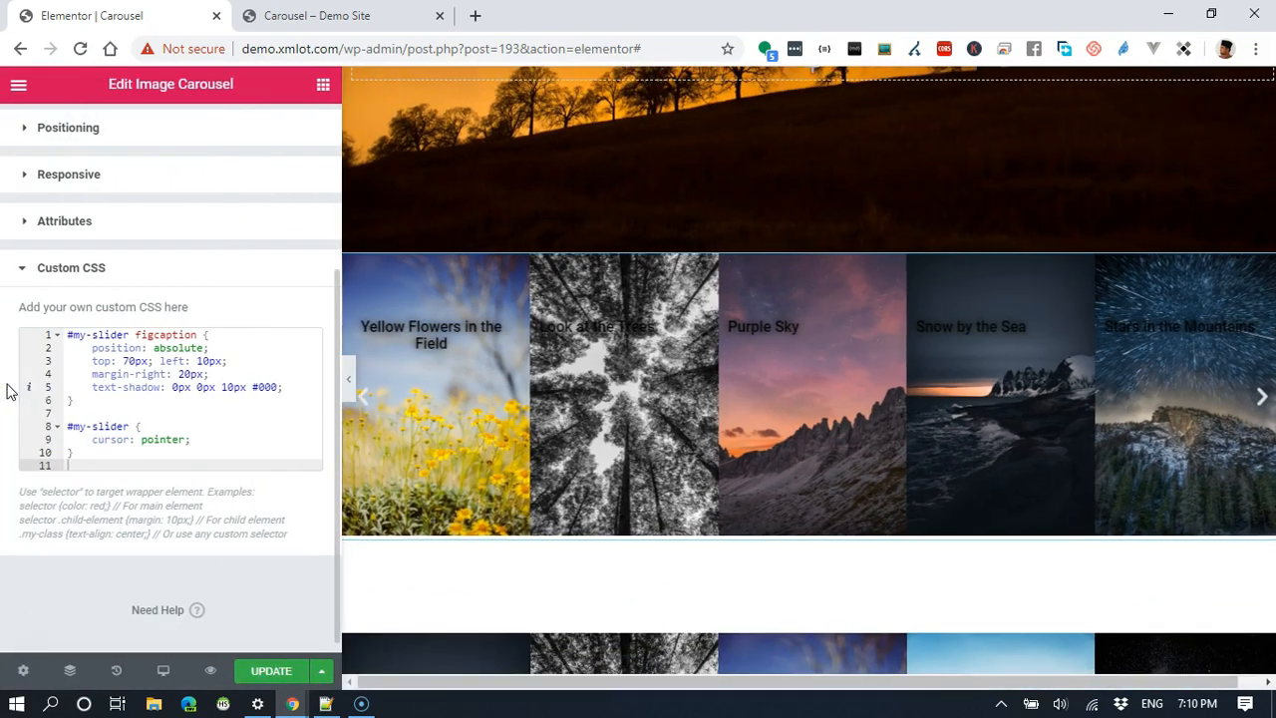
Step: Style the captions left-aligned and white, and raise their Typography size with the slider
click(283, 129)
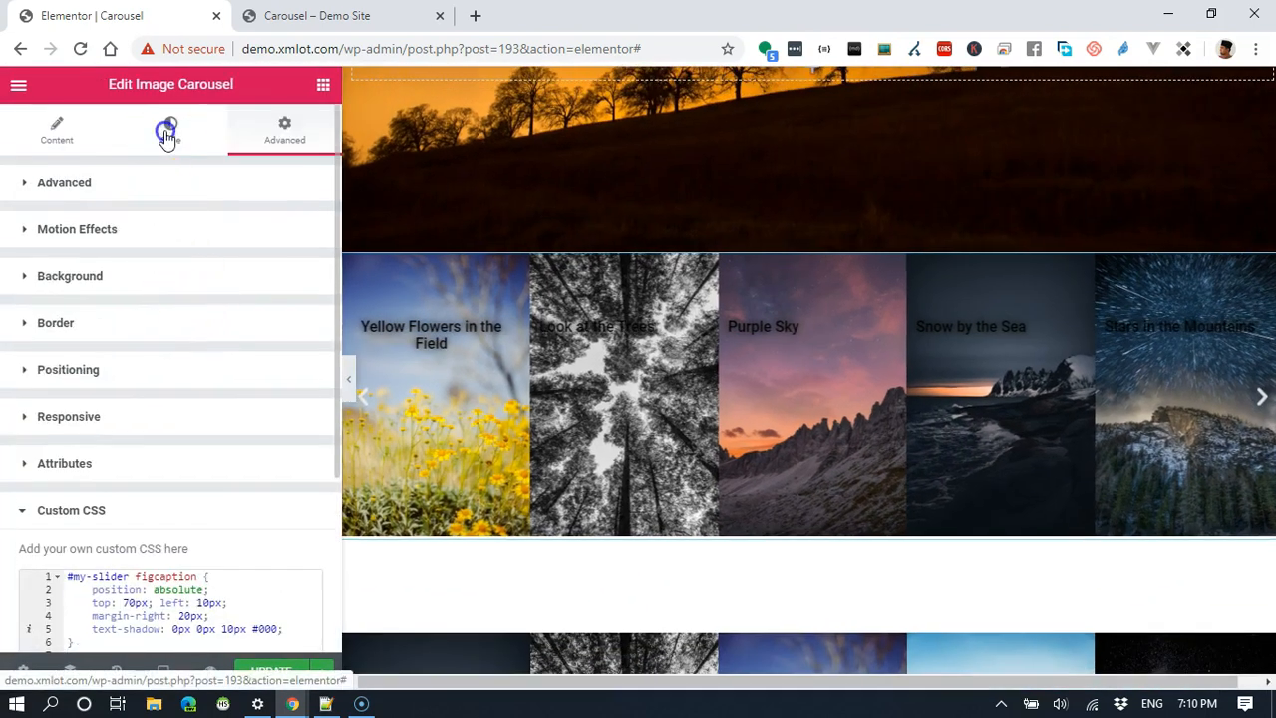
click(171, 130)
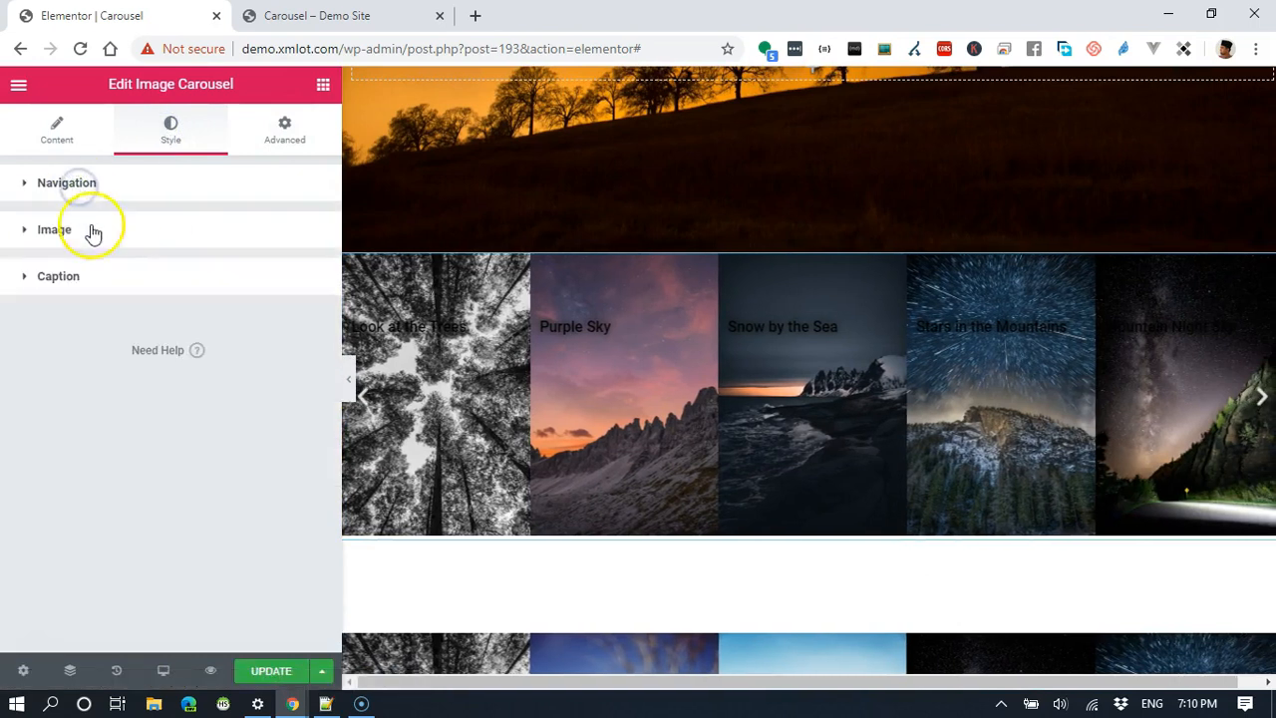
click(58, 275)
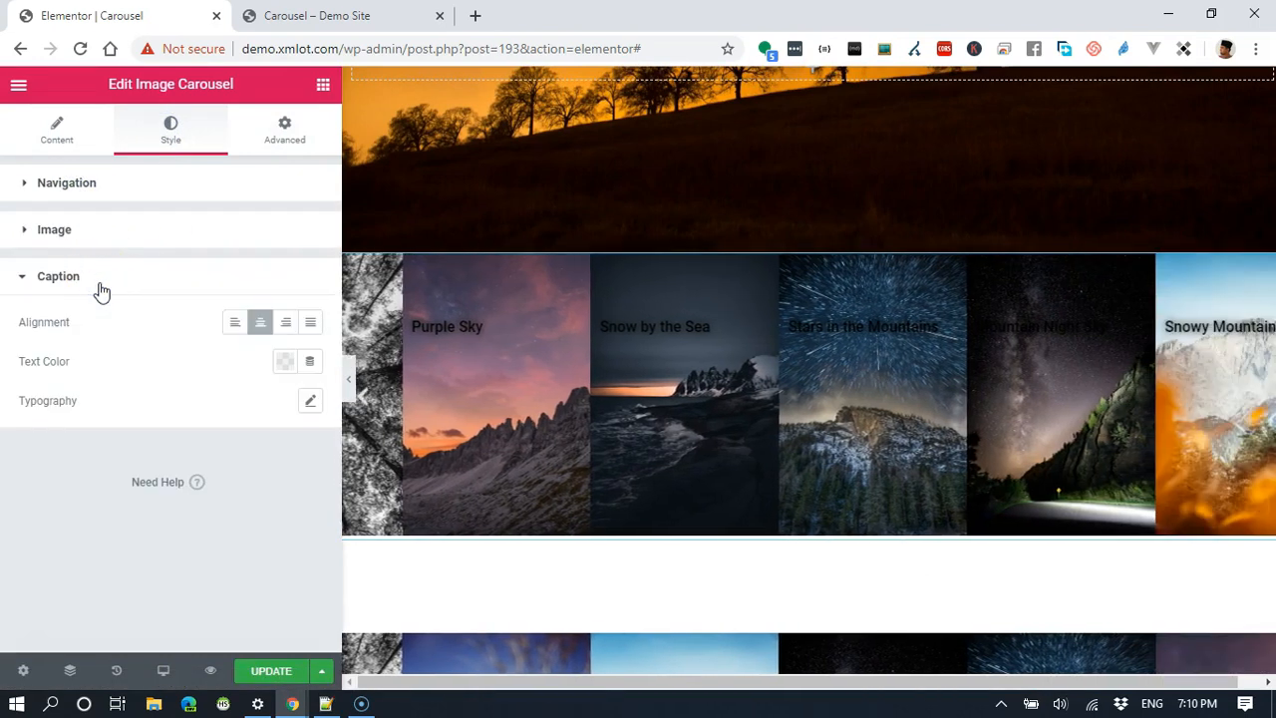
click(285, 361)
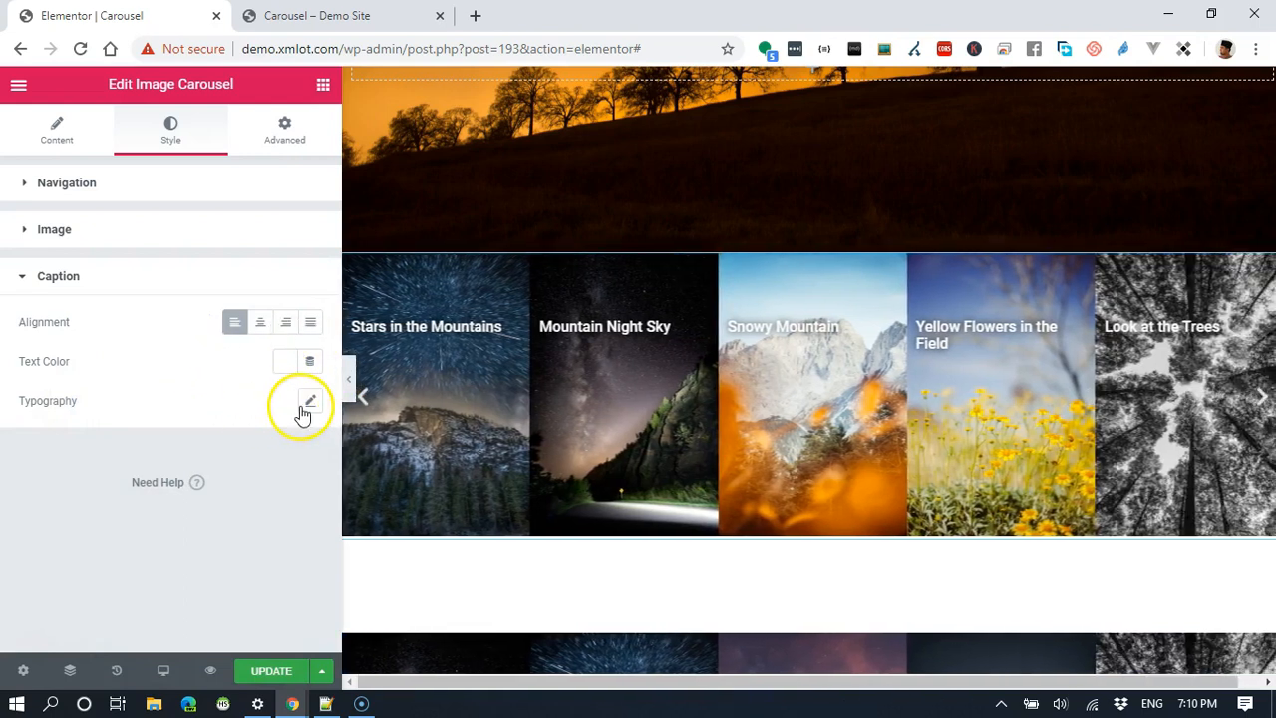
click(311, 399)
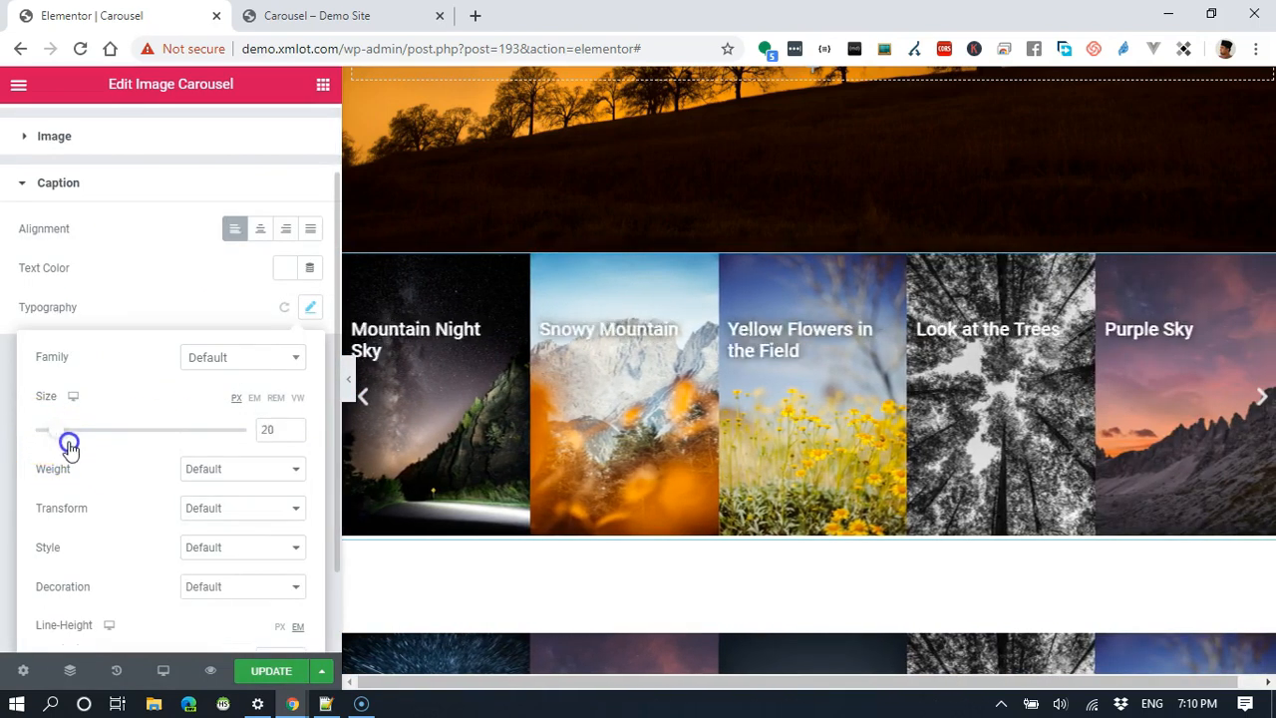
drag(70, 431, 107, 430)
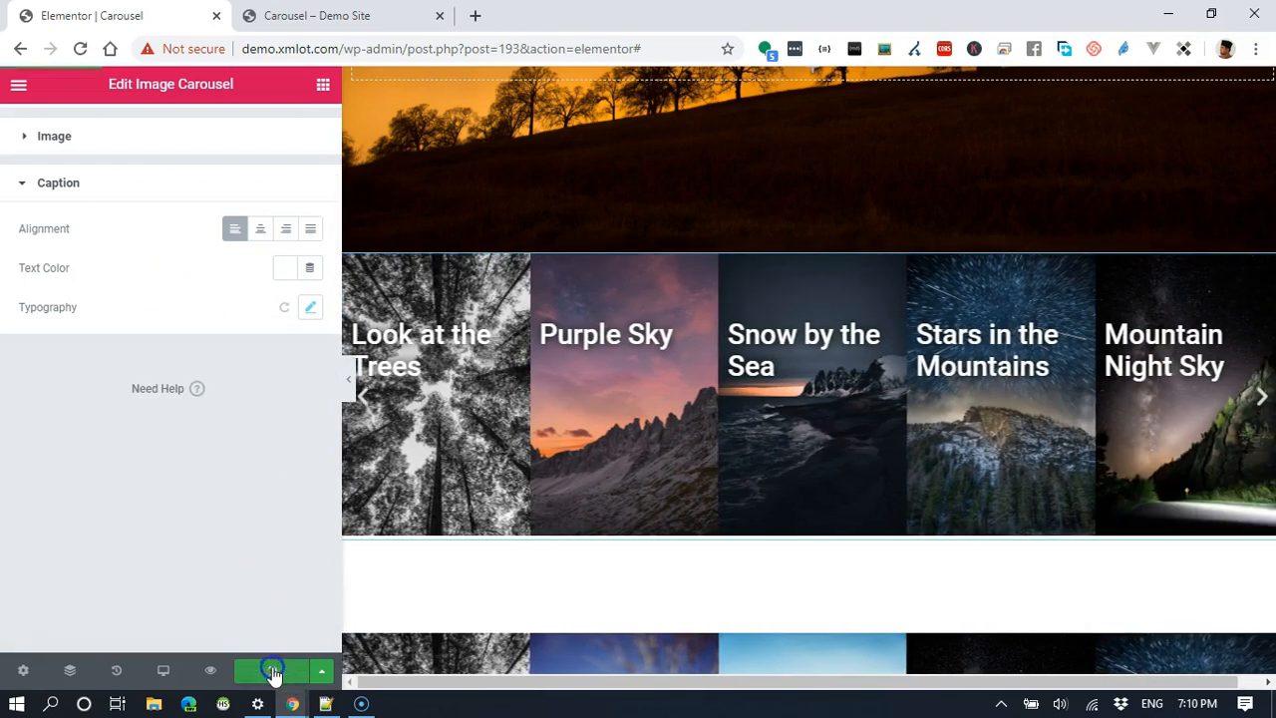
Step: Update the page and advance the live Demo Site carousel two slides with the right arrow
click(272, 670)
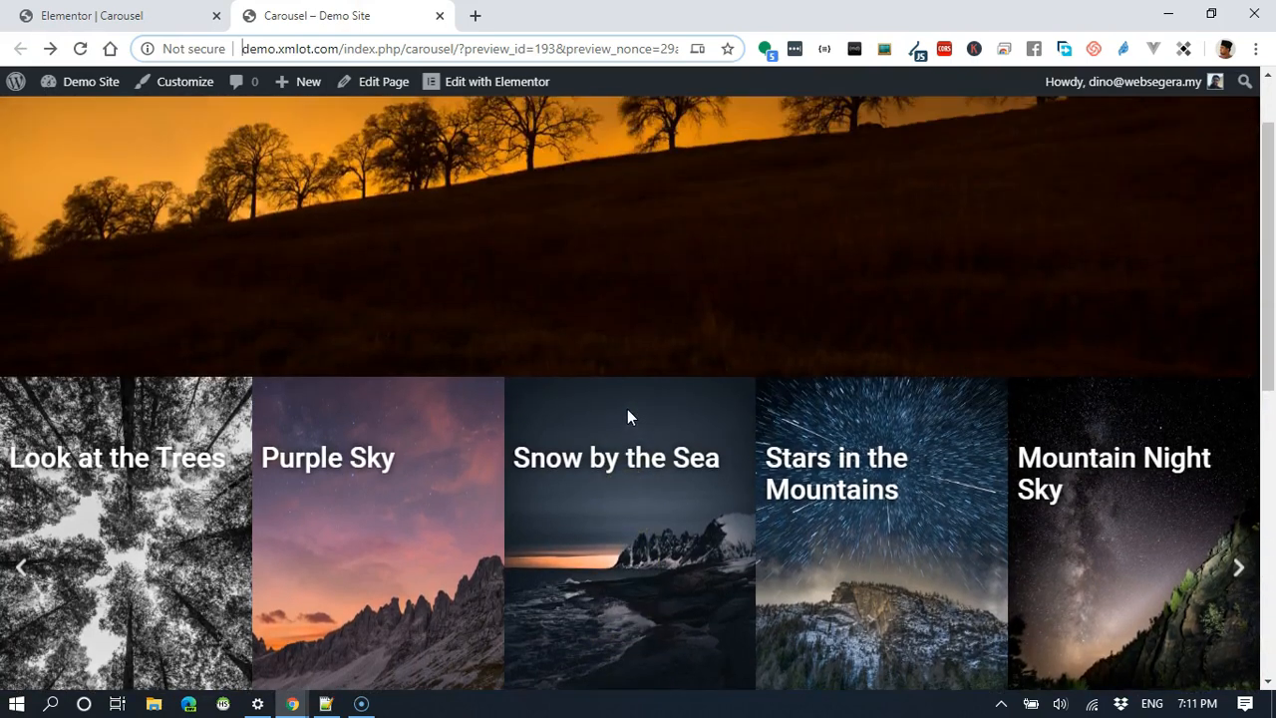
scroll(down, 3)
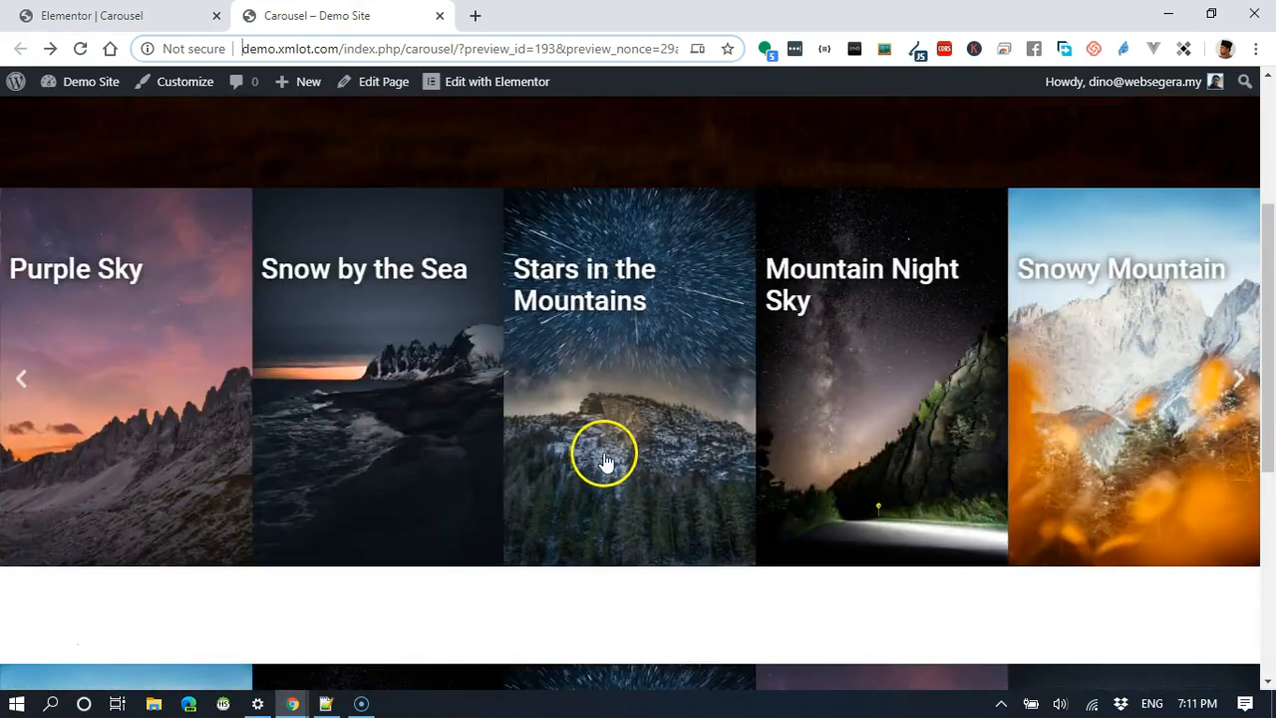
click(1236, 379)
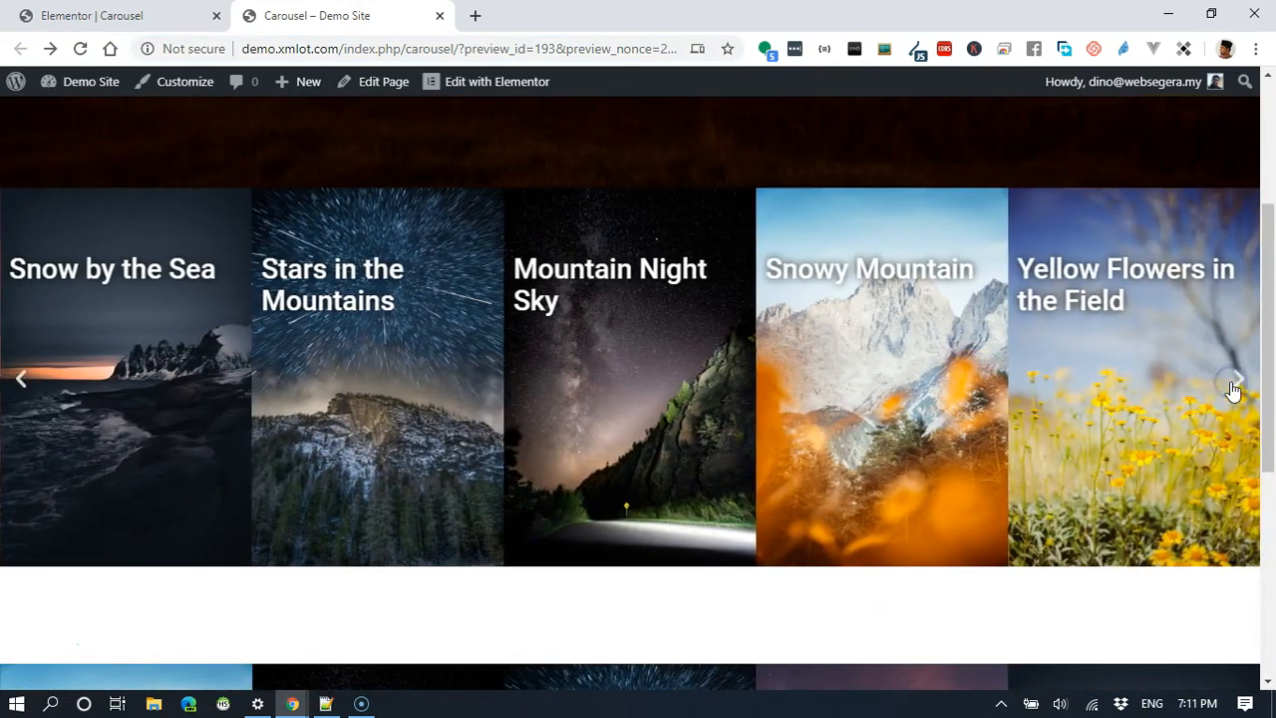
click(1233, 379)
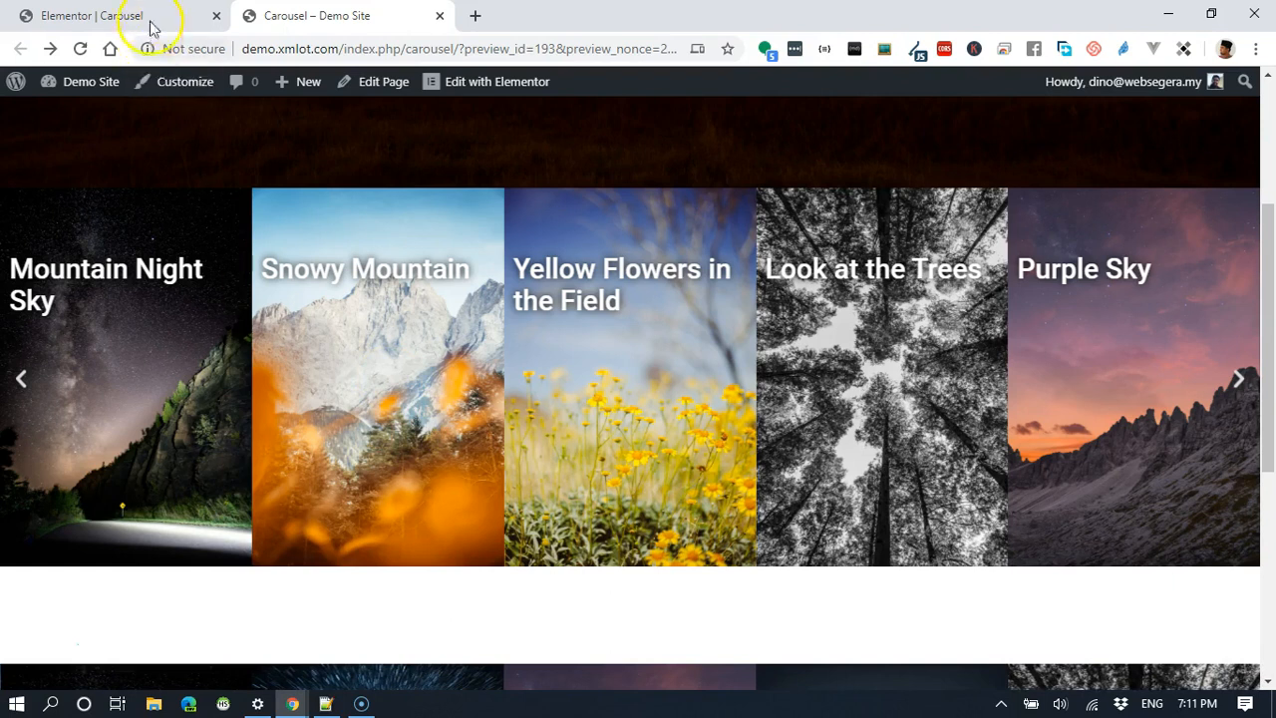
Step: Search the widget library for html and place an HTML widget below the carousel
click(90, 16)
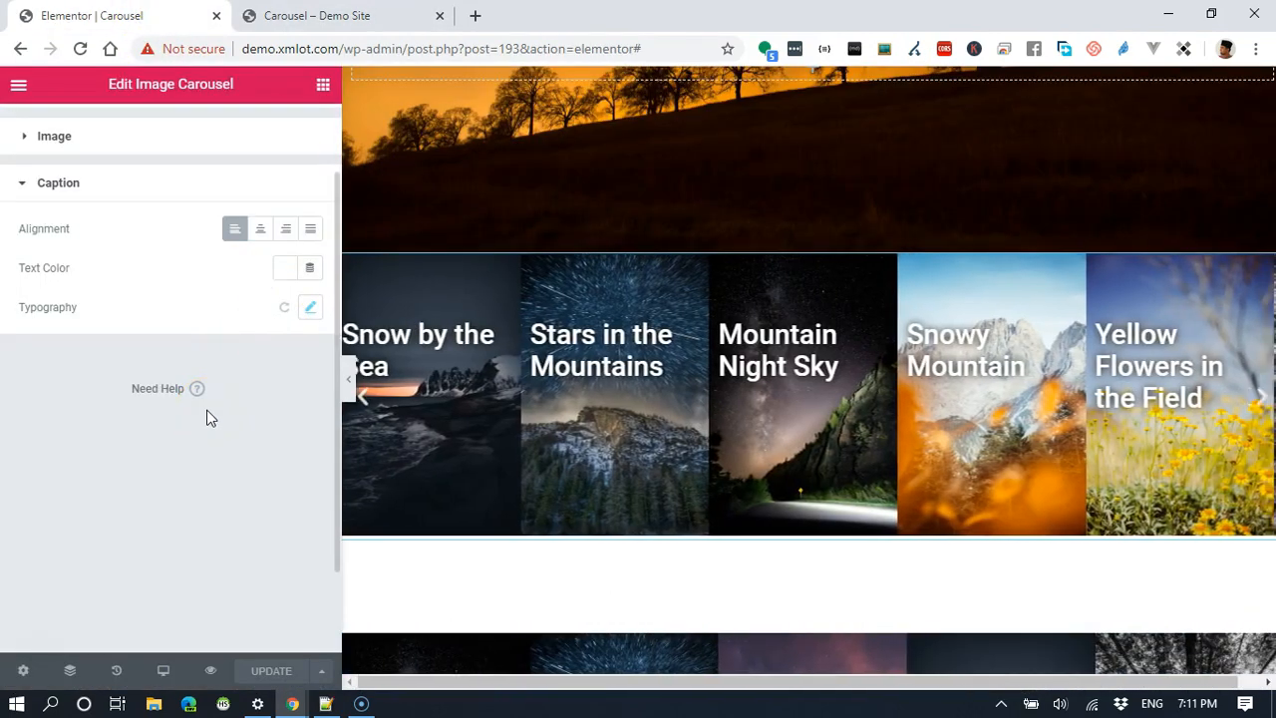
click(1261, 395)
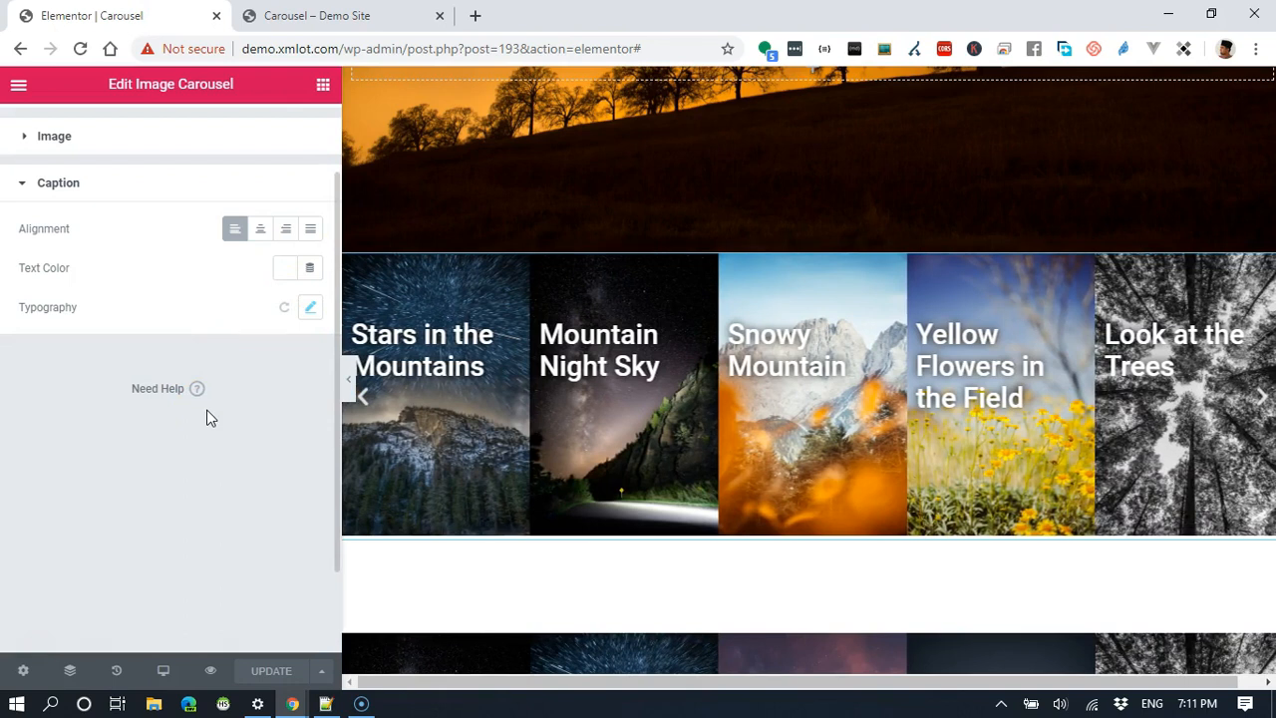
click(172, 130)
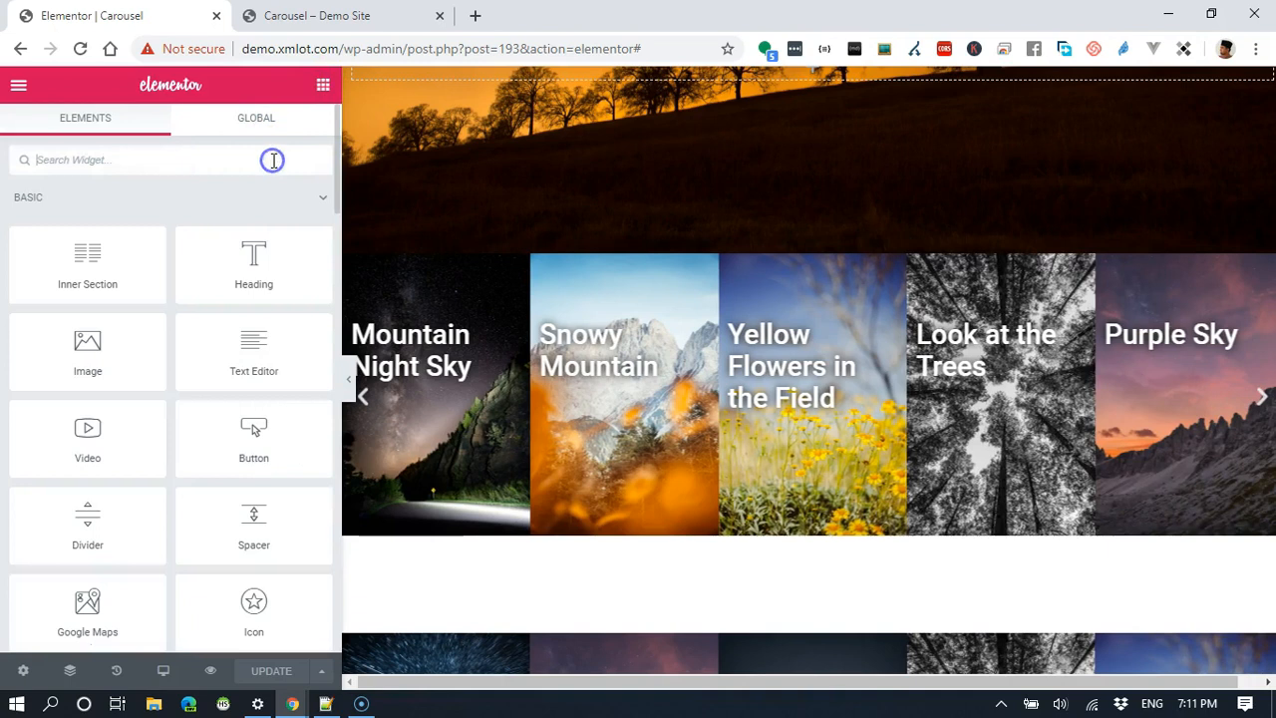
text(html)
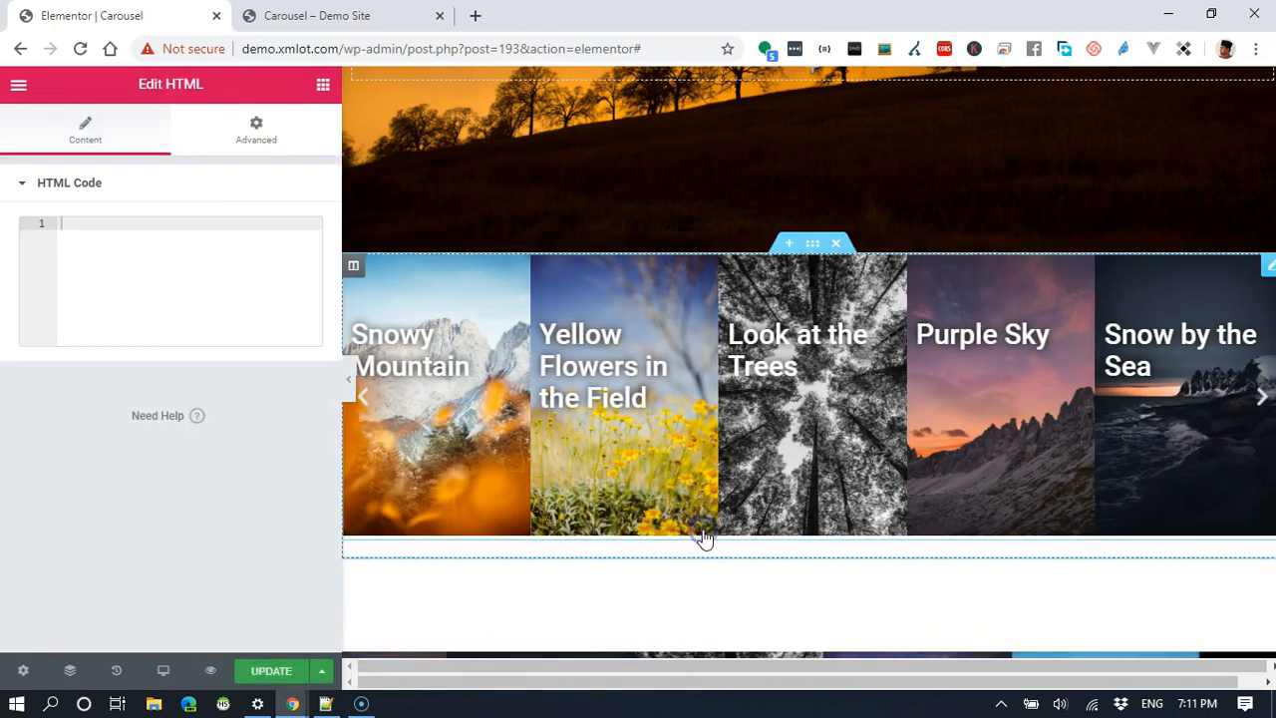
click(328, 704)
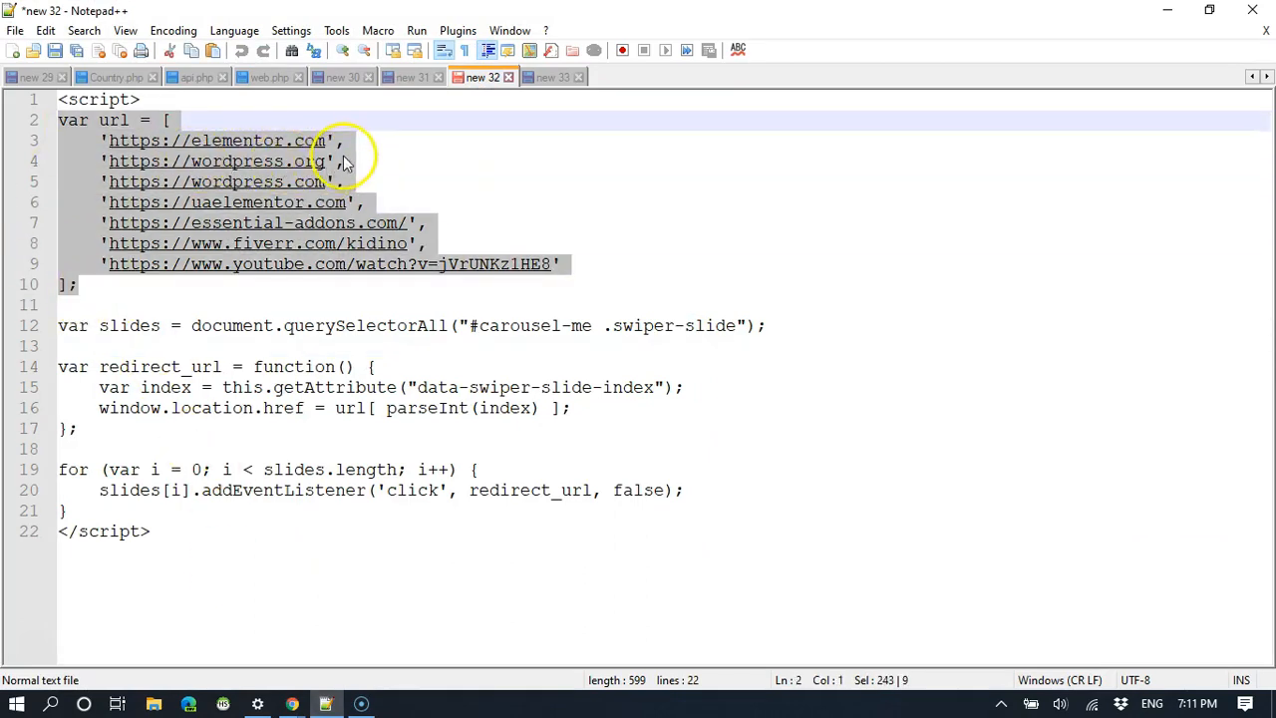
click(371, 140)
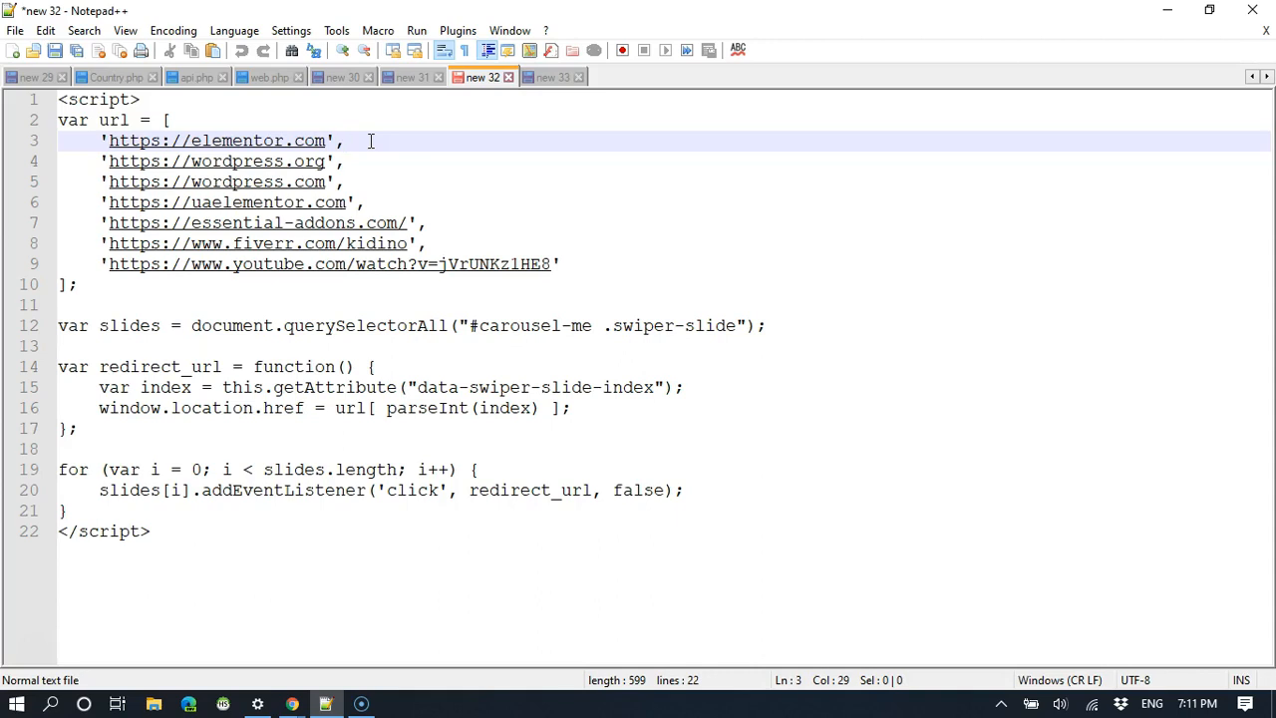
click(343, 139)
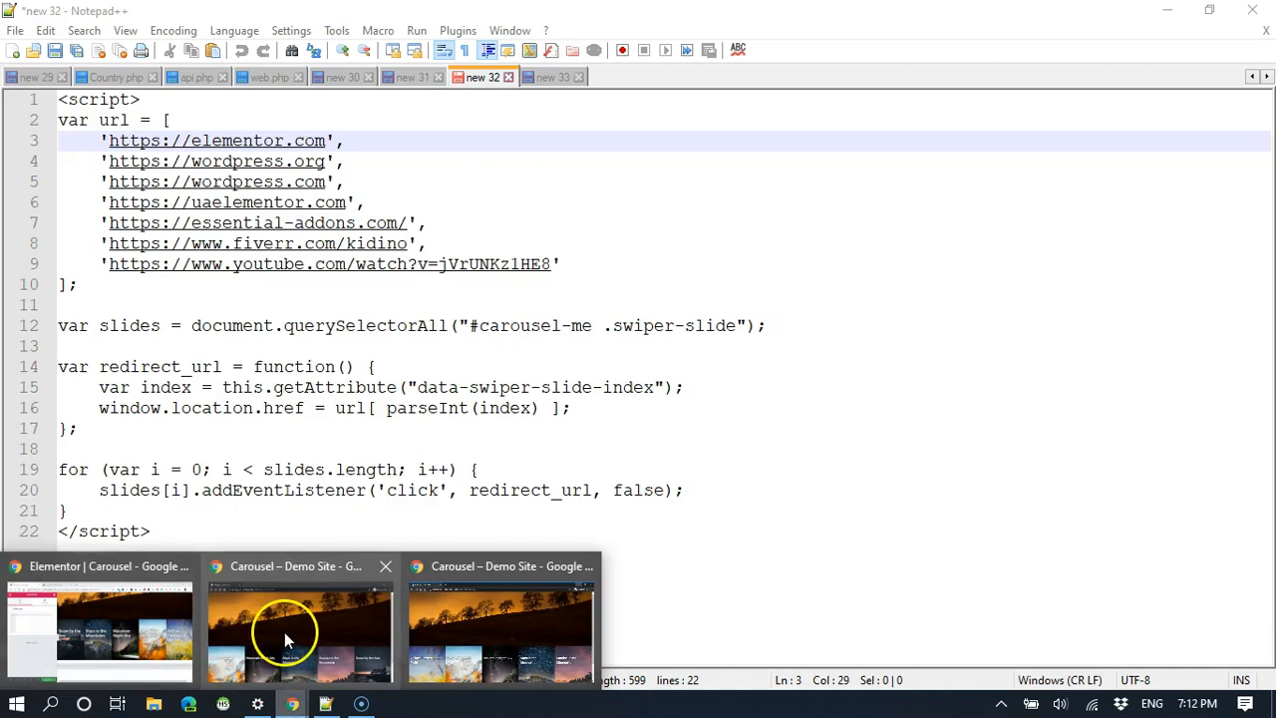
click(300, 628)
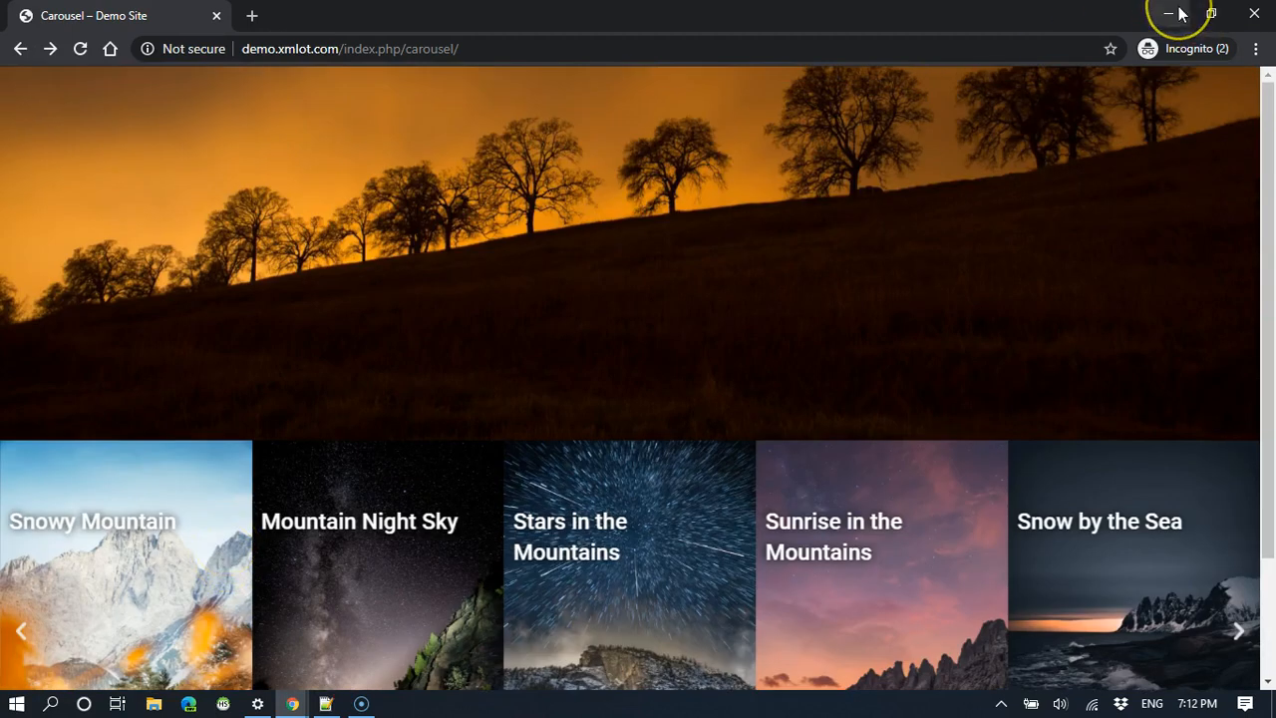
mouse_move(1175, 12)
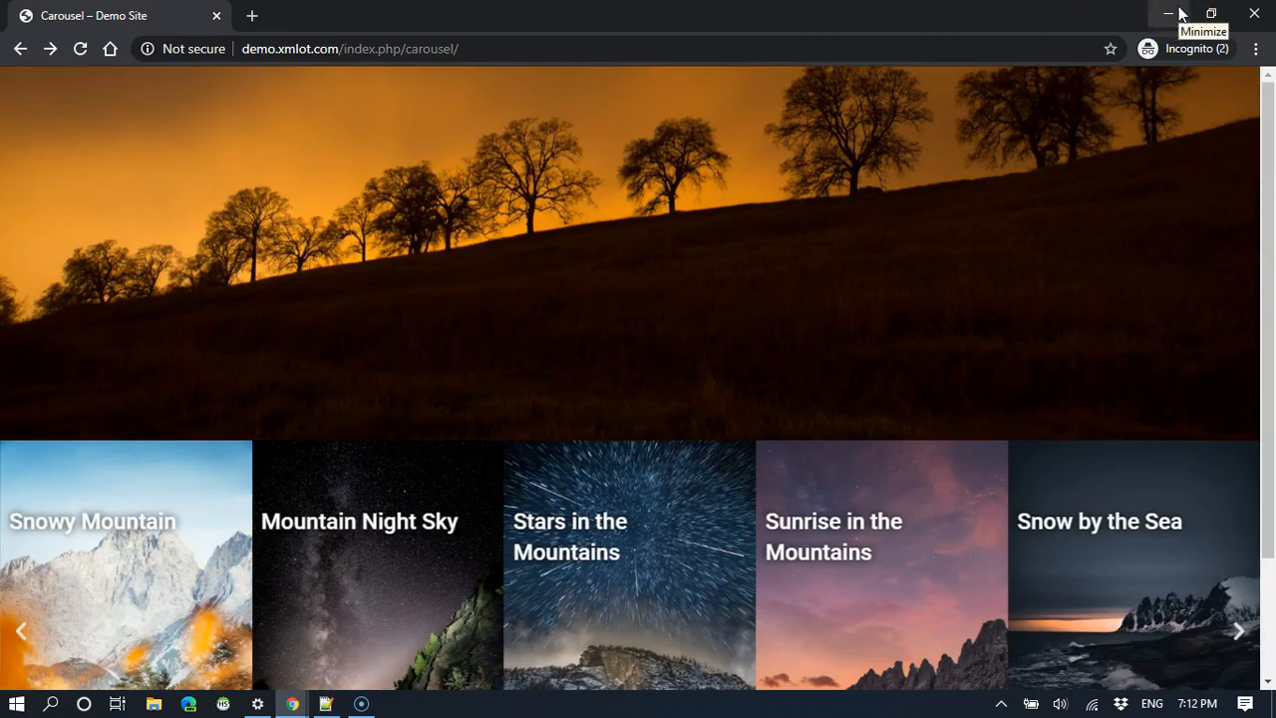
click(325, 705)
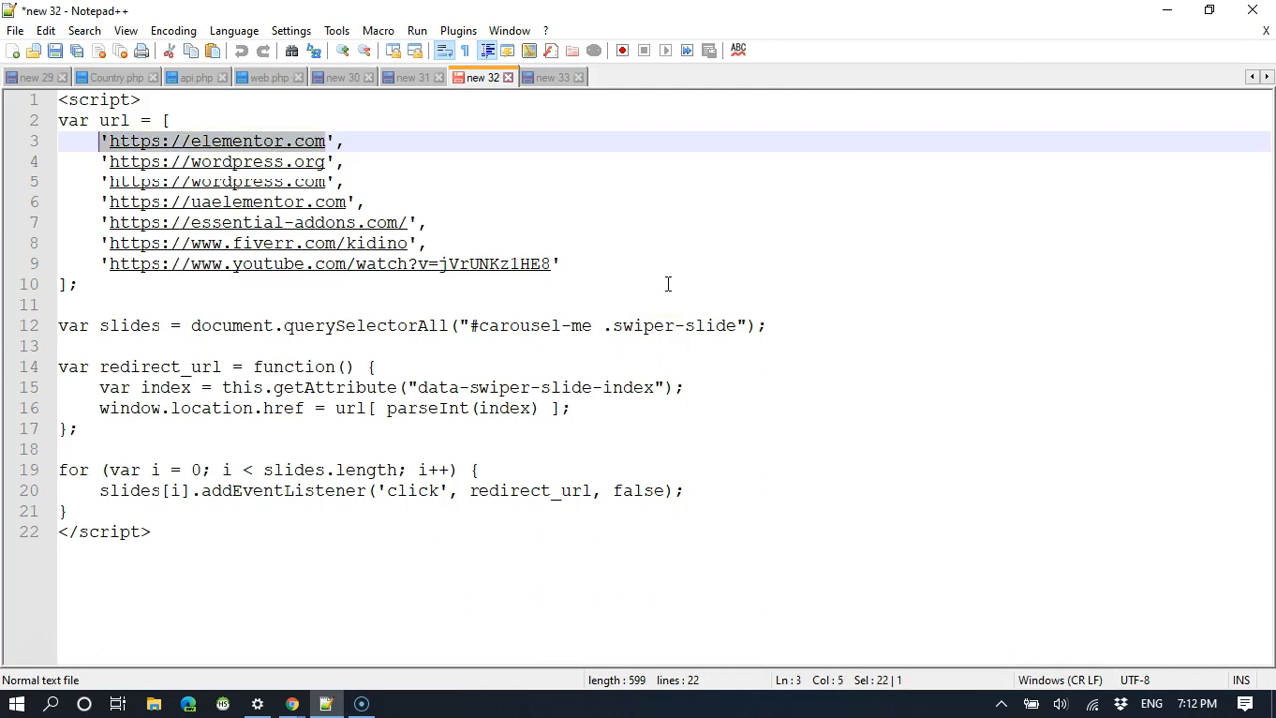
text(/',)
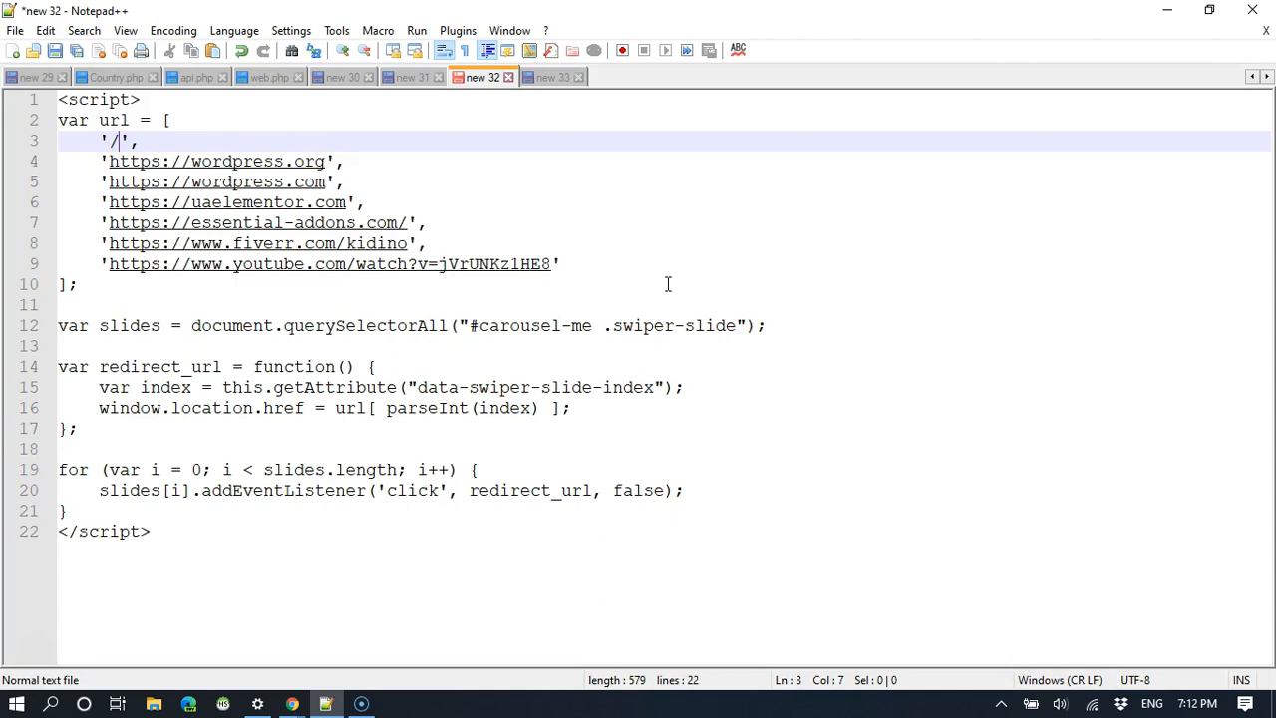
text(portf)
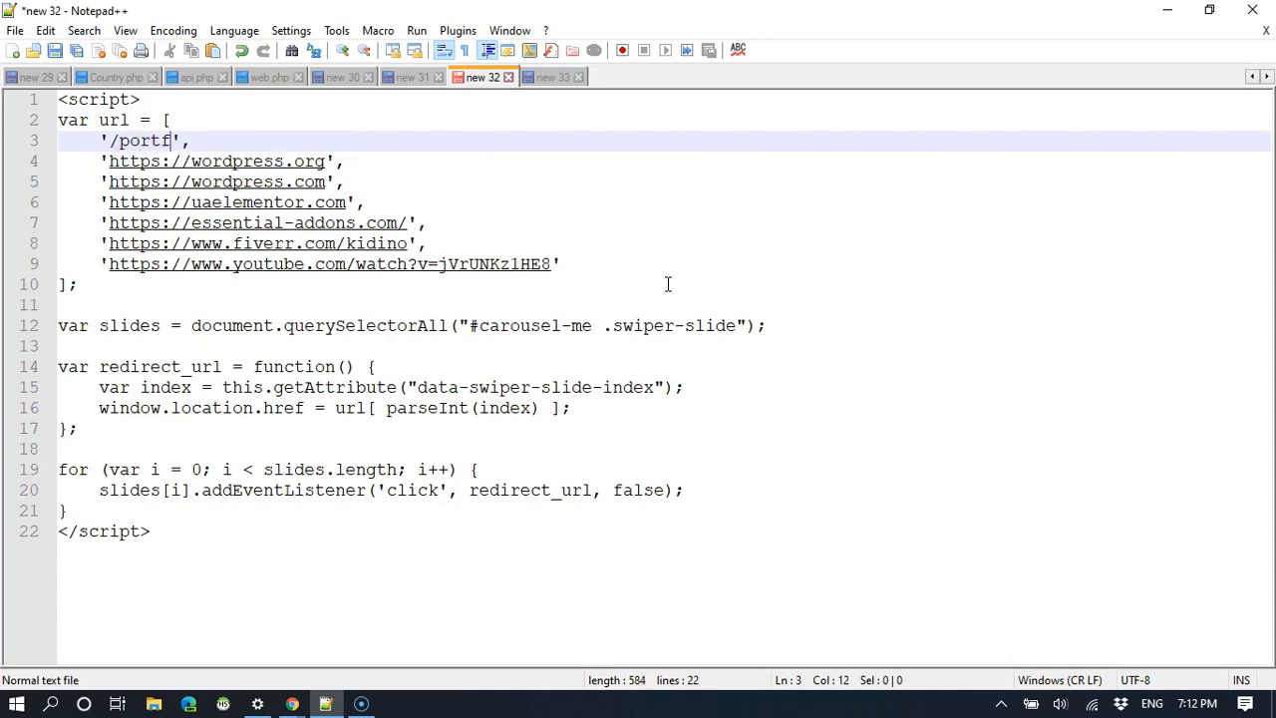
text(oli)
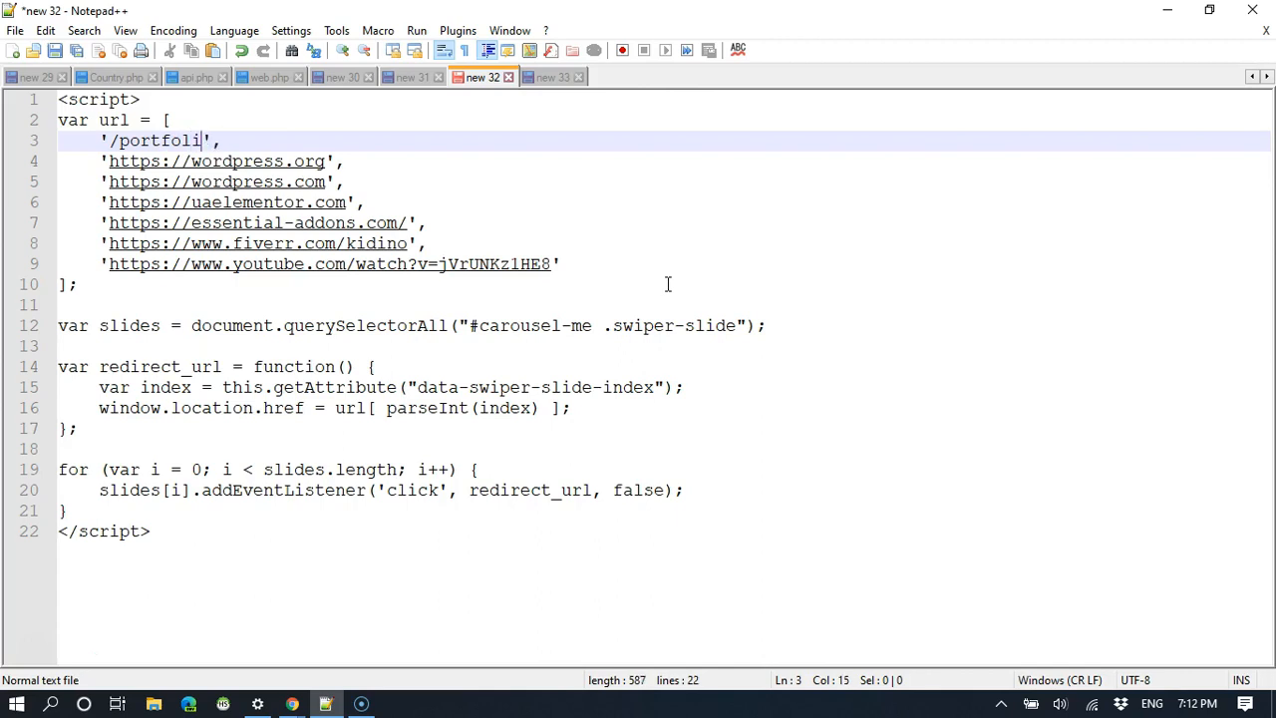
text(o/)
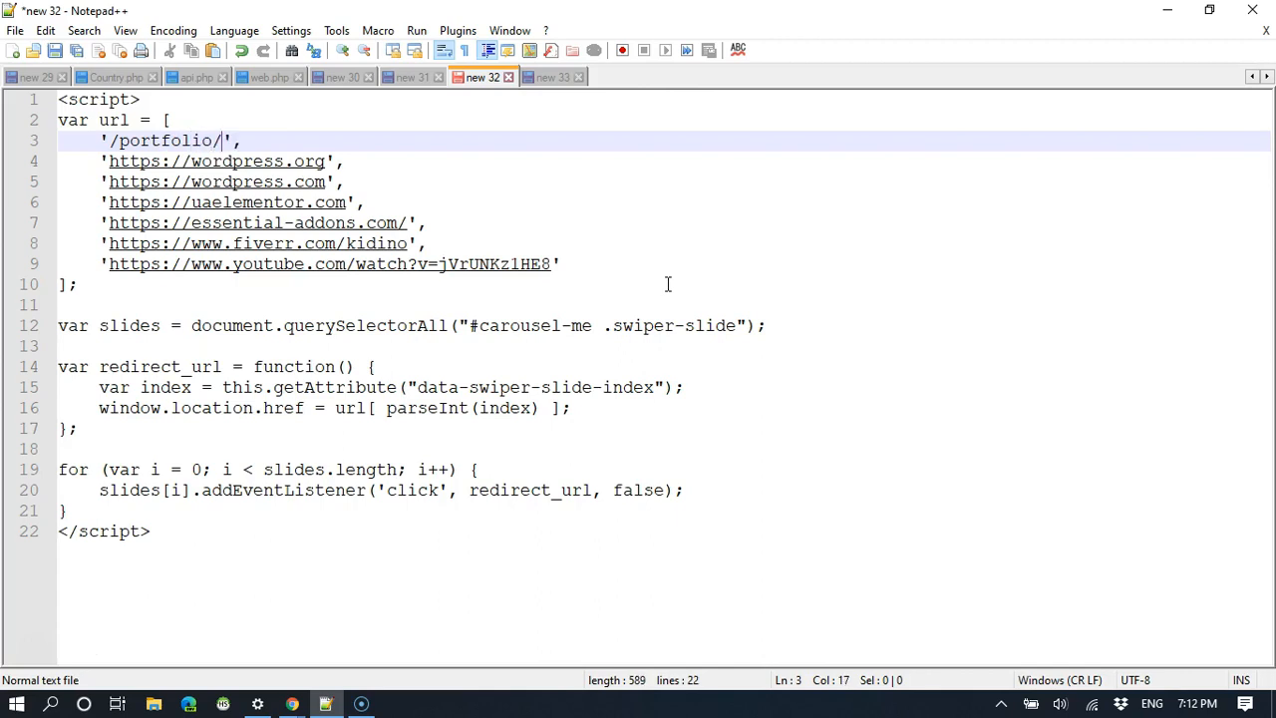
text(ped)
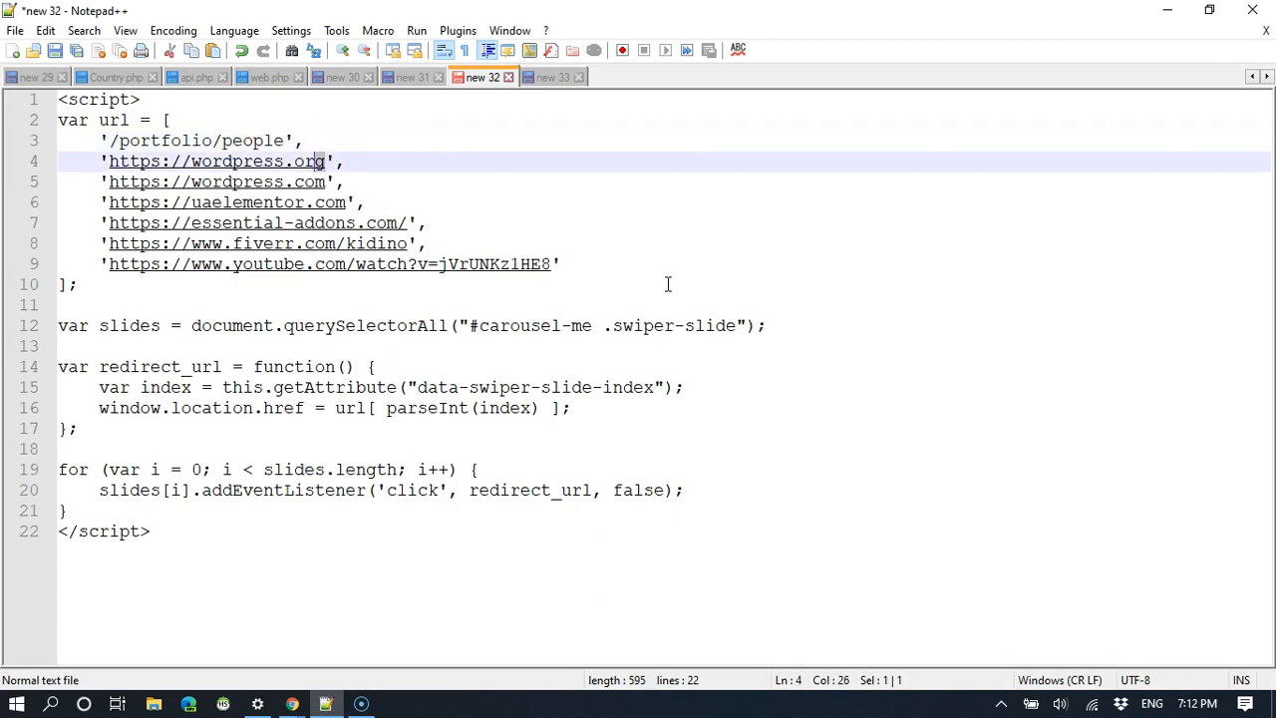
text(/)
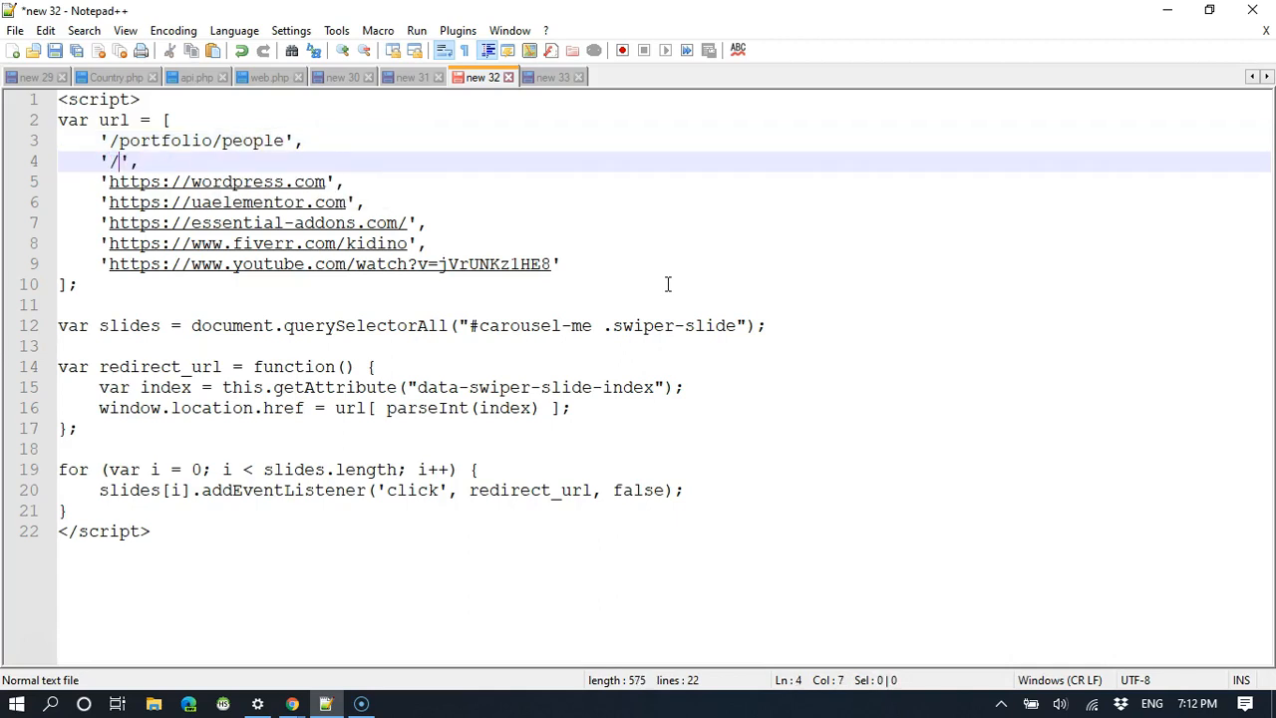
text(portfolio/nat)
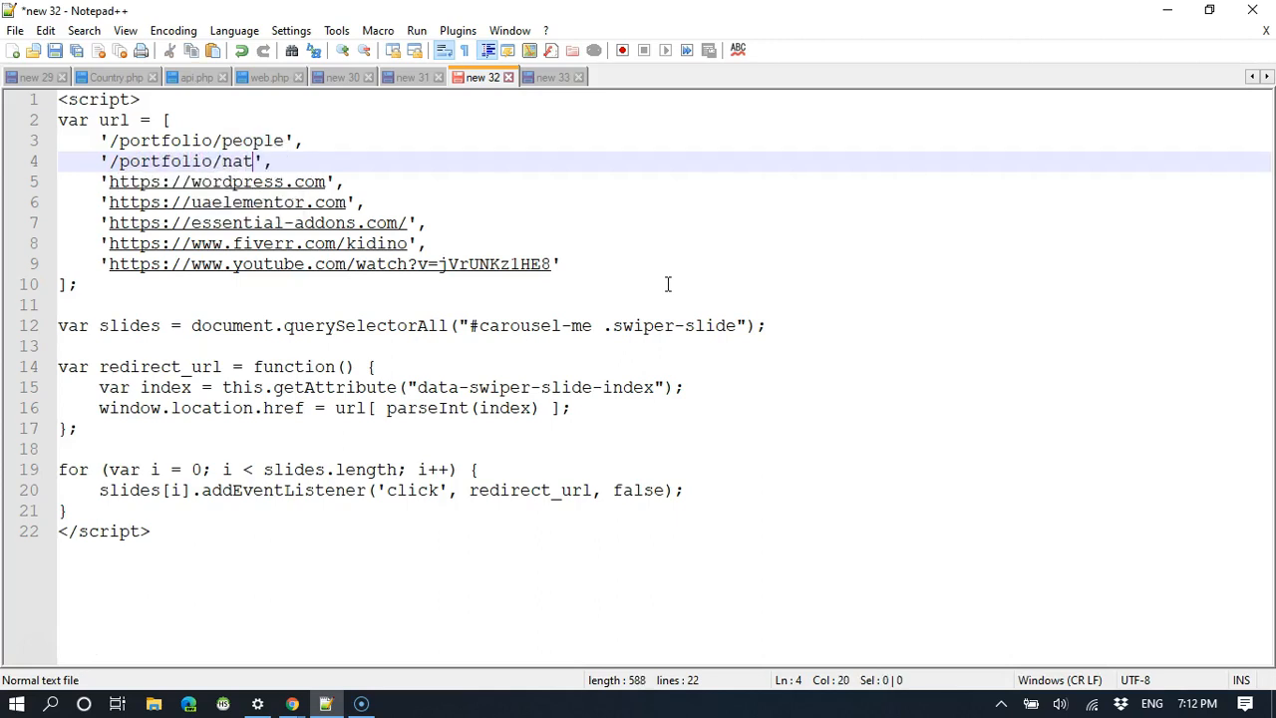
text(ure)
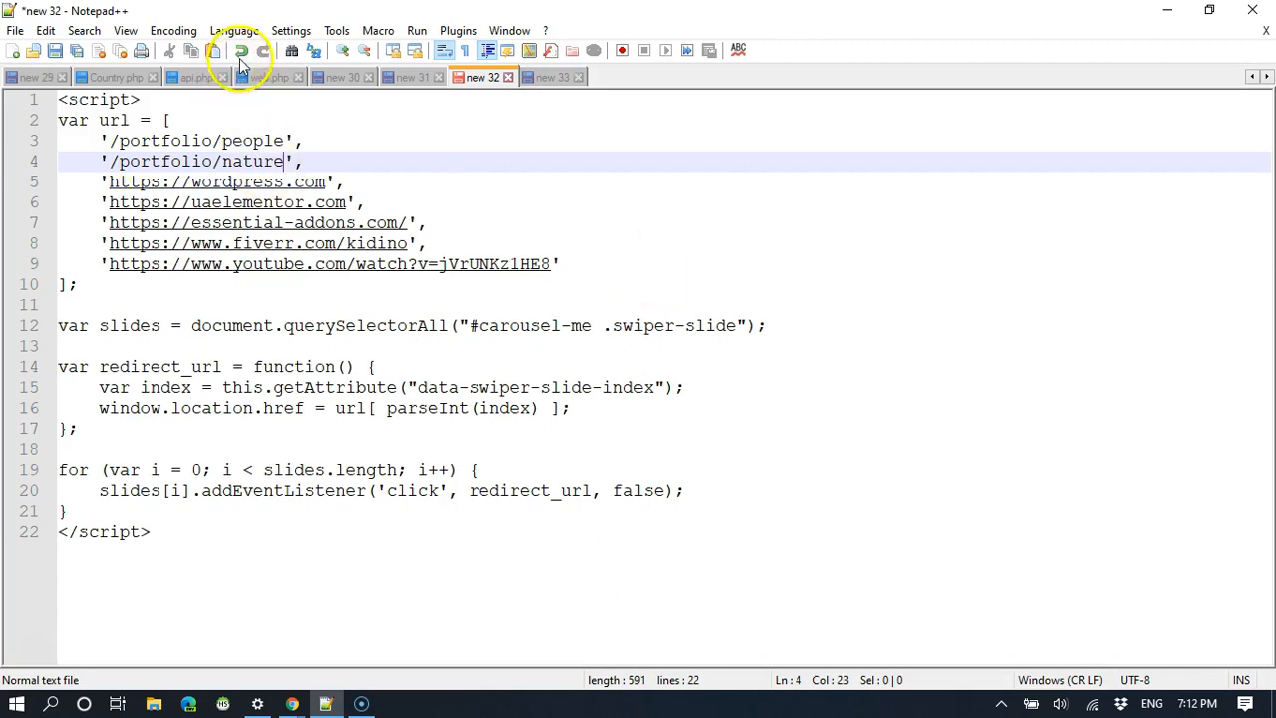
mouse_move(241, 50)
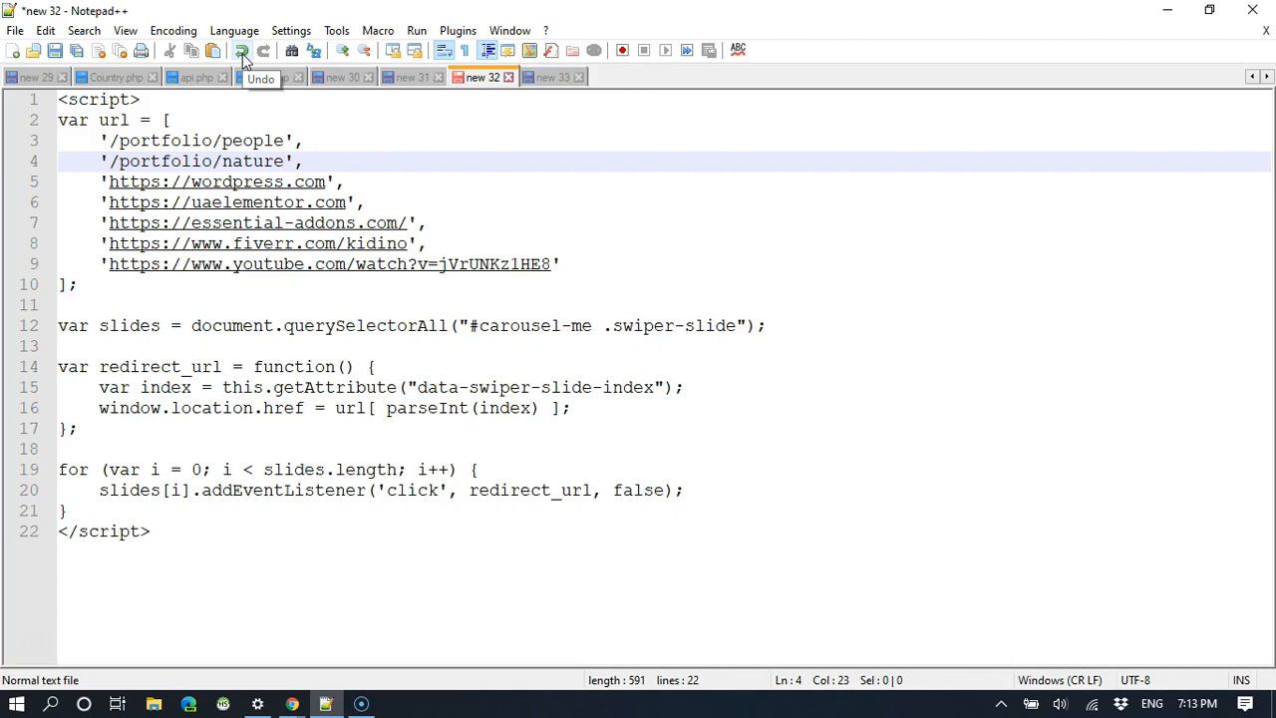
click(242, 50)
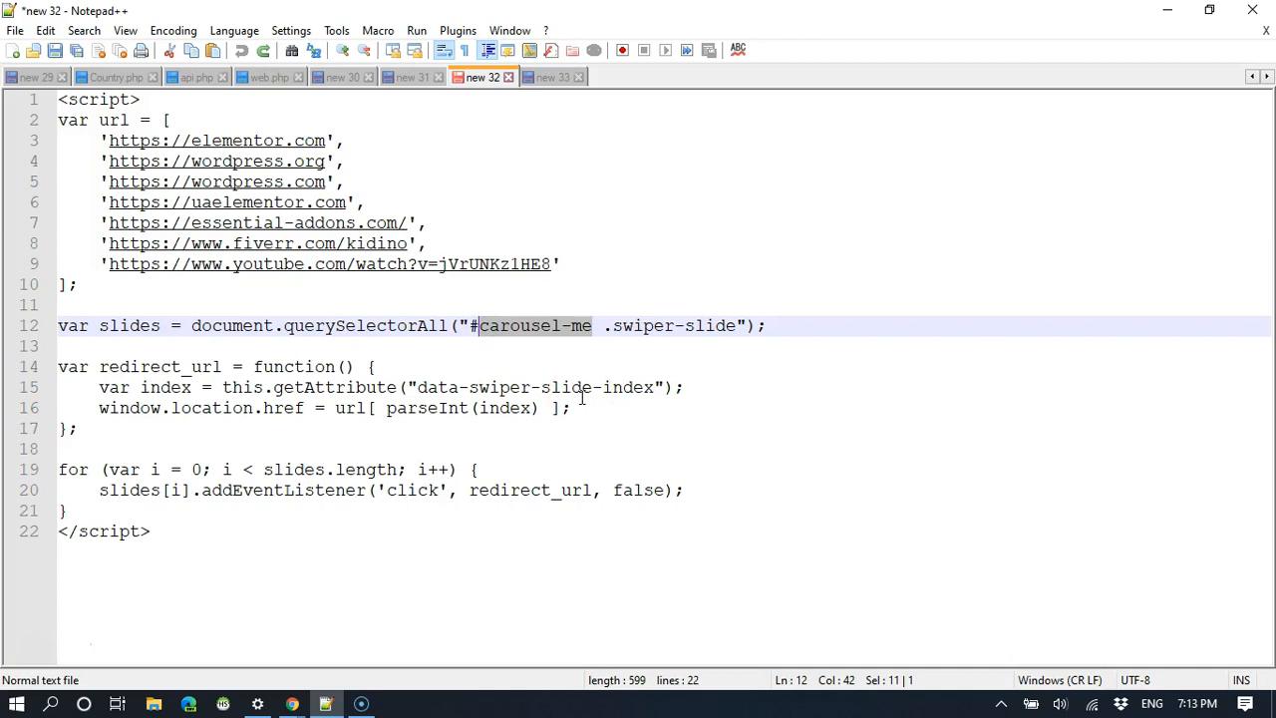
Step: Change the querySelectorAll selector to #my-slider and highlight the redirect function
text(my)
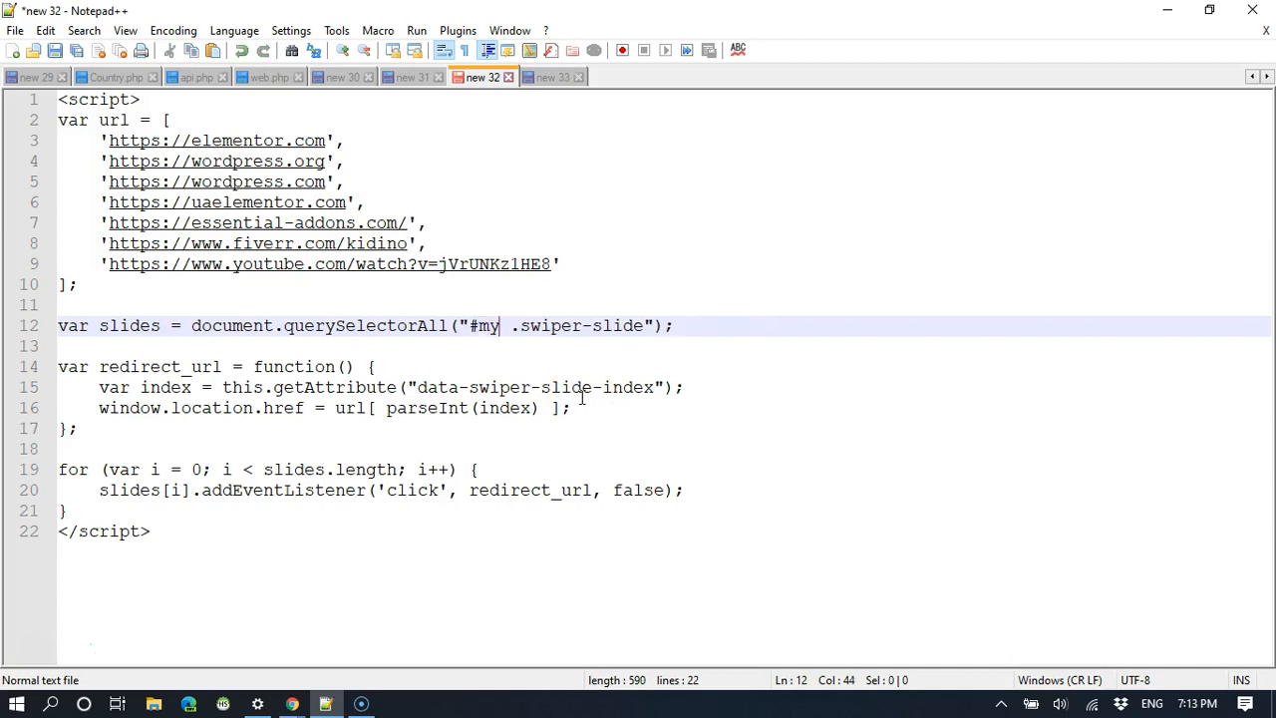
text(-slider)
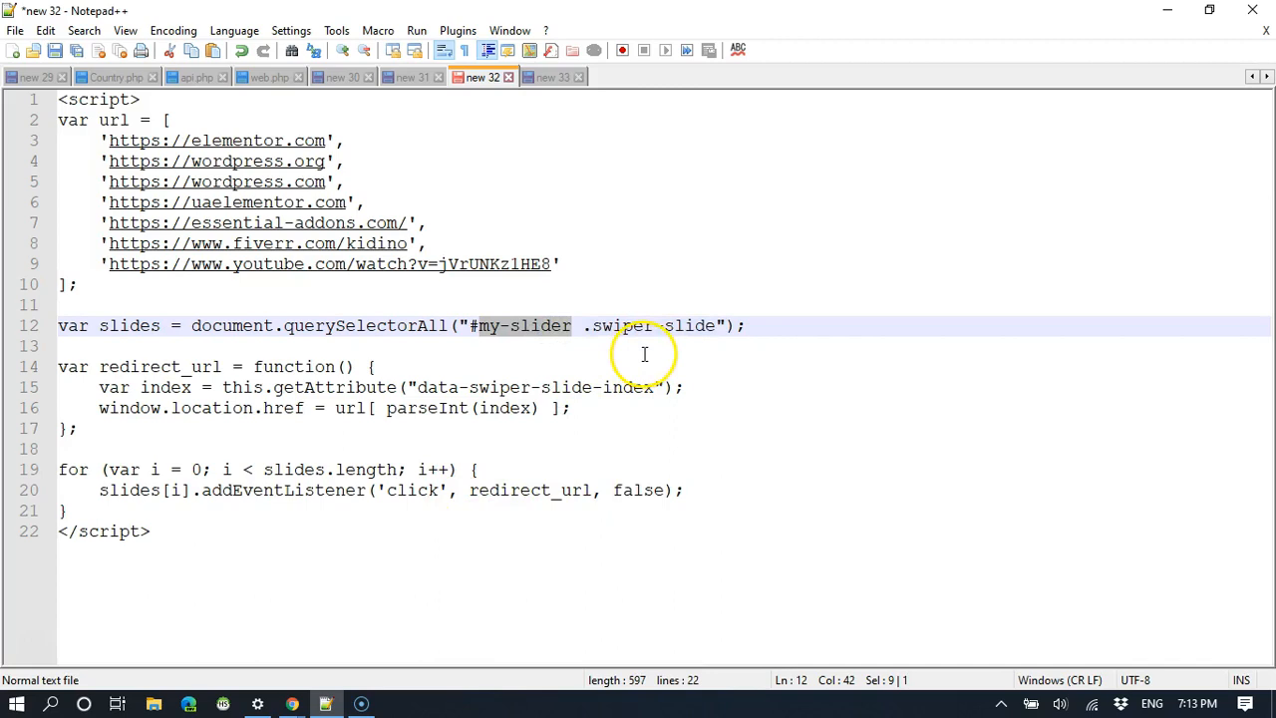
mouse_move(682, 325)
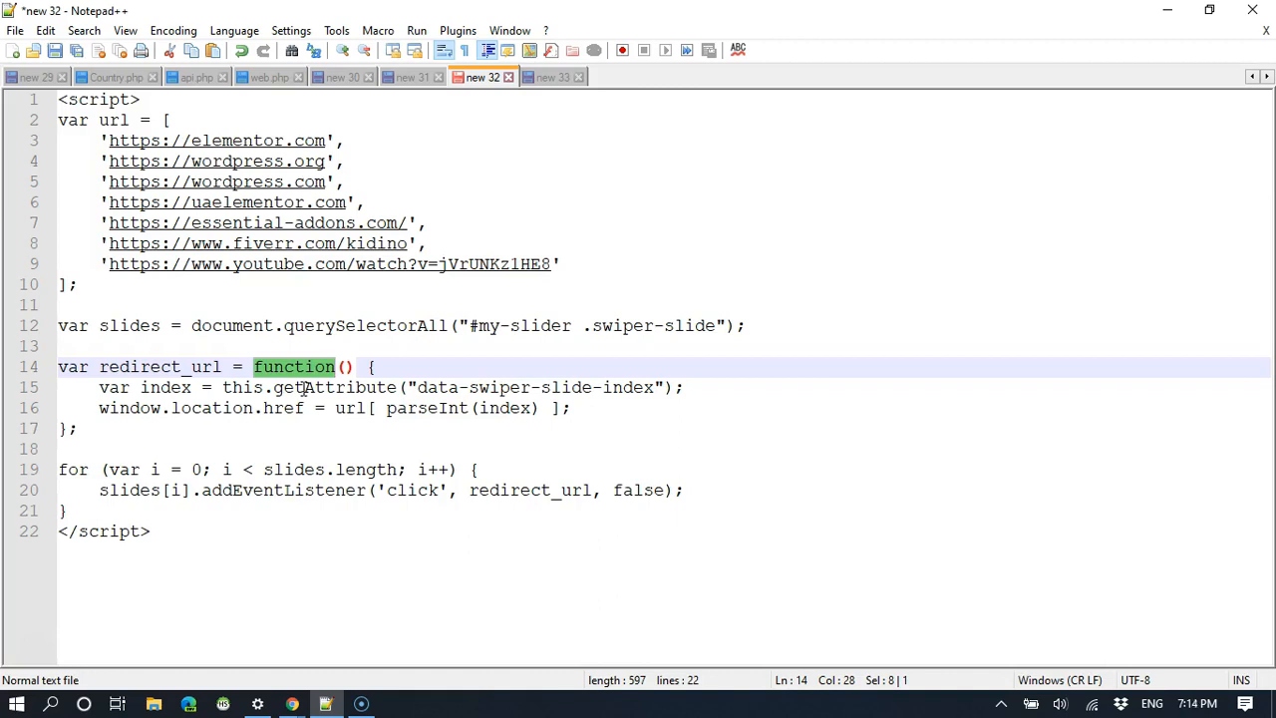
double_click(166, 387)
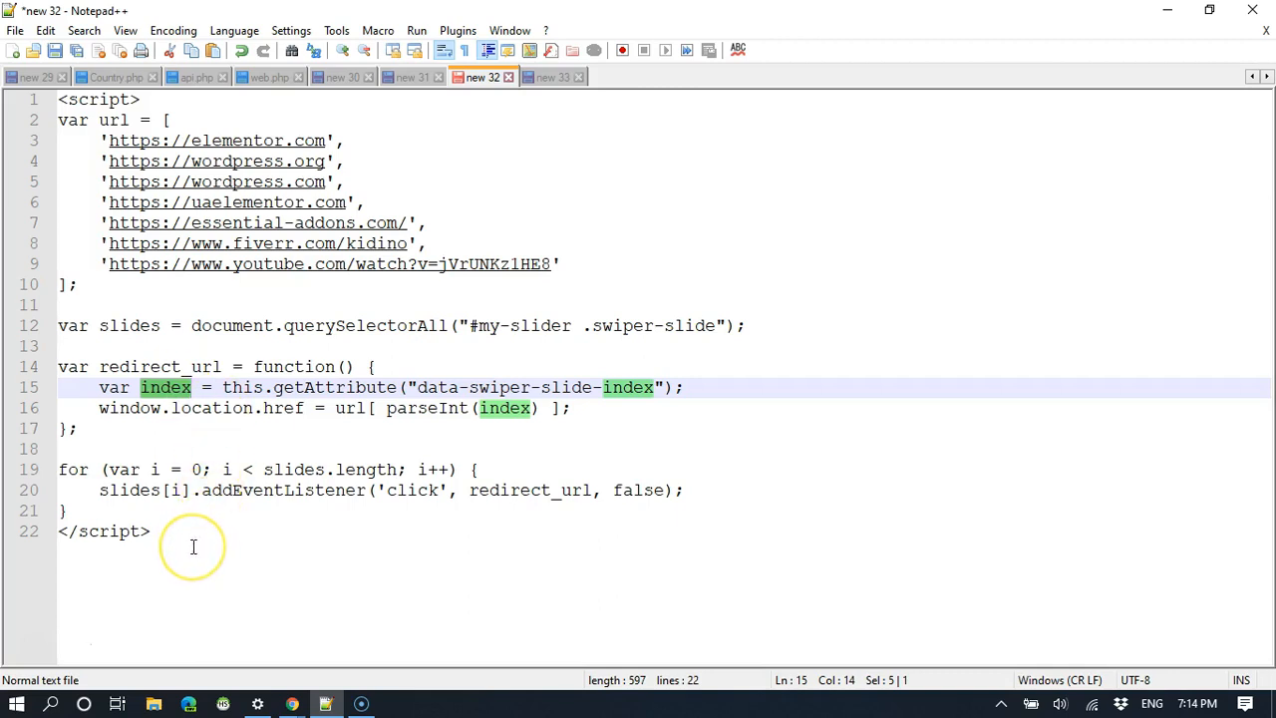
mouse_move(556, 325)
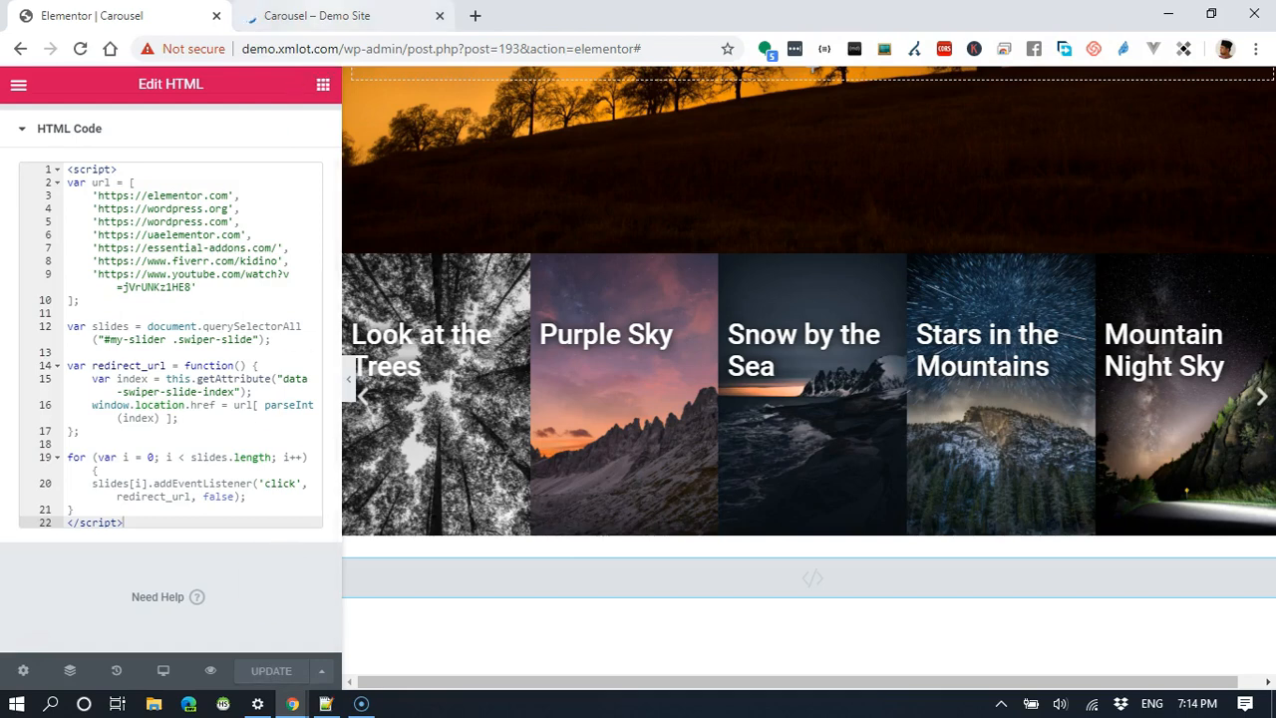
Step: Preview the page and click the Mountain Night Sky and Stars in the Mountains slides to test their links
click(339, 16)
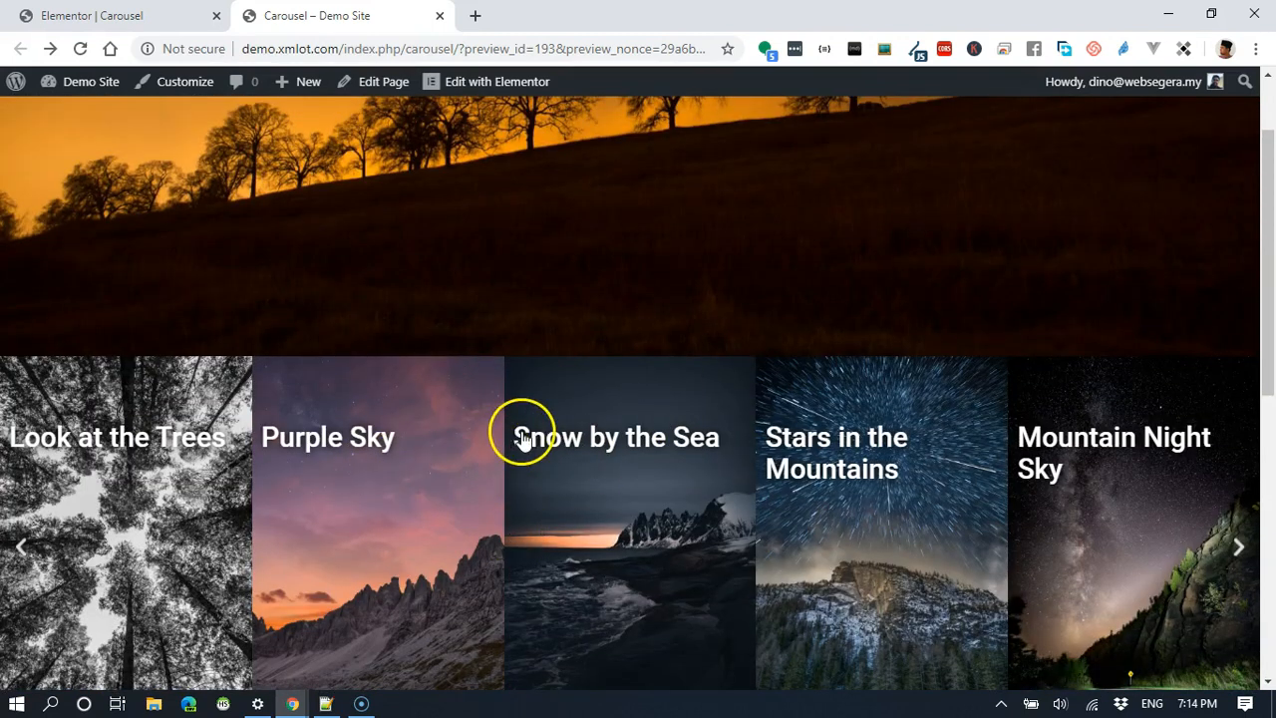
scroll(down, 3)
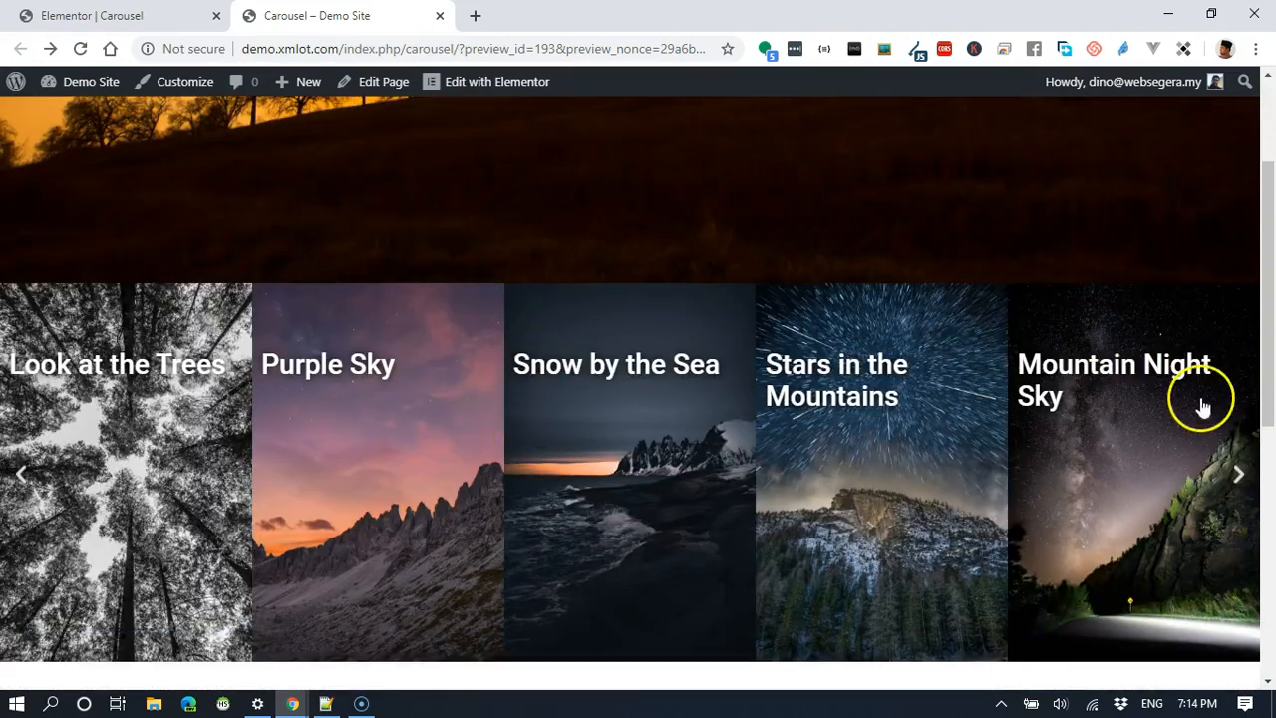
click(1239, 475)
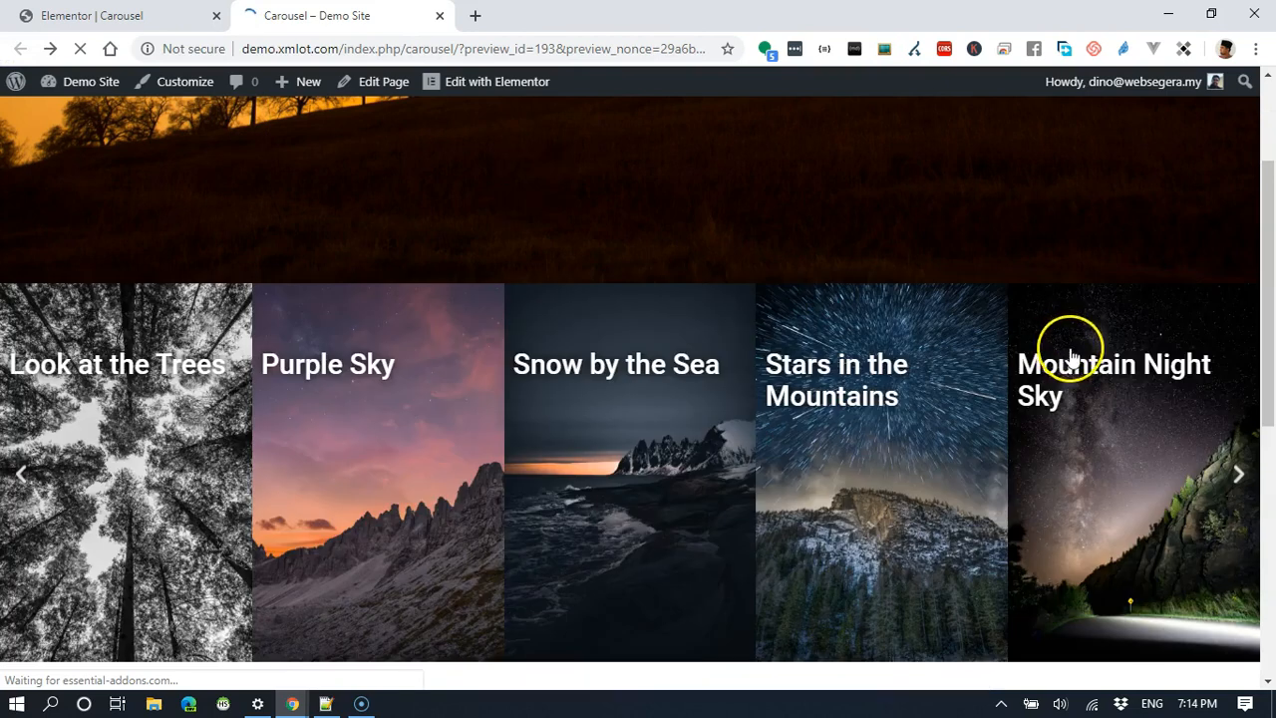
mouse_move(866, 192)
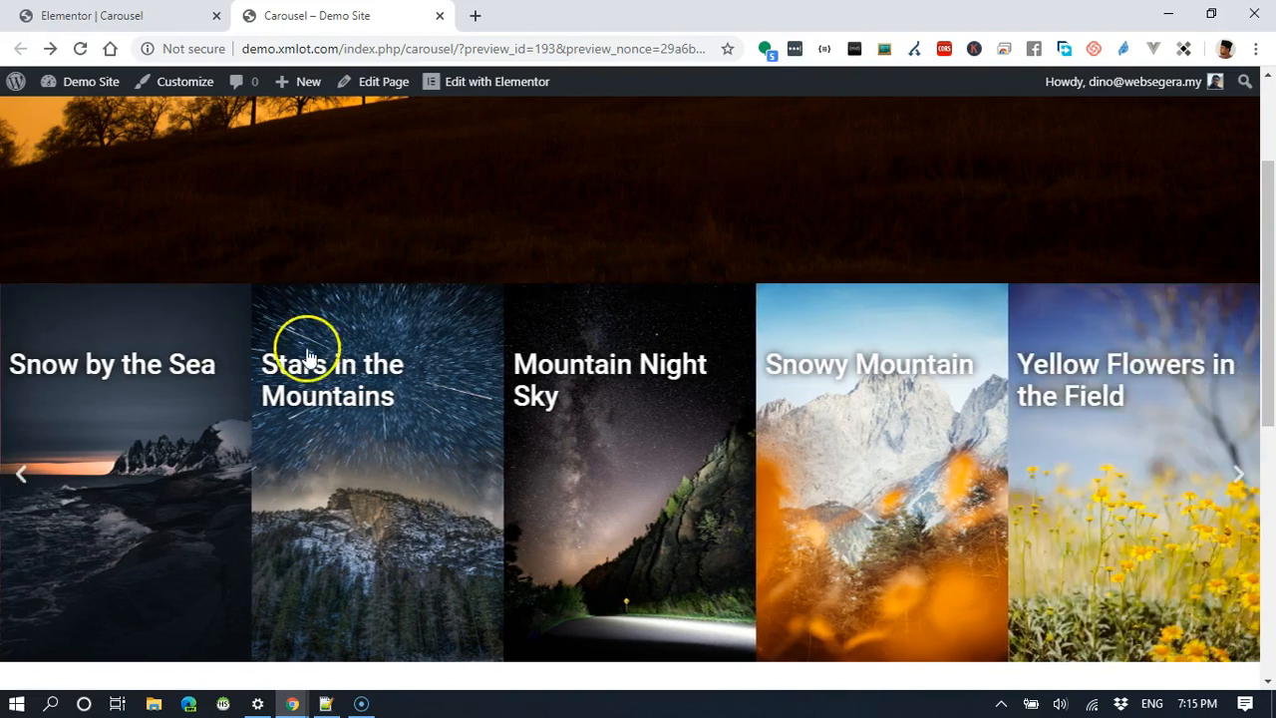
mouse_move(377, 489)
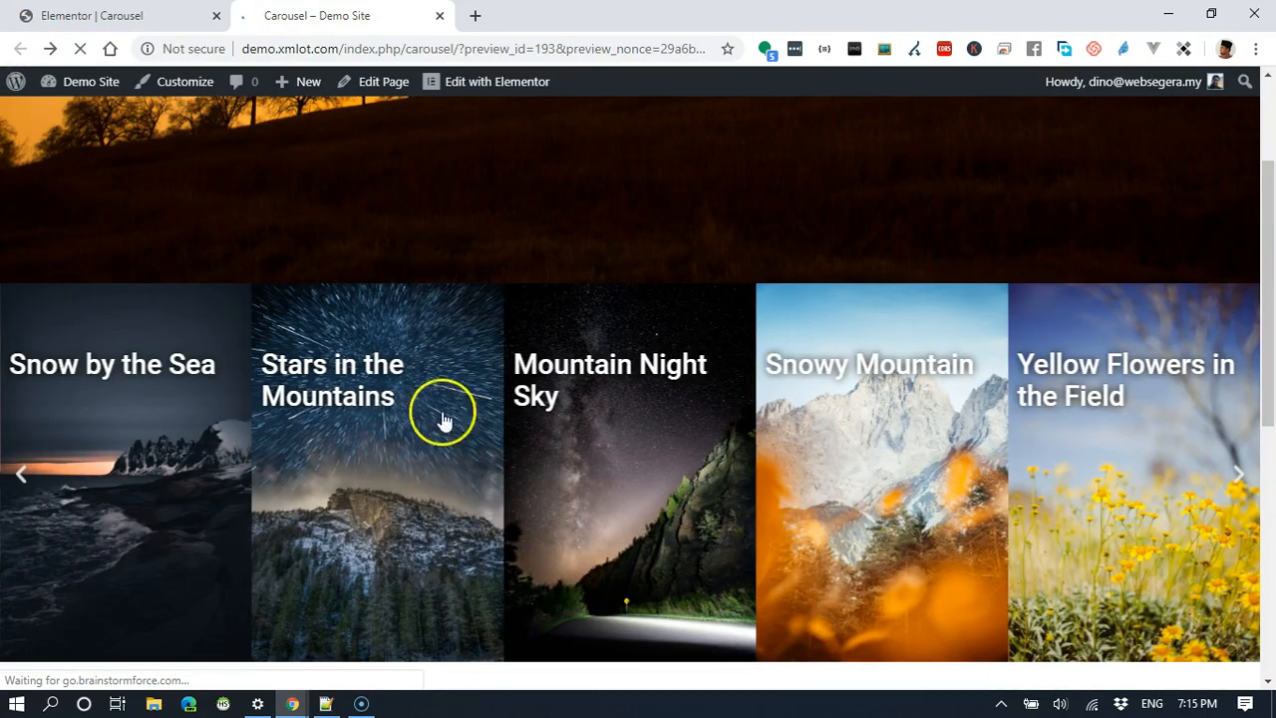
click(22, 475)
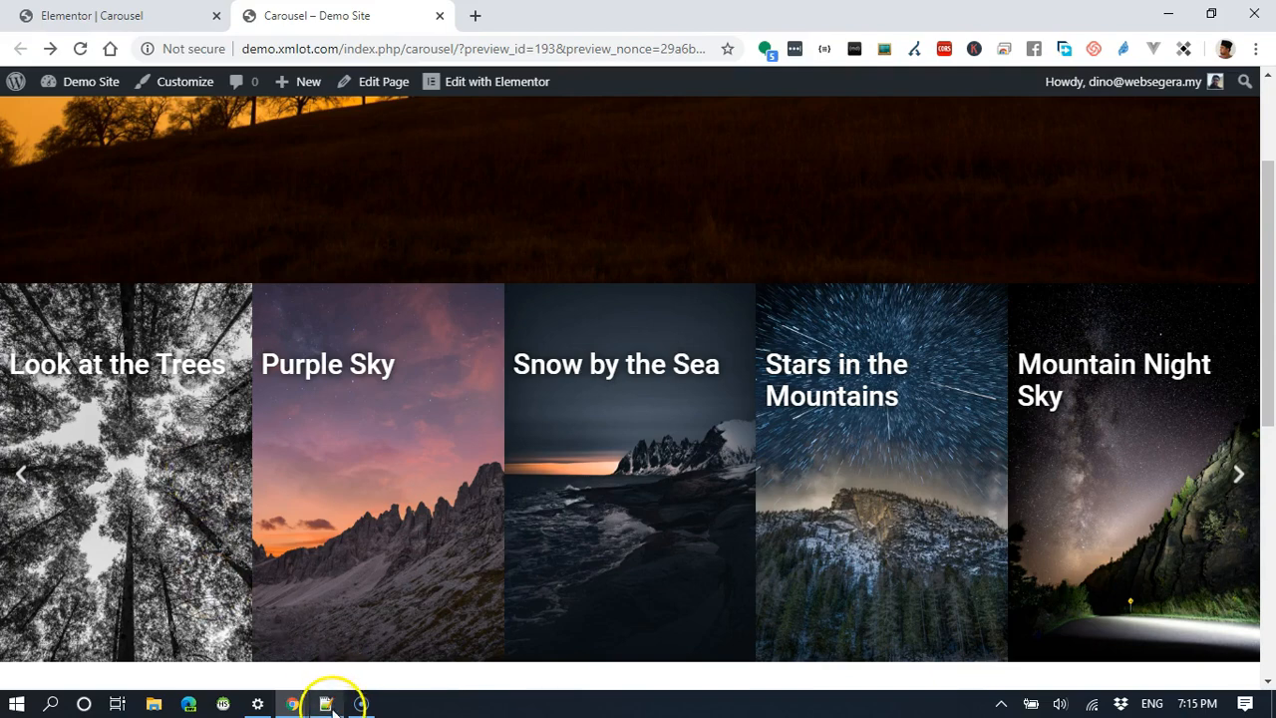
click(325, 704)
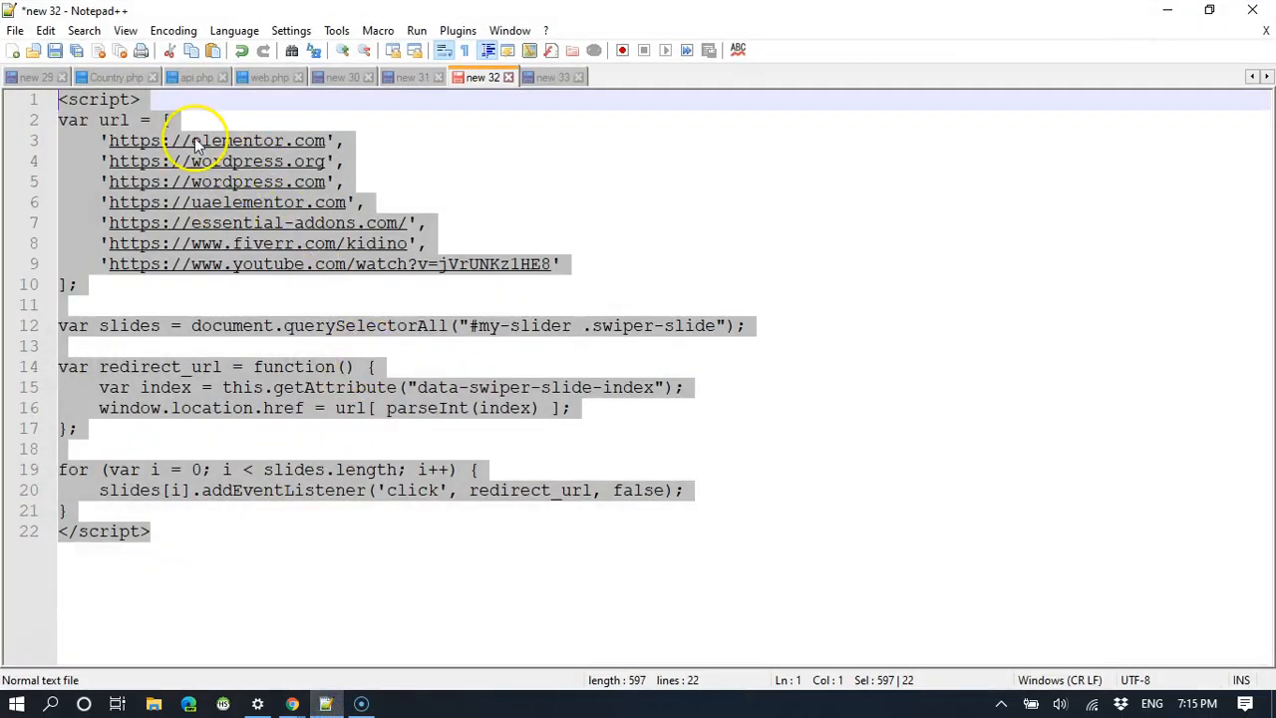
click(216, 160)
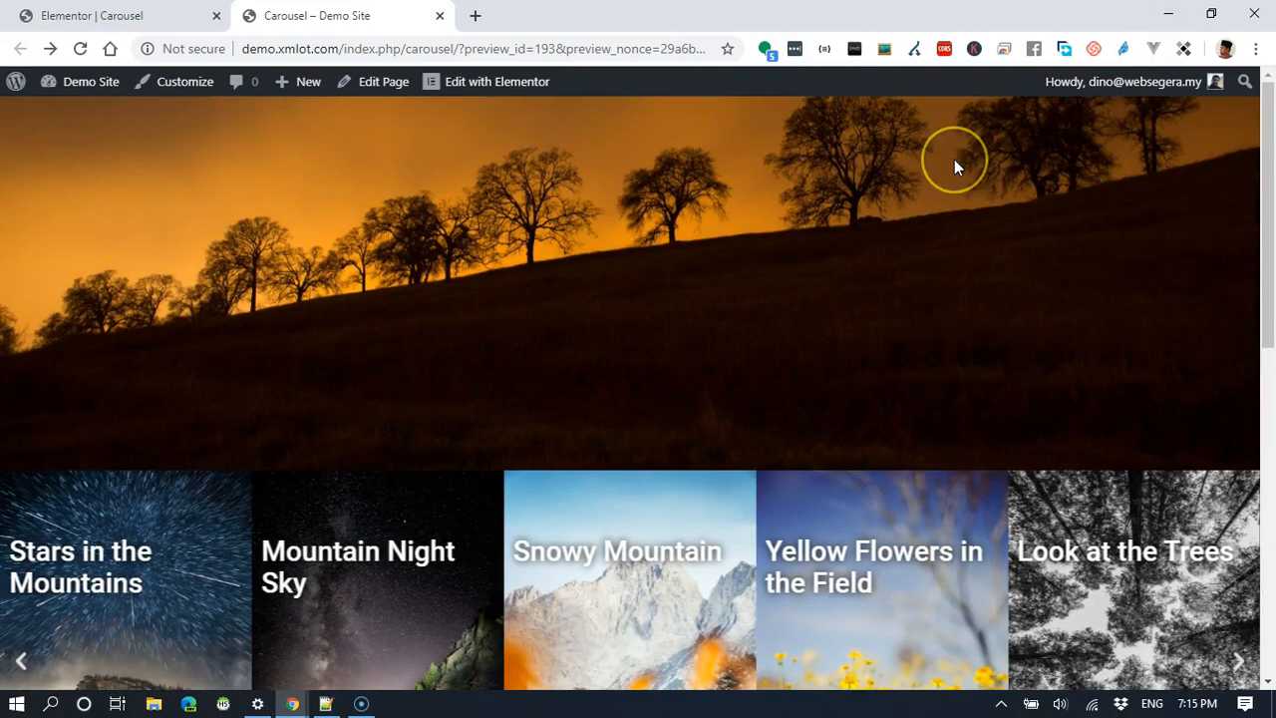
click(1239, 660)
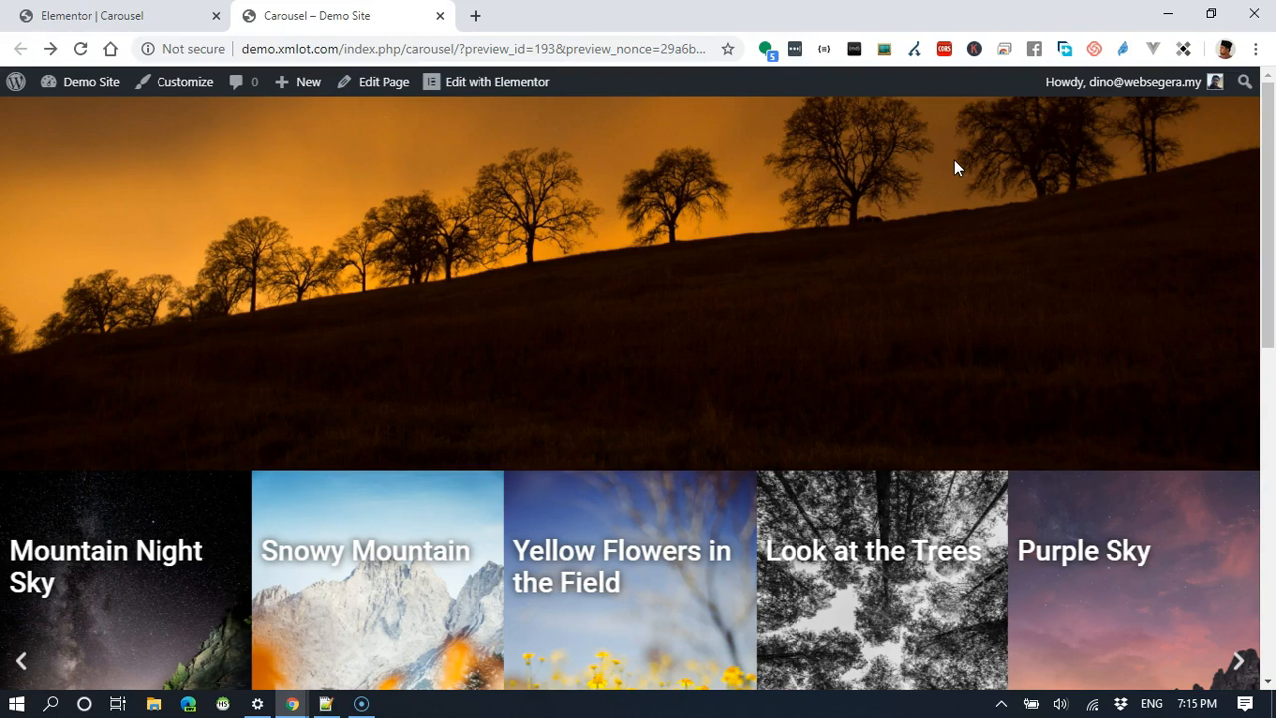
click(1237, 661)
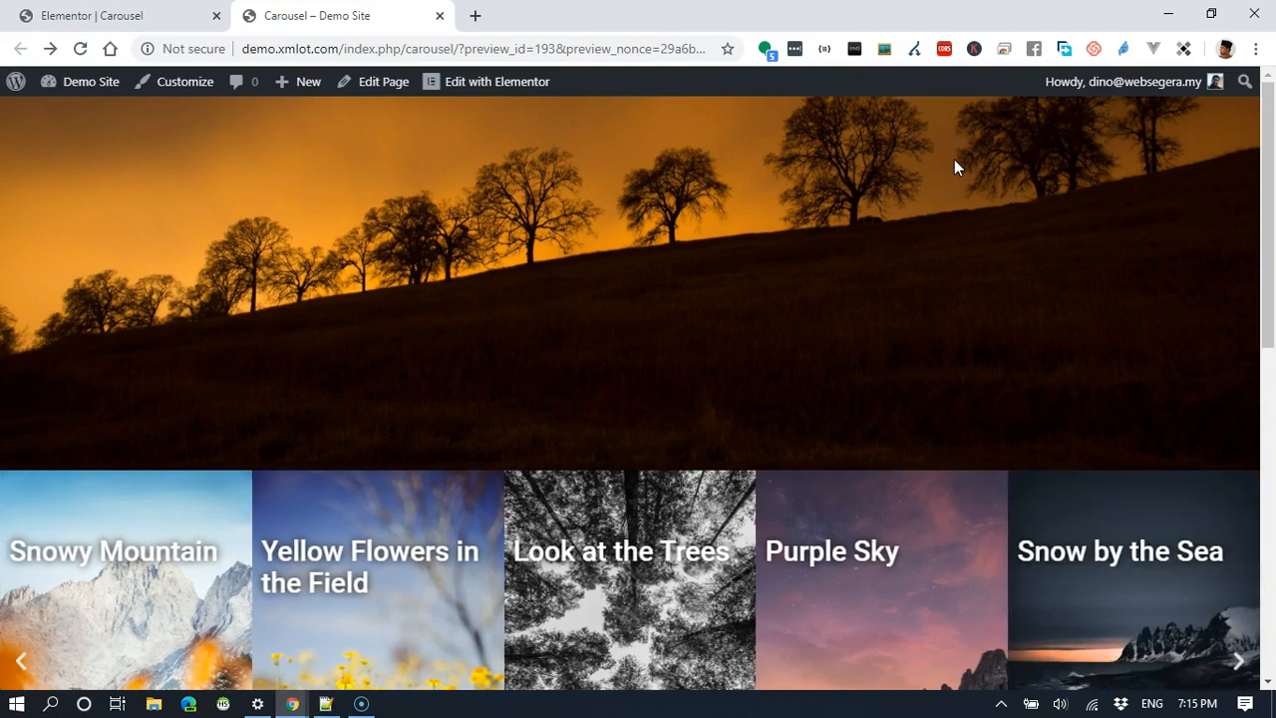